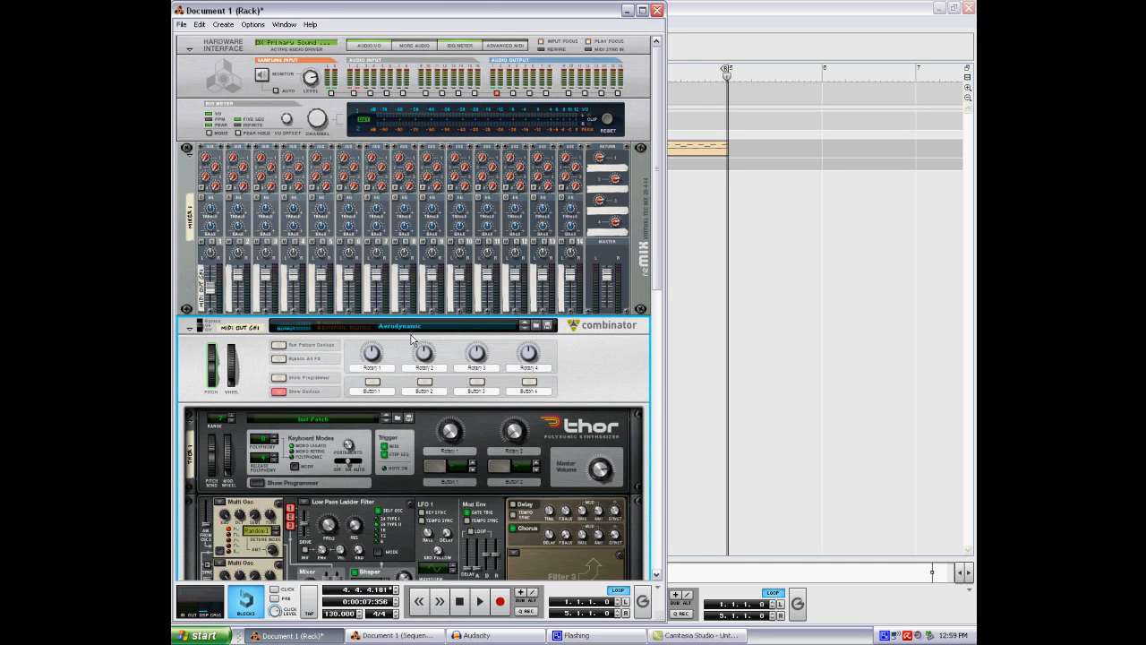
mouse_move(457, 321)
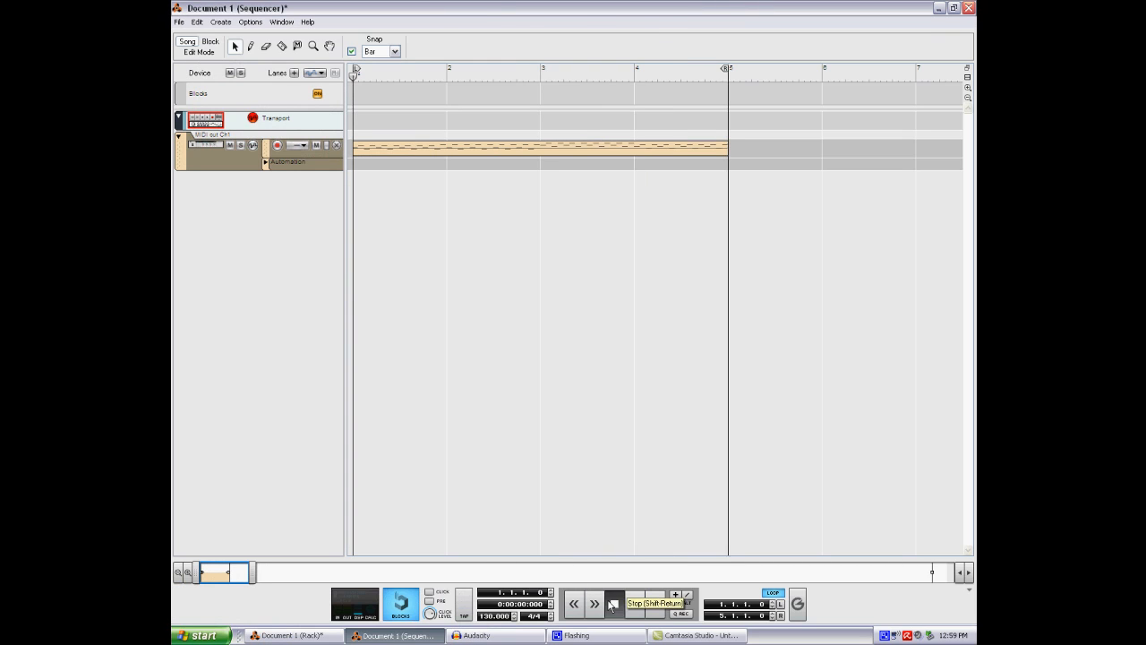
Step: Play the recorded four-bar MIDI clip, then stop and rewind to the song start
click(614, 603)
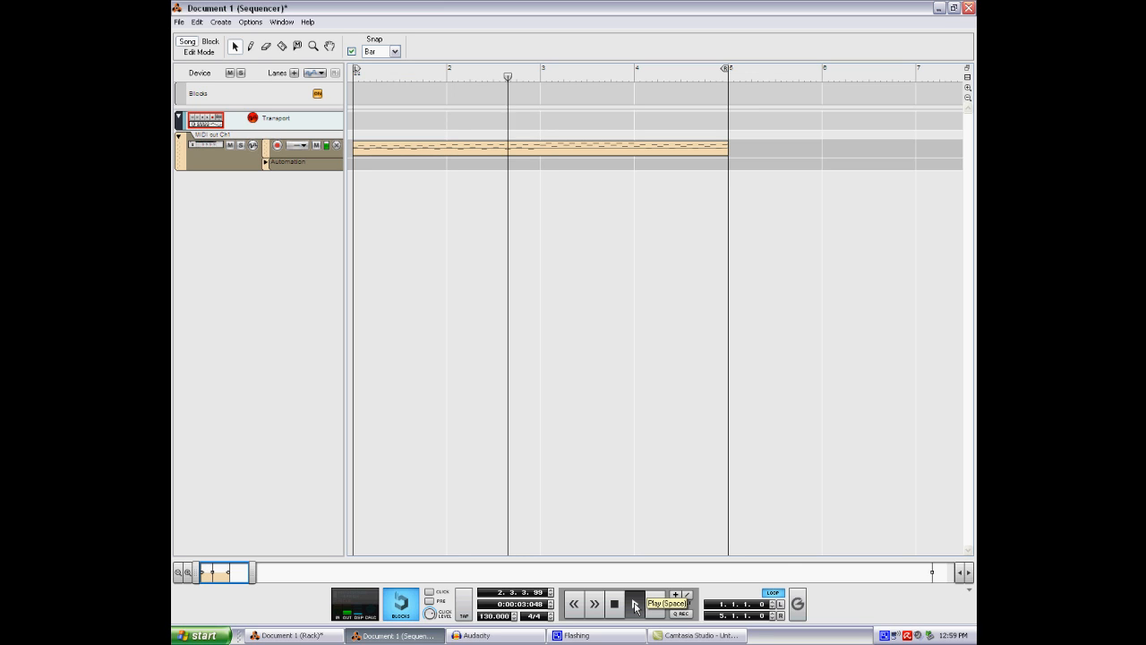
click(634, 603)
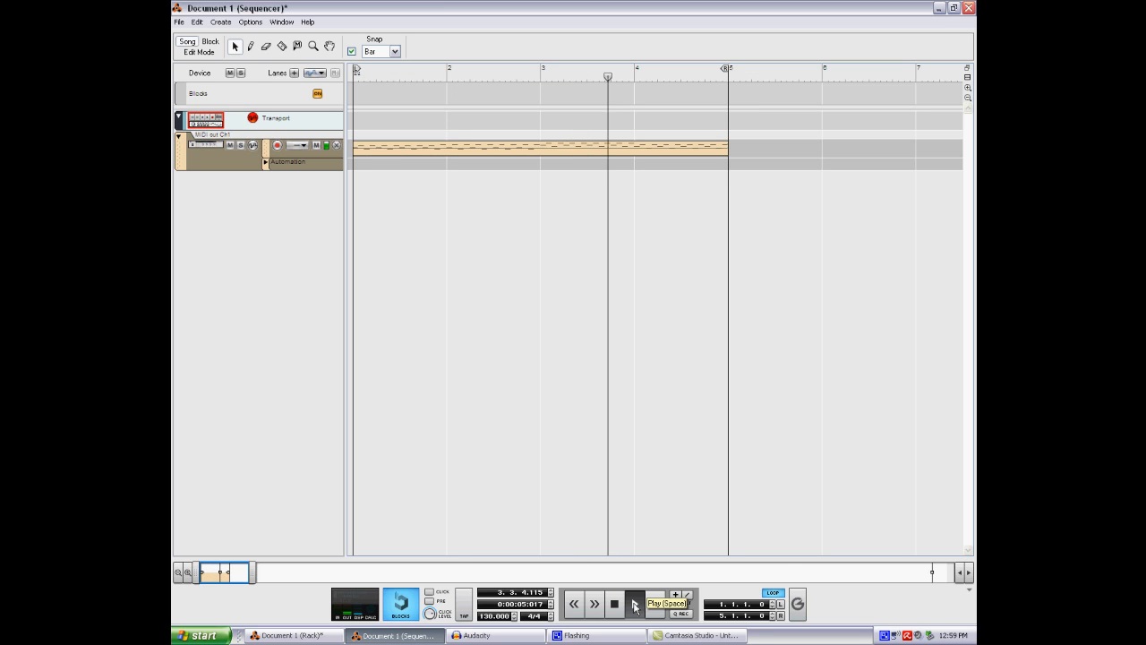
click(633, 603)
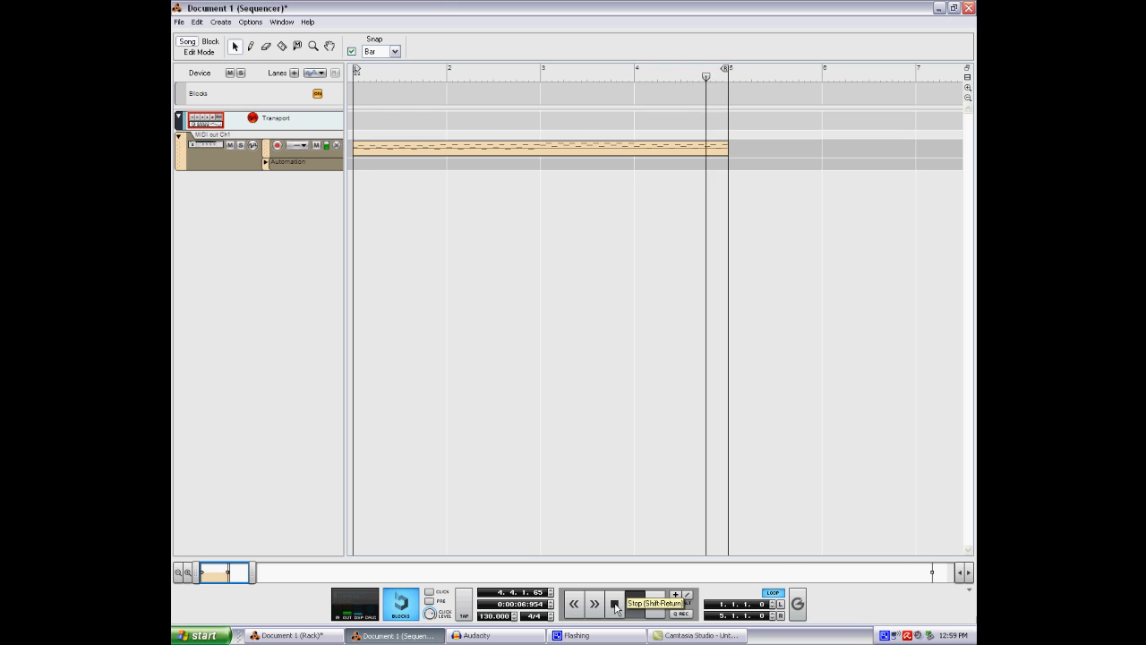
click(615, 603)
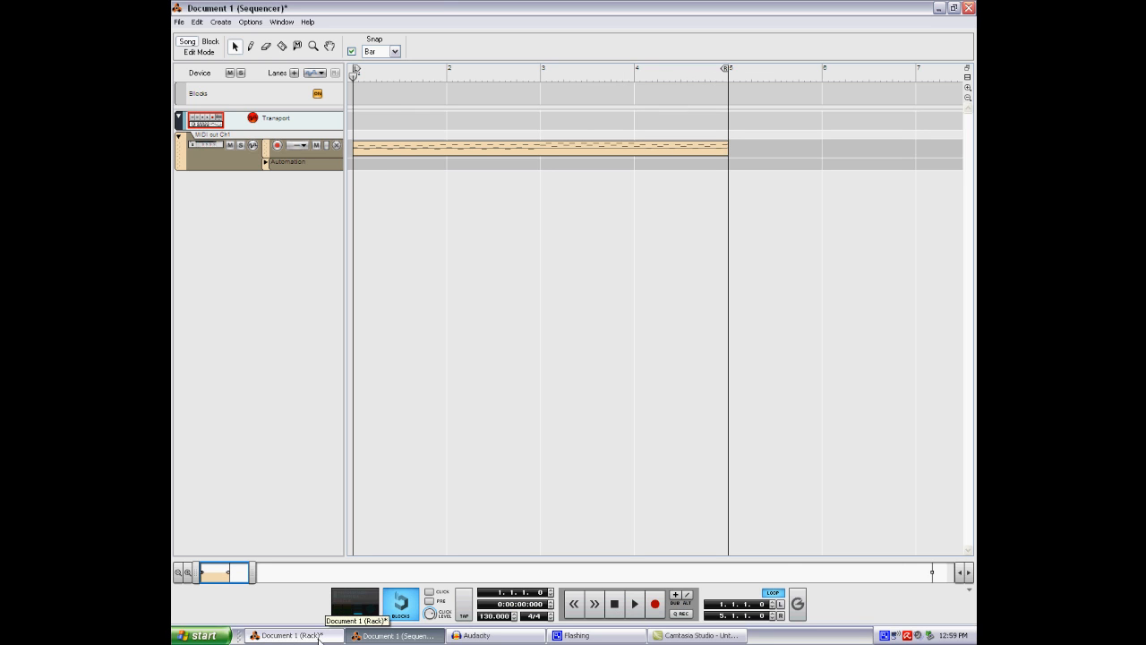
Step: Scroll the Aerodynamic Combinator rack from Thor down to the BV512 and back
click(291, 635)
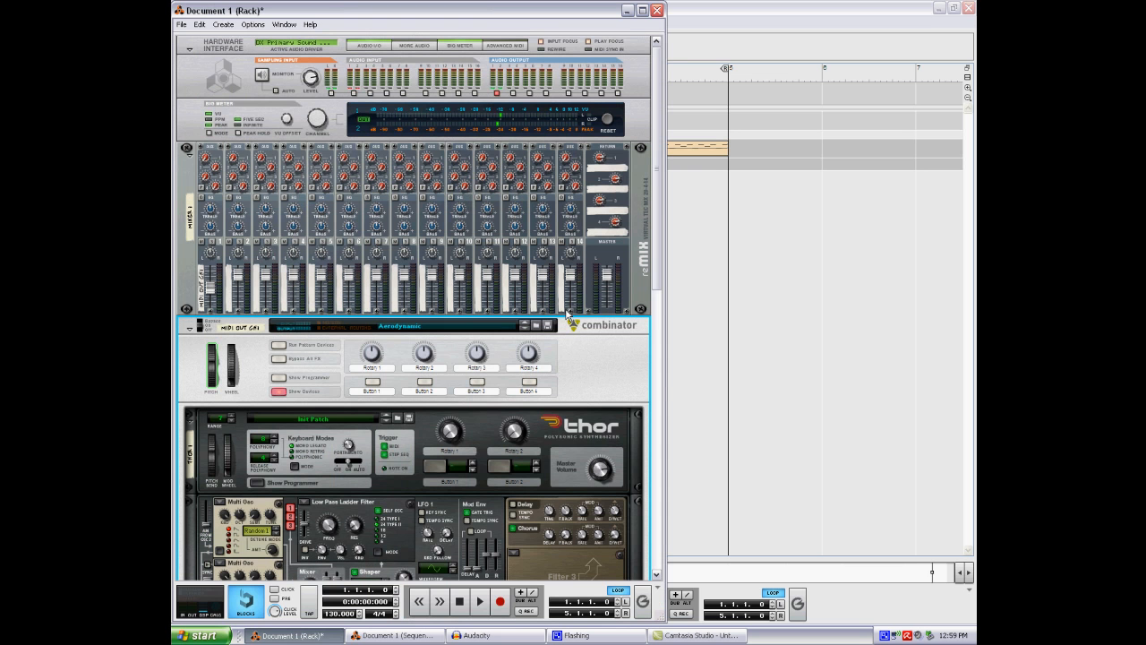
scroll(down, 3)
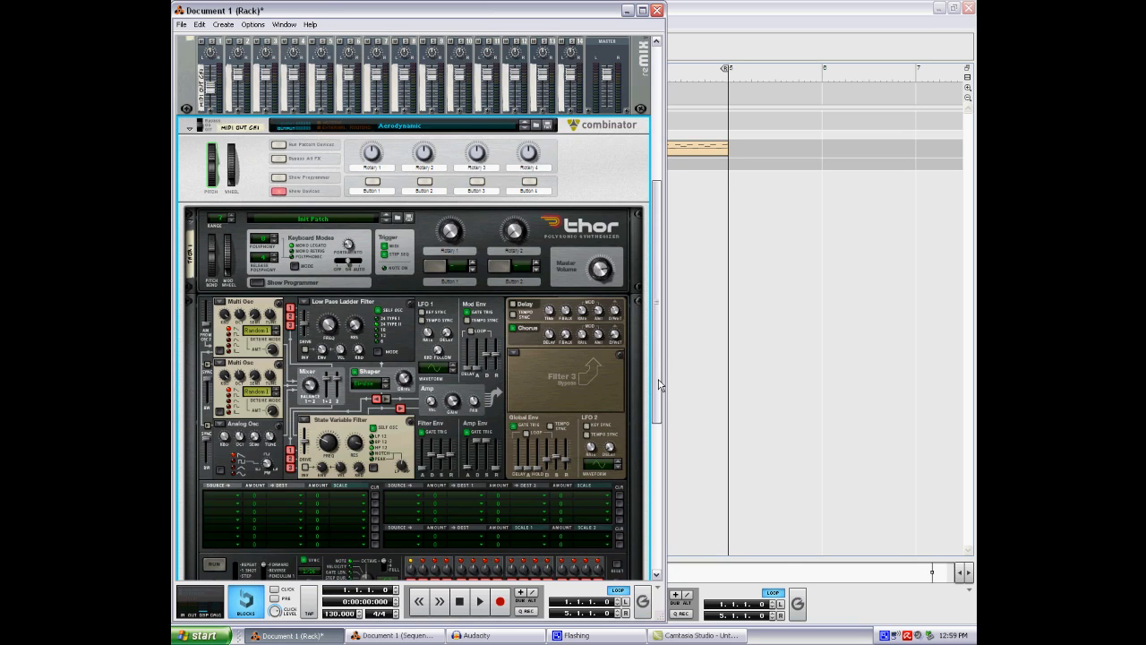
scroll(down, 3)
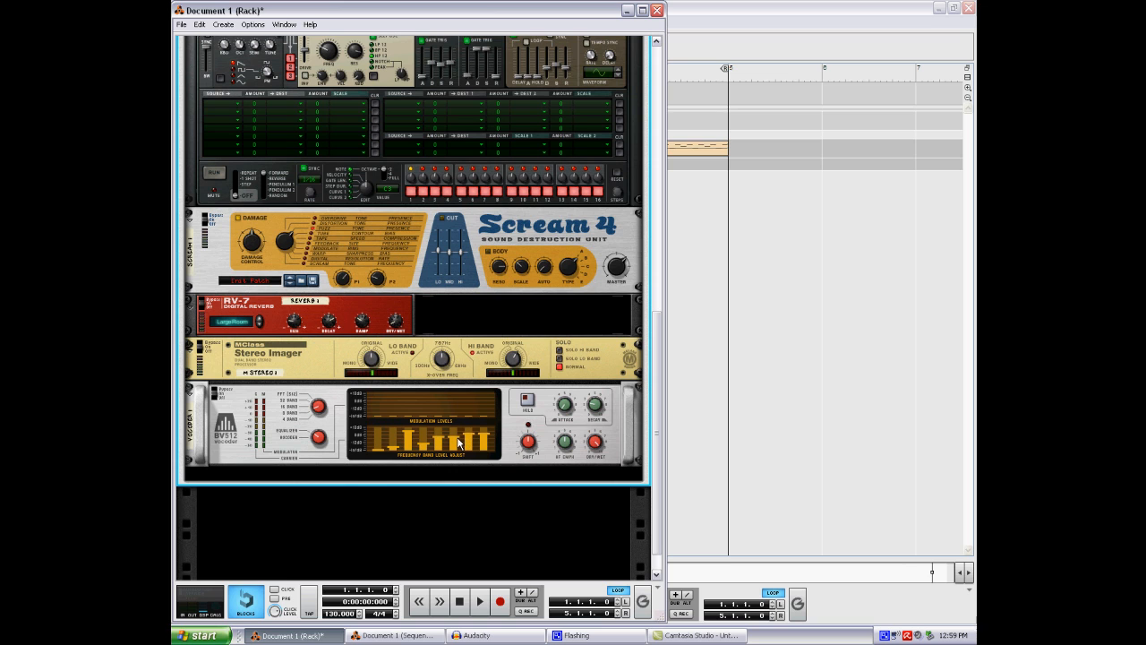
scroll(up, 3)
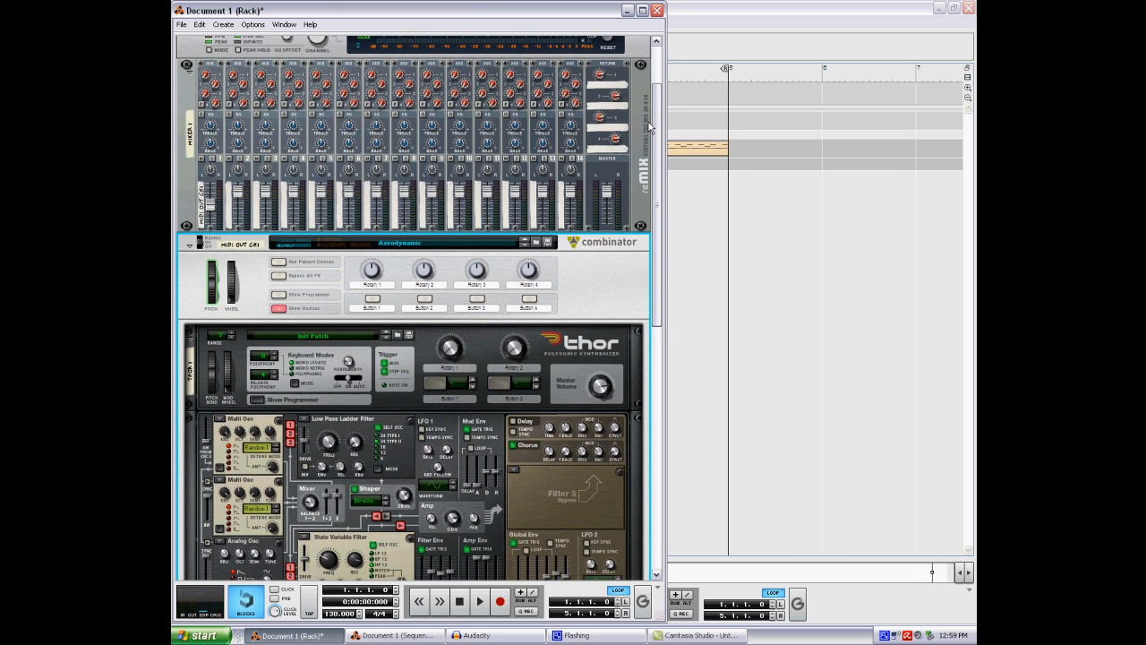
scroll(down, 3)
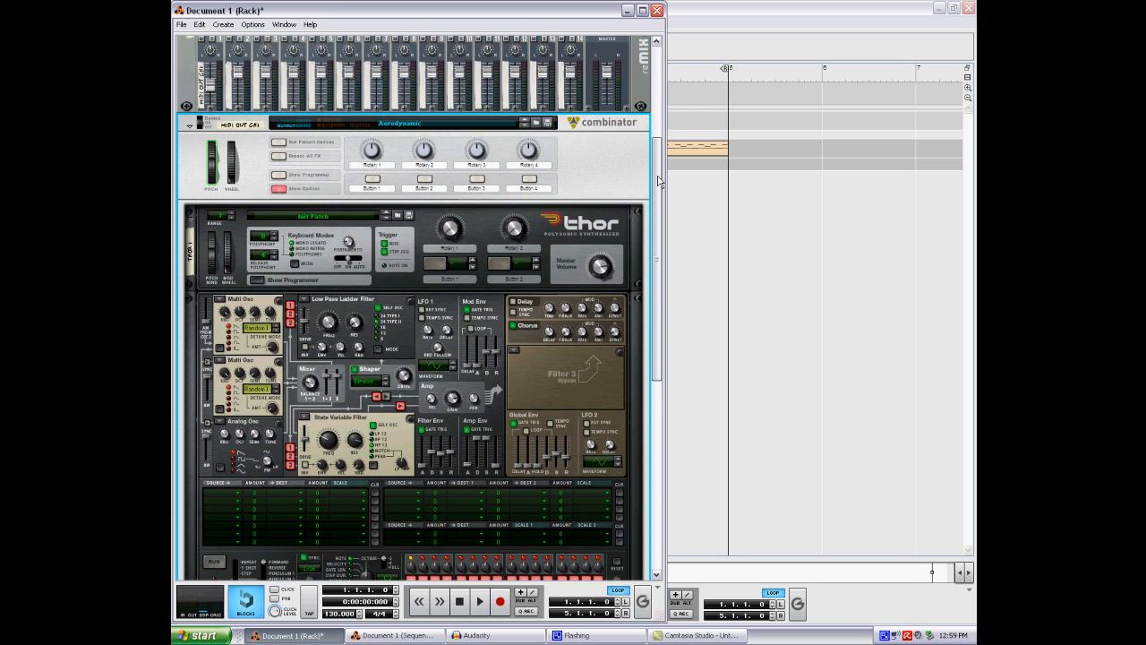
scroll(up, 3)
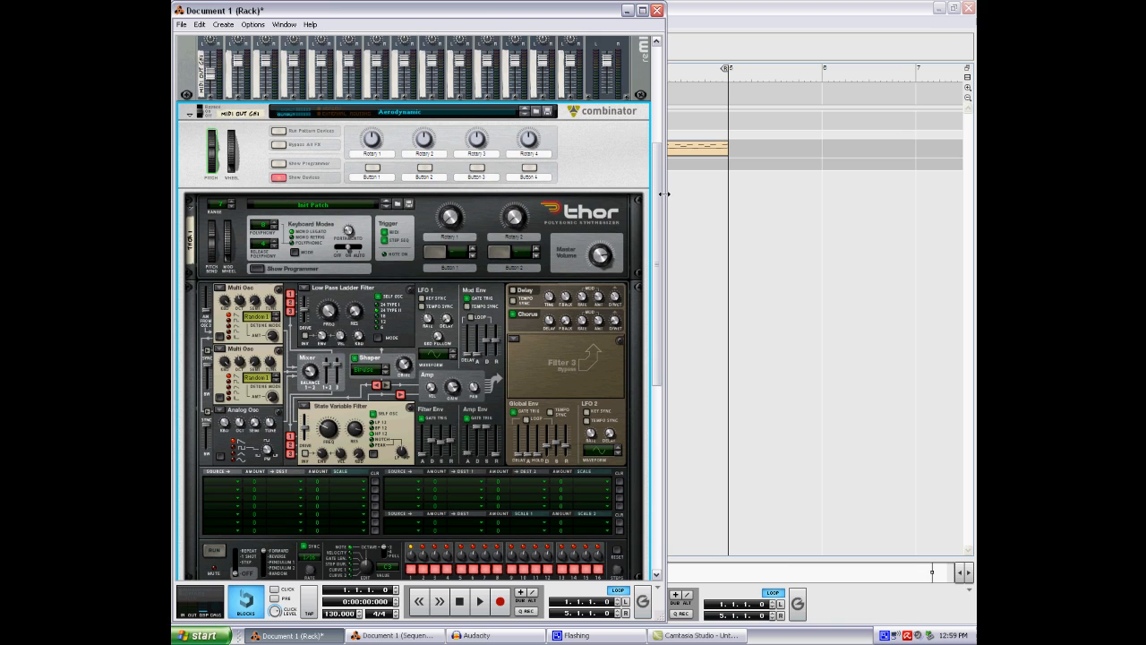
scroll(down, 3)
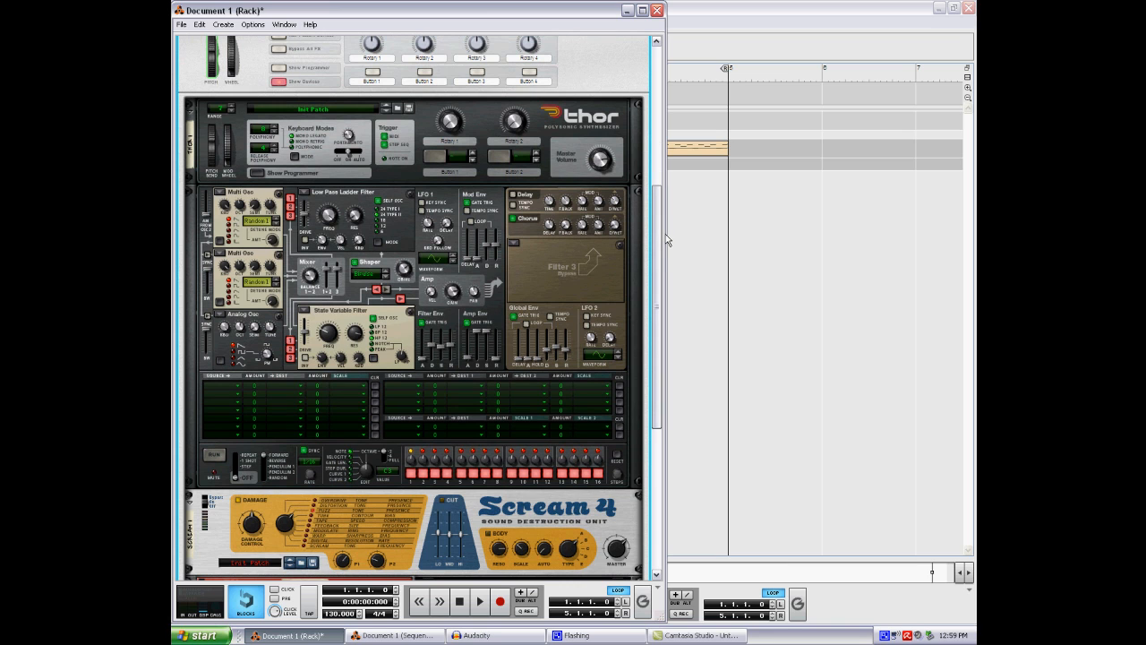
scroll(down, 3)
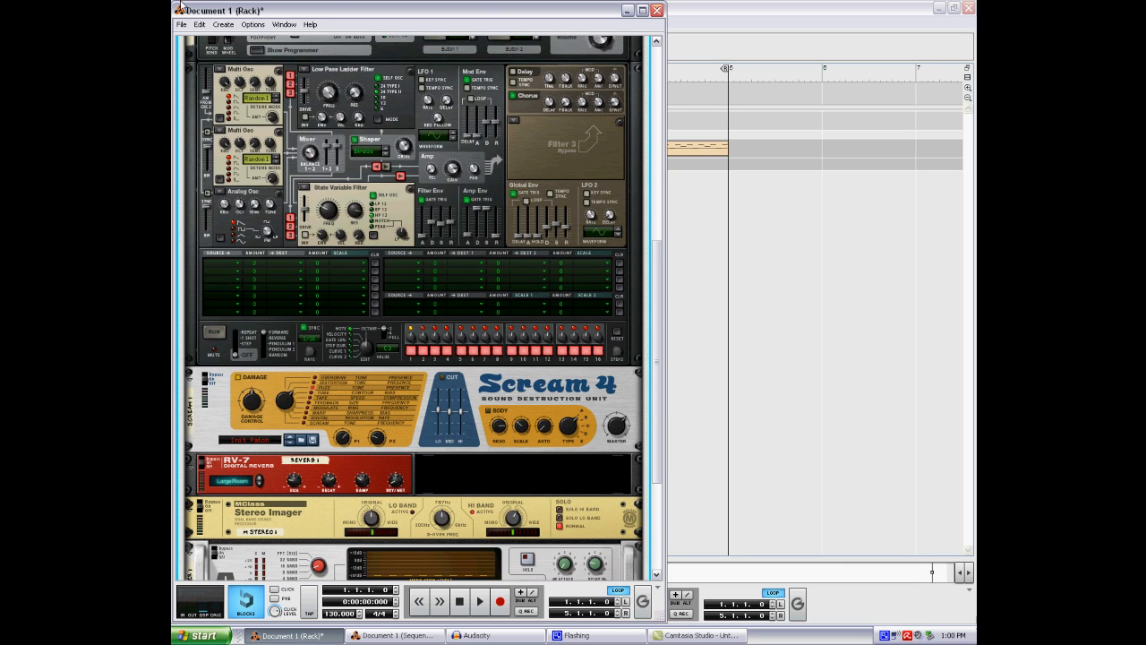
scroll(up, 3)
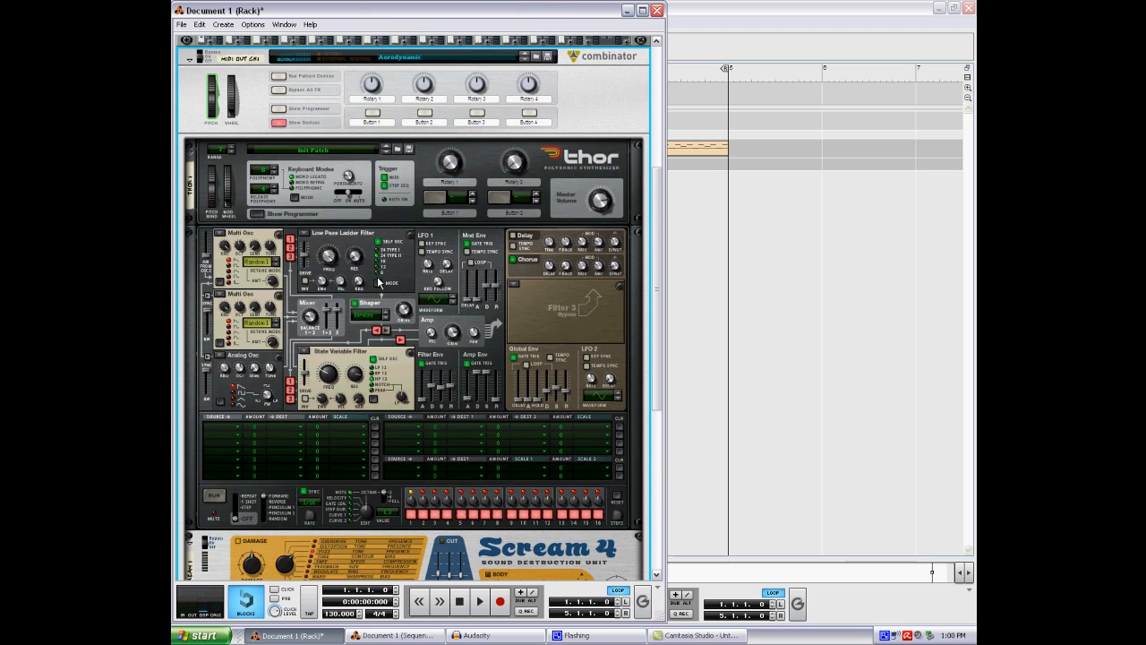
mouse_move(439, 360)
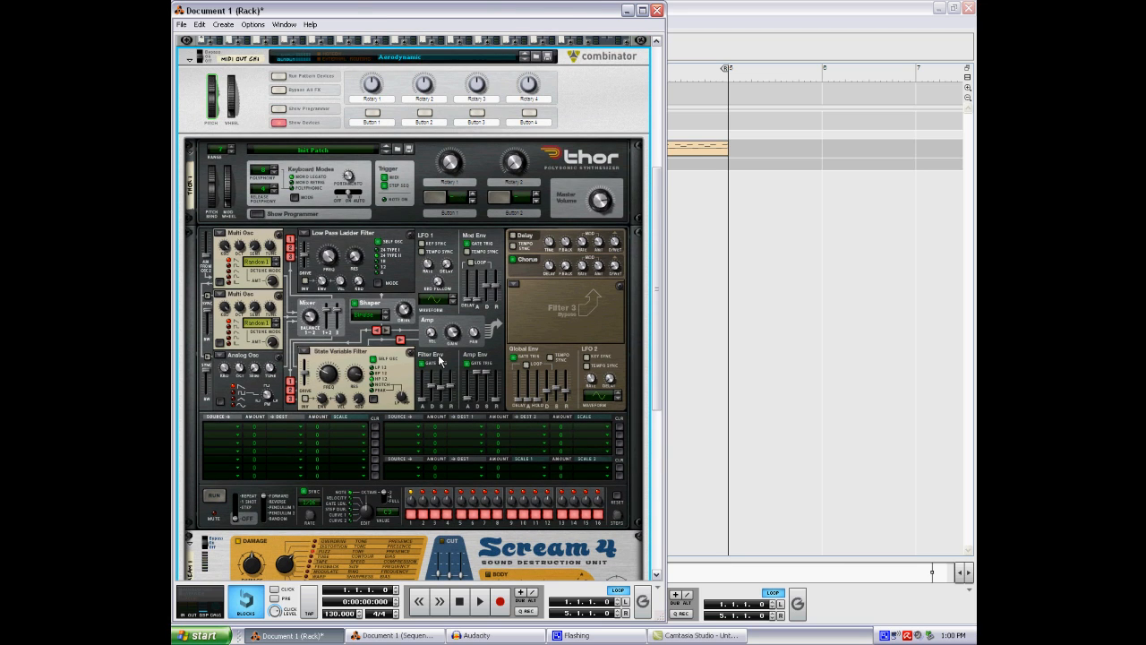
scroll(down, 3)
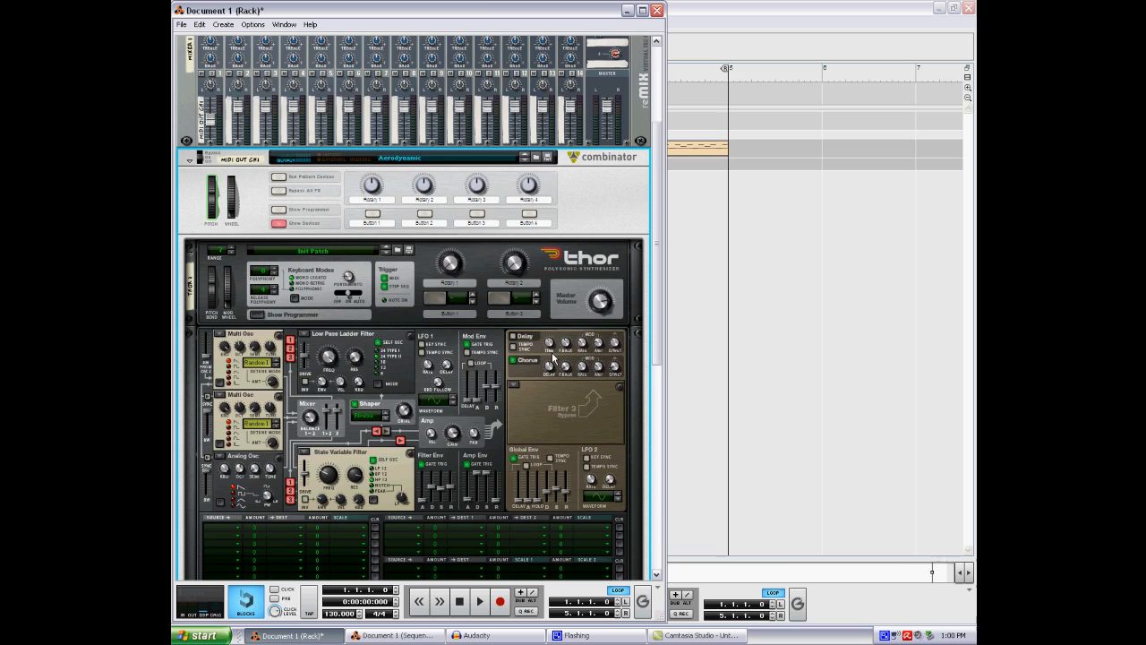
mouse_move(352, 278)
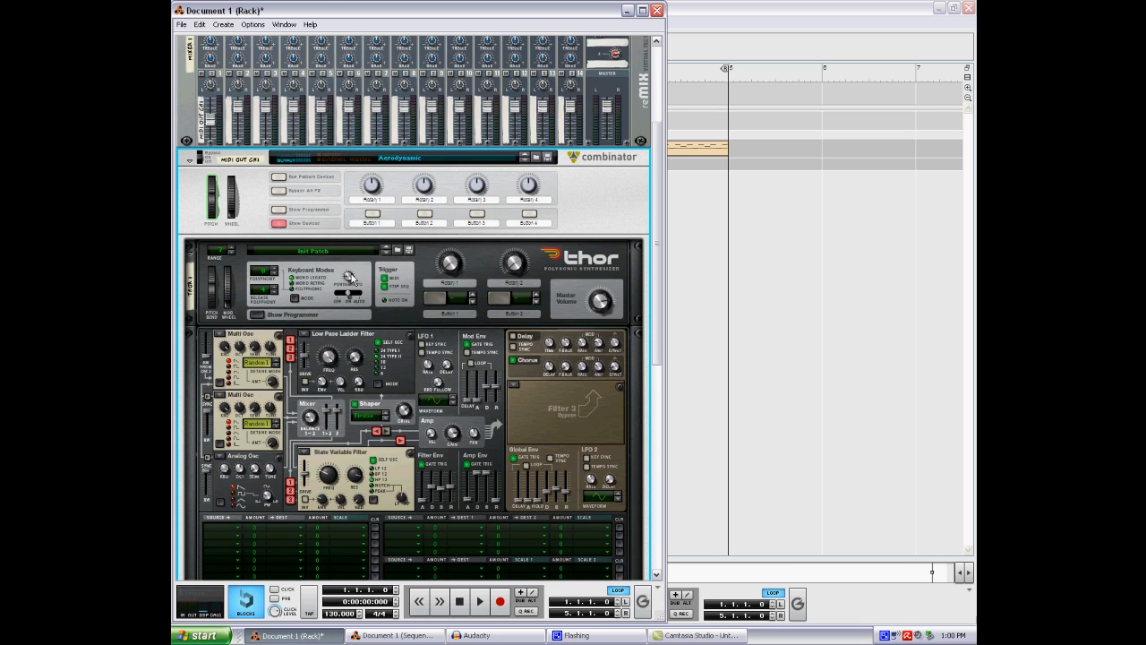
mouse_move(350, 286)
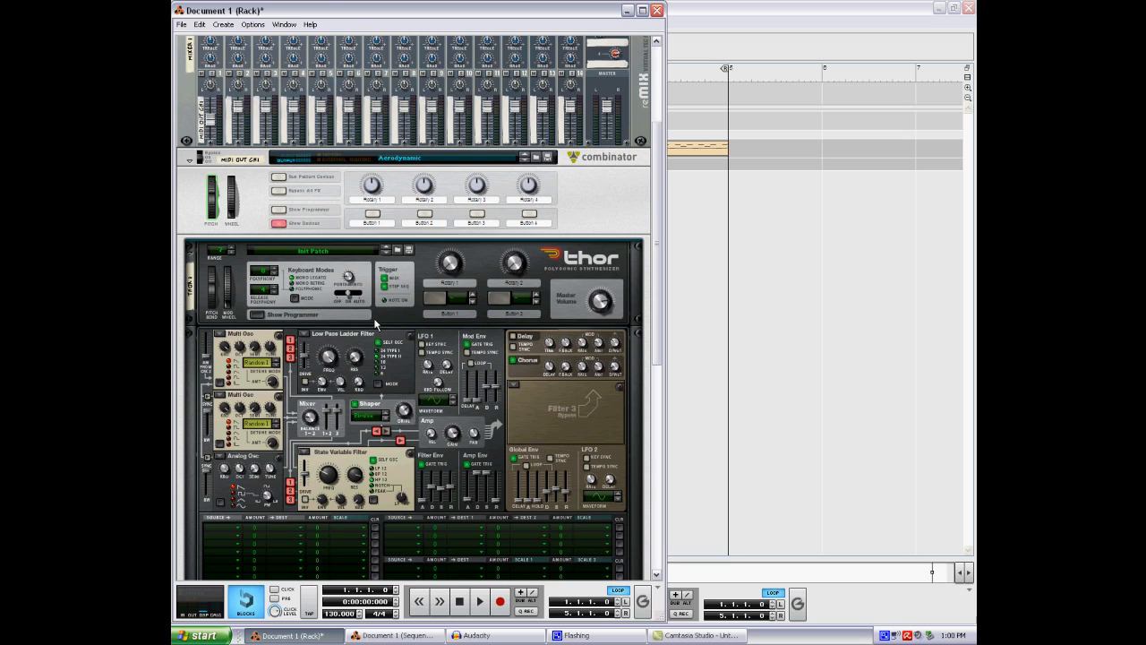
mouse_move(328, 318)
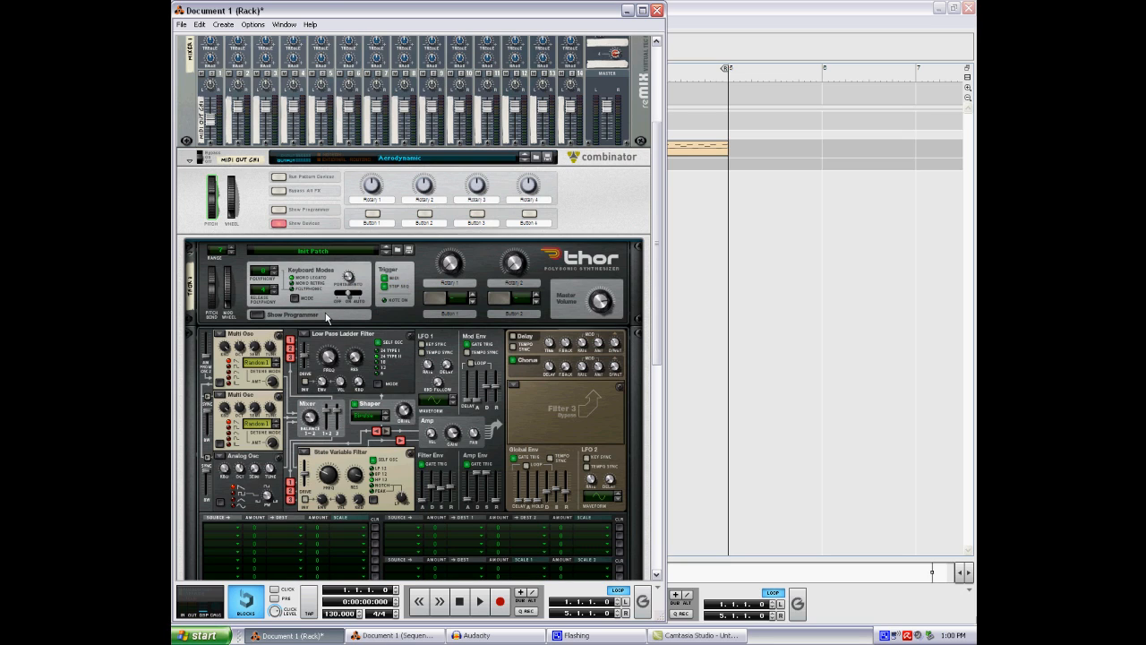
mouse_move(350, 282)
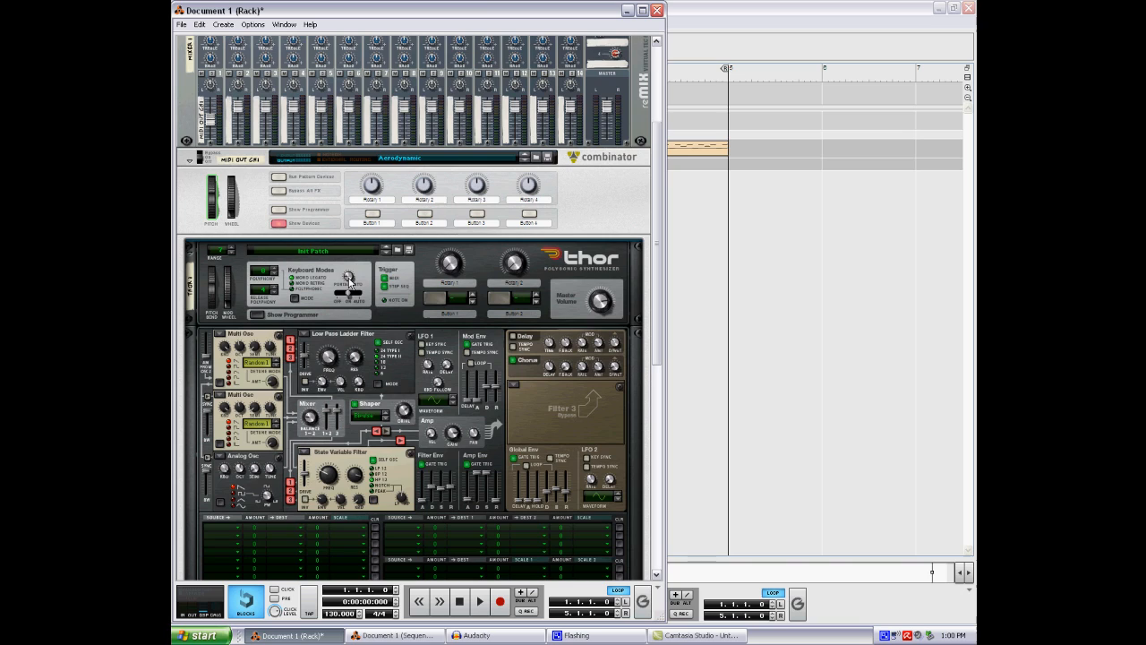
mouse_move(376, 261)
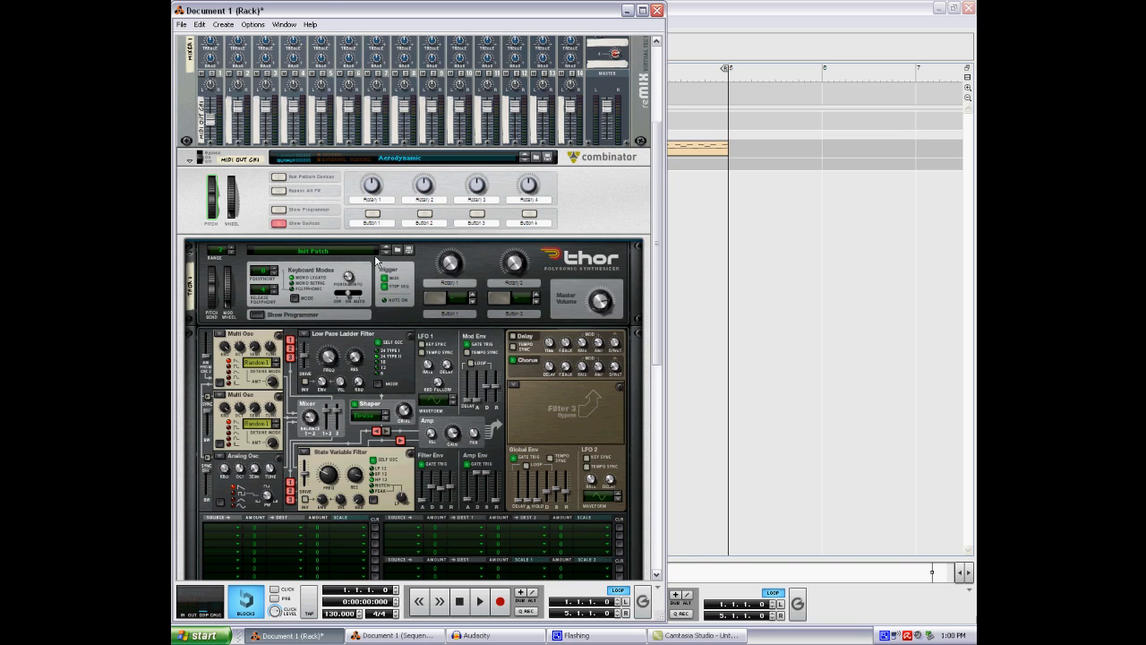
mouse_move(272, 404)
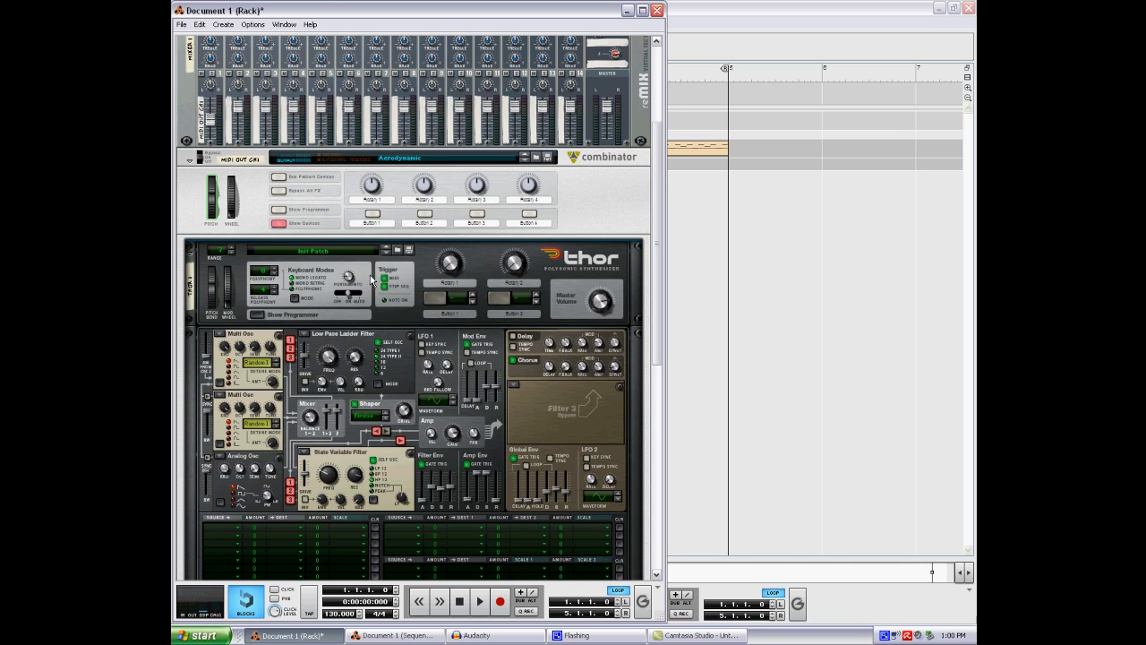
mouse_move(228, 340)
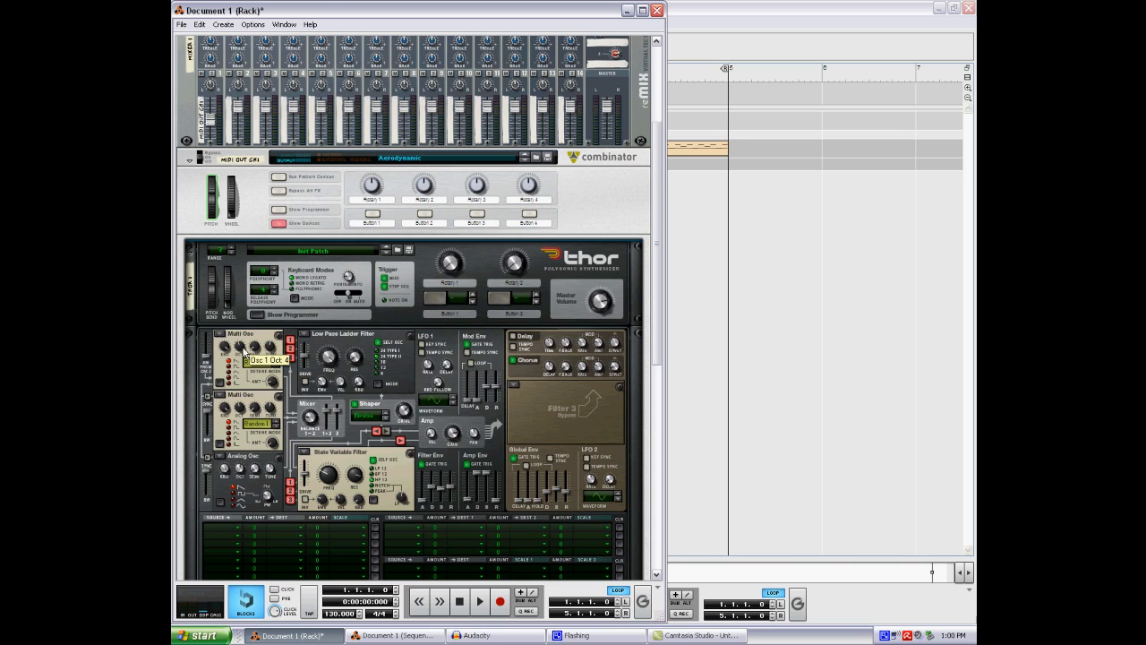
mouse_move(285, 407)
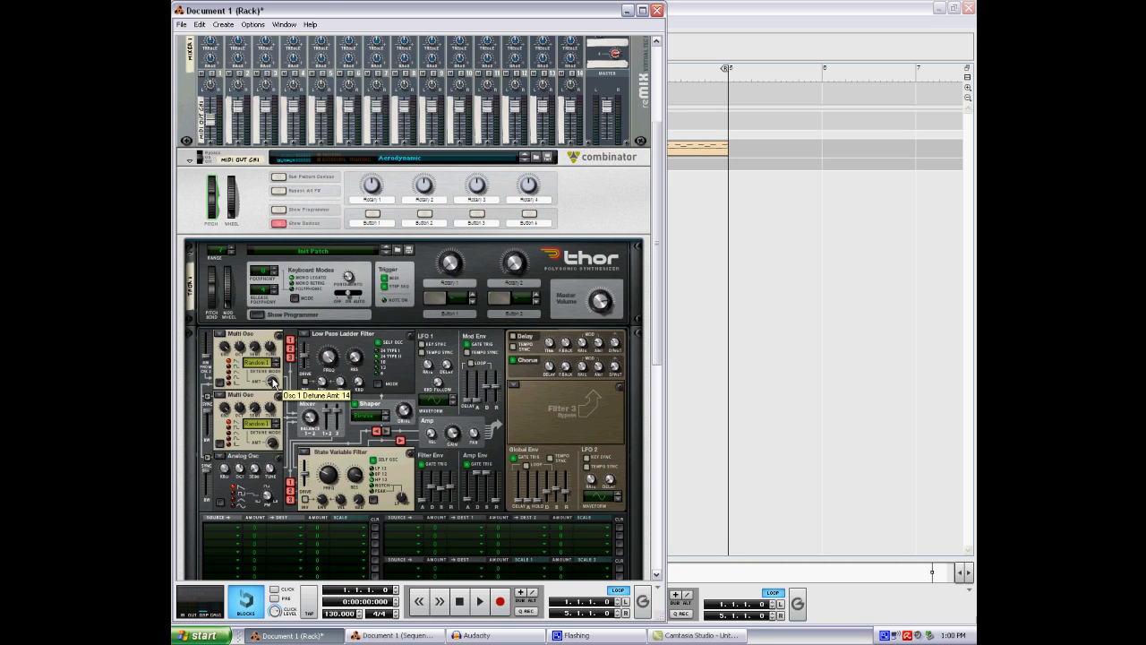
mouse_move(242, 414)
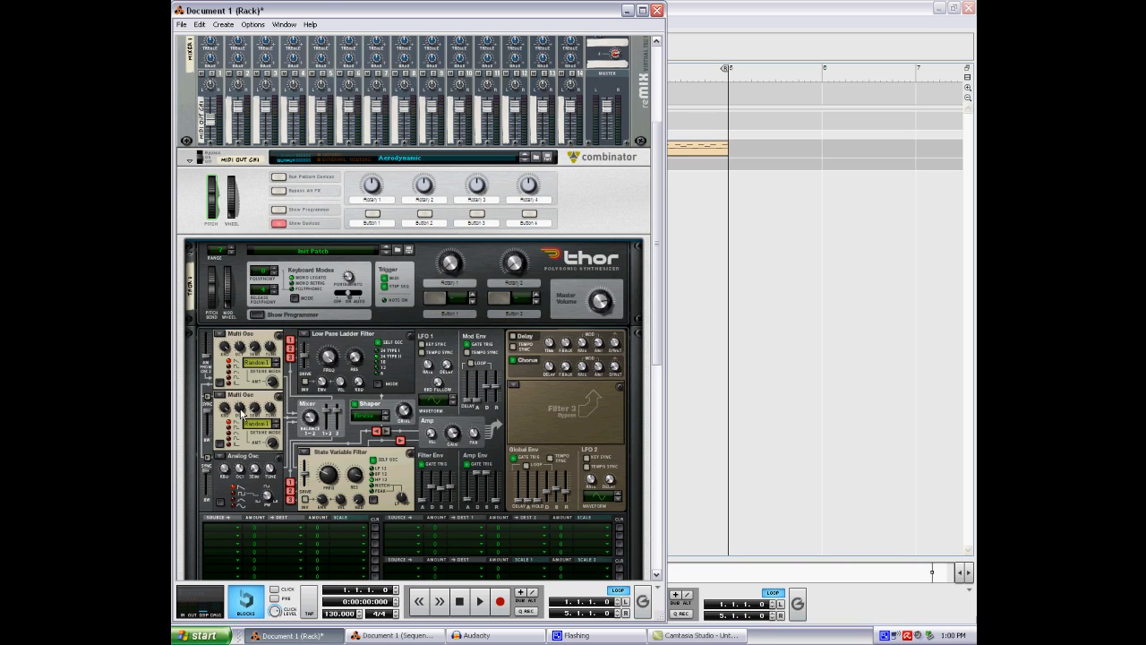
mouse_move(240, 418)
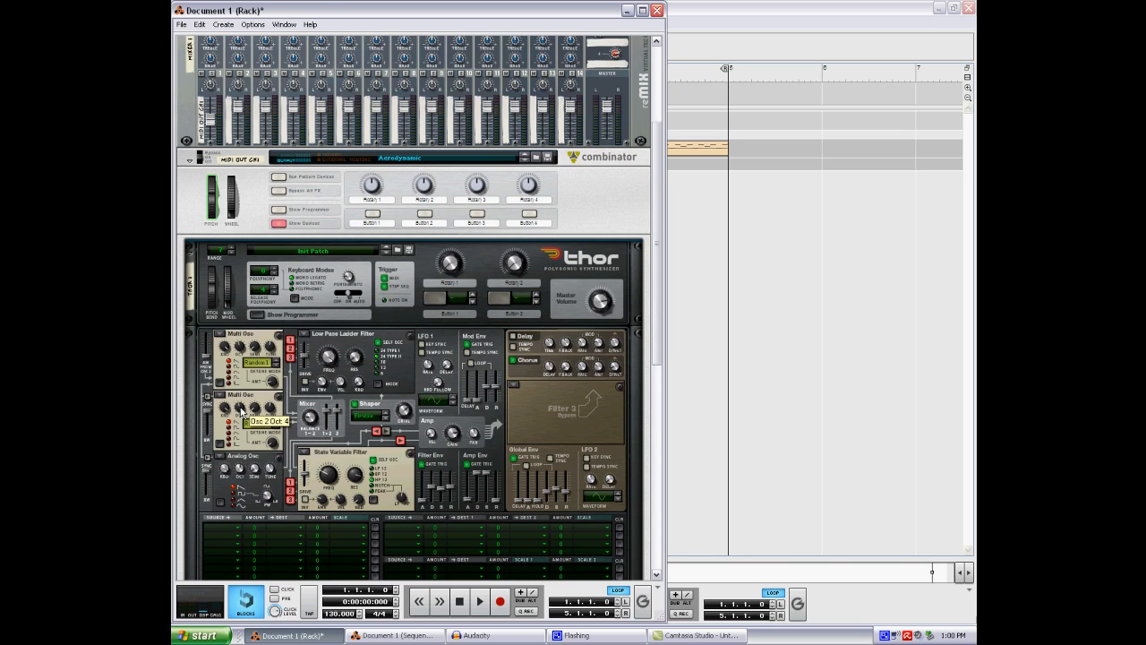
click(267, 421)
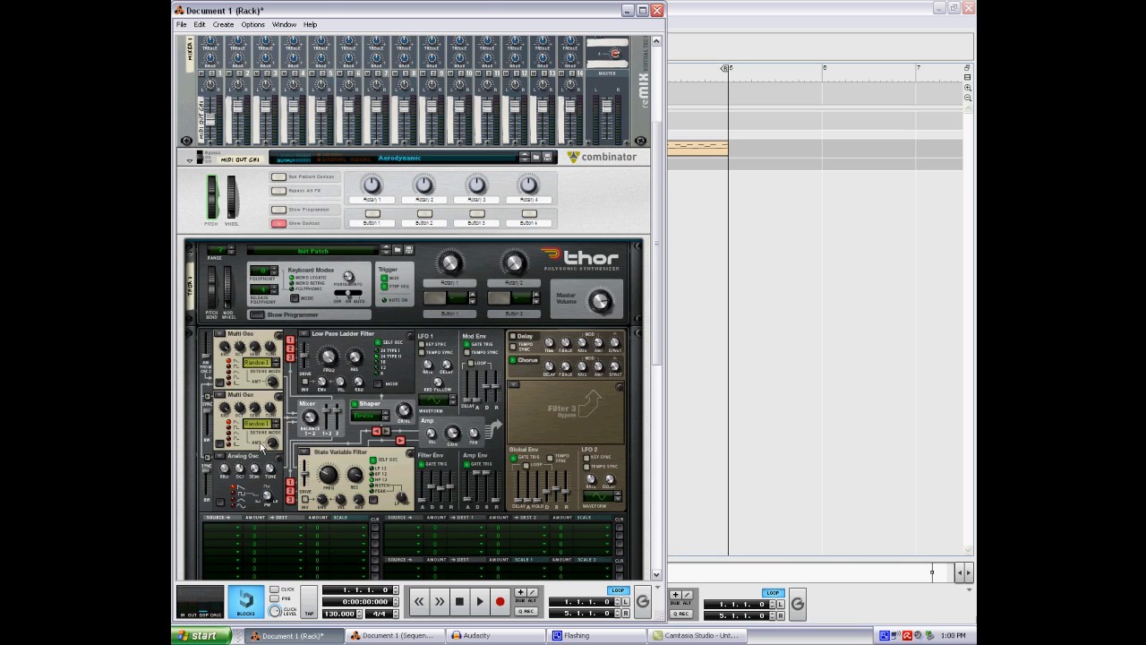
mouse_move(271, 447)
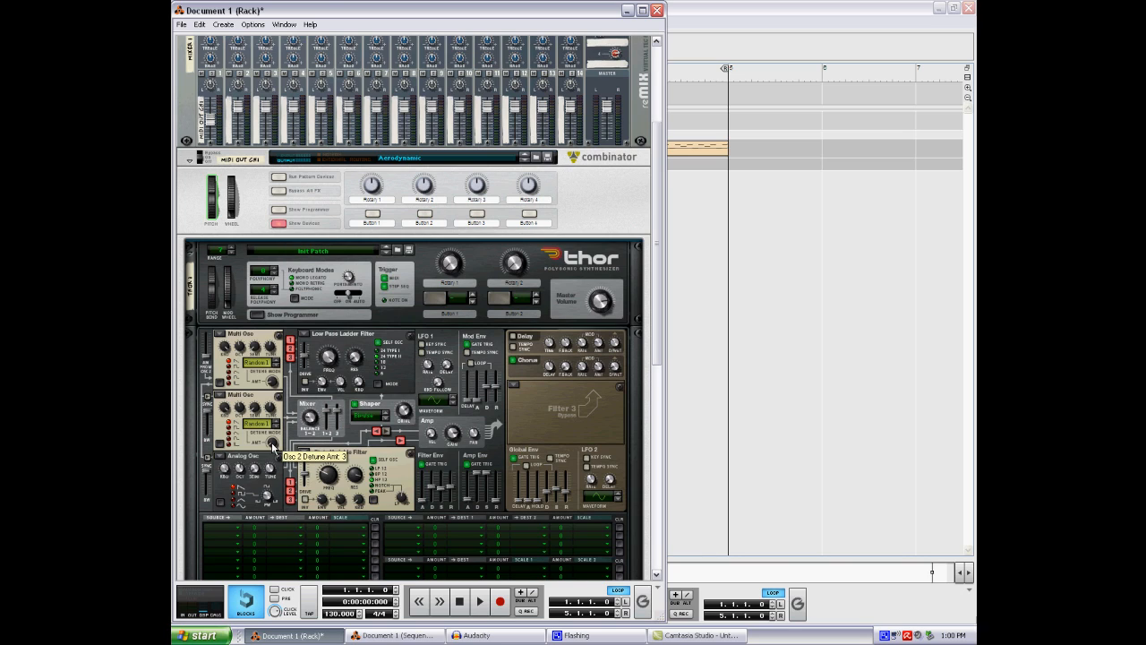
mouse_move(241, 466)
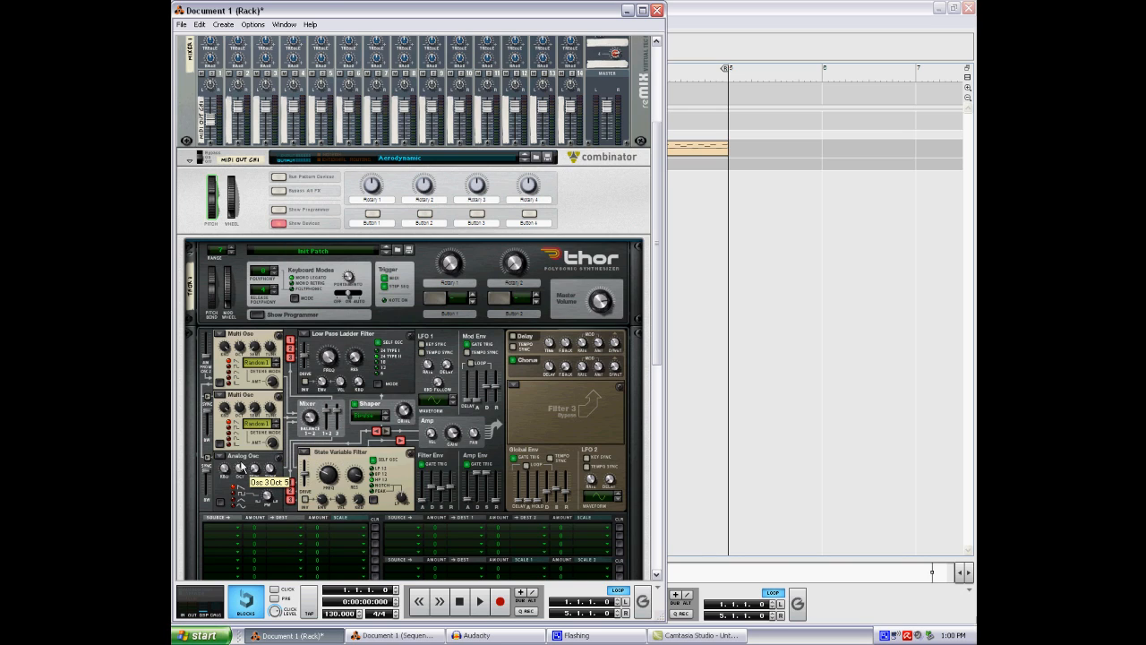
mouse_move(242, 470)
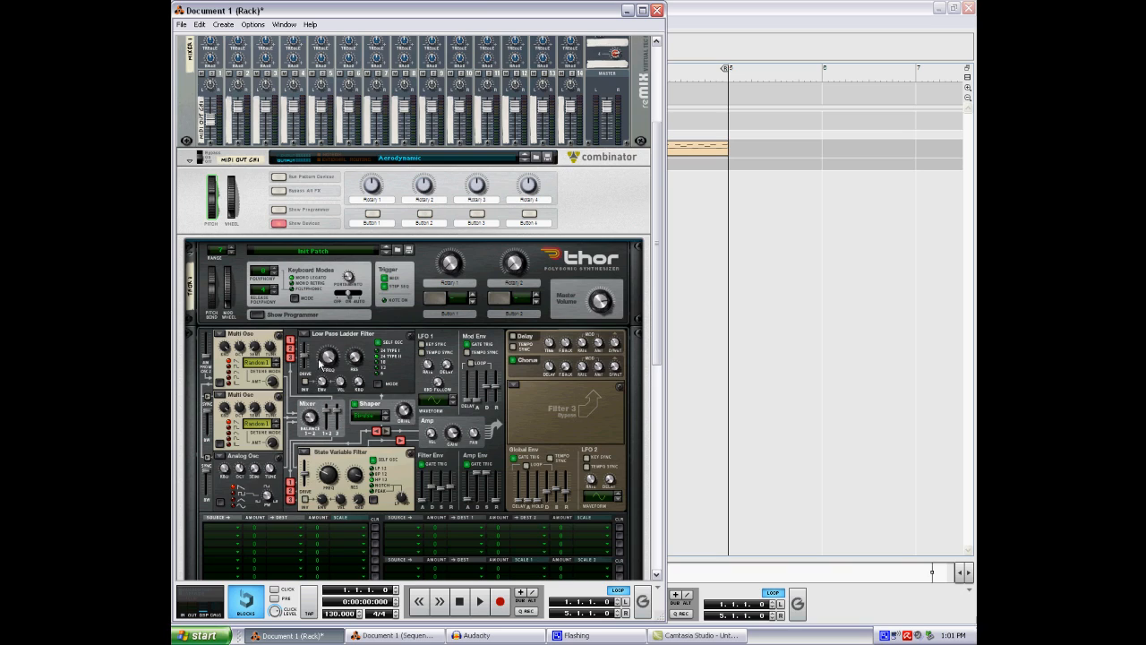
mouse_move(356, 383)
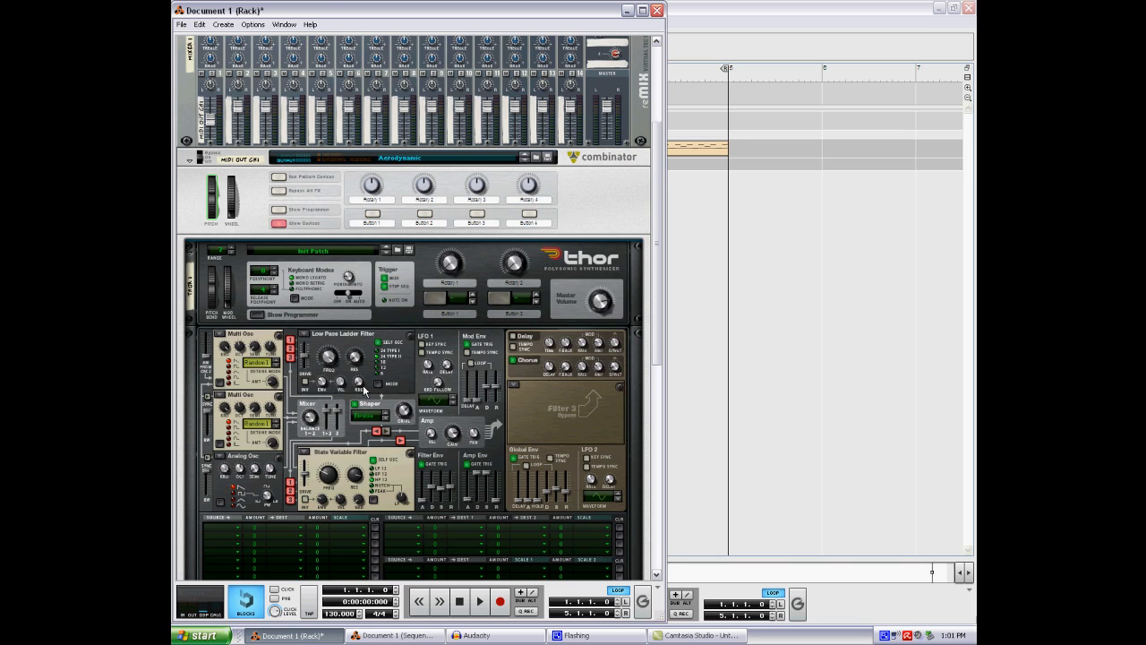
mouse_move(379, 370)
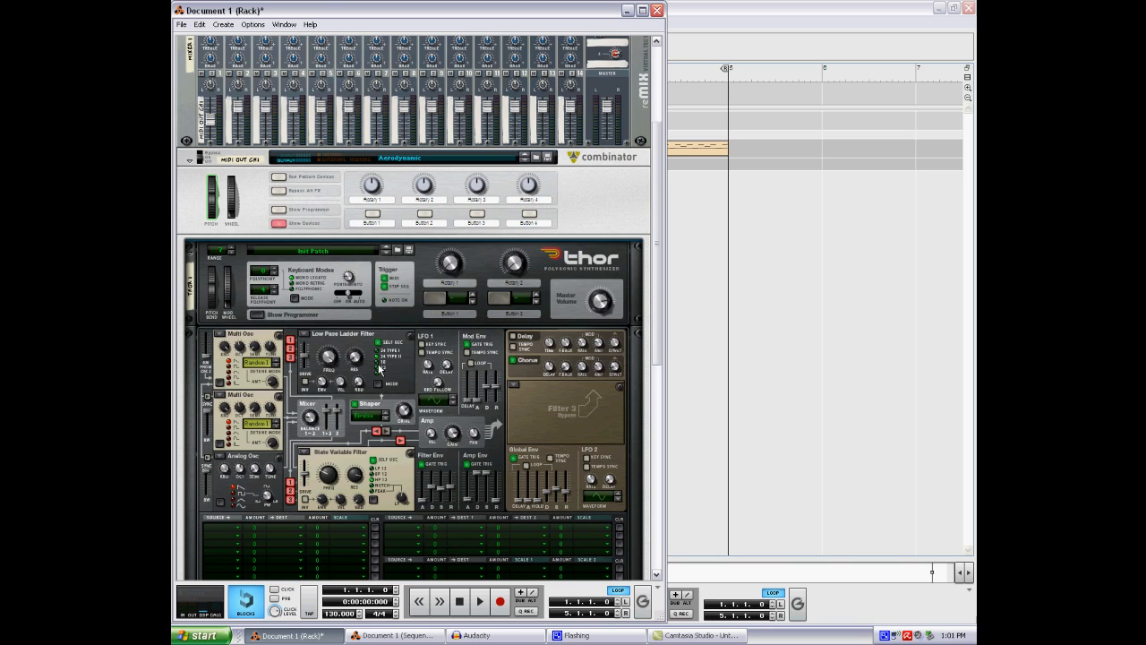
mouse_move(358, 418)
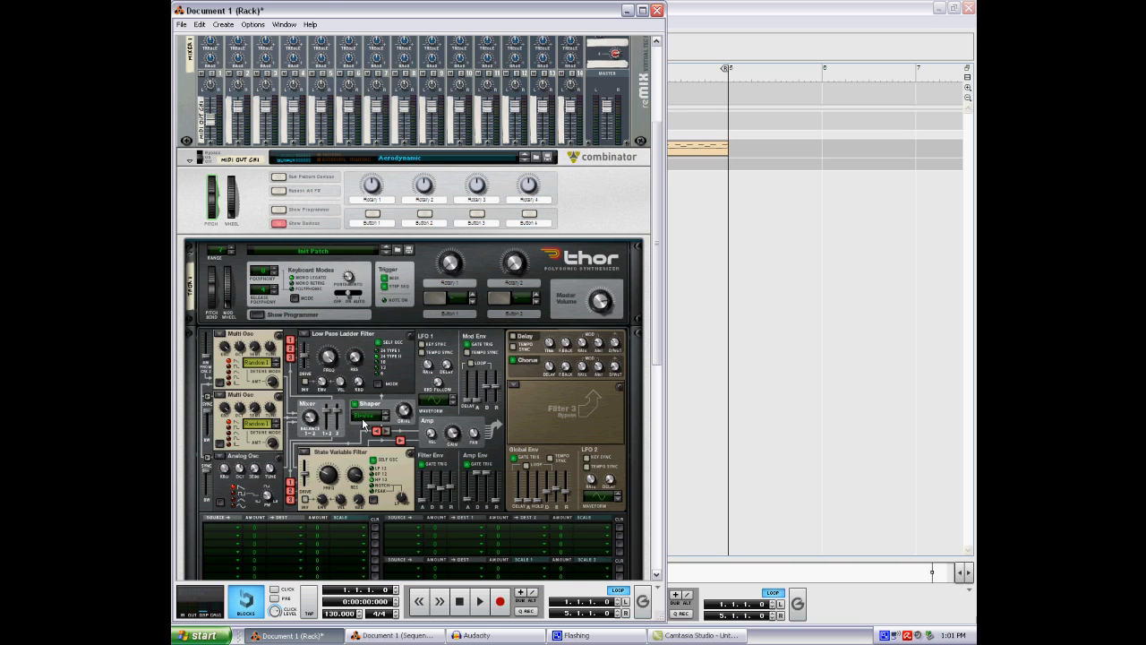
mouse_move(404, 410)
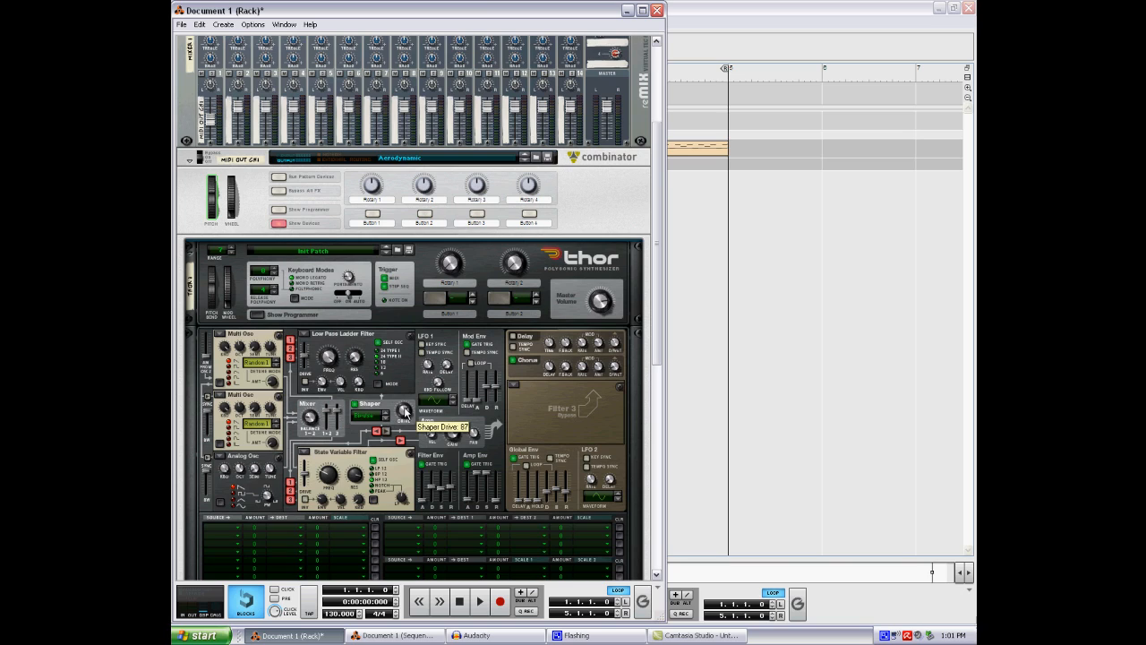
mouse_move(307, 462)
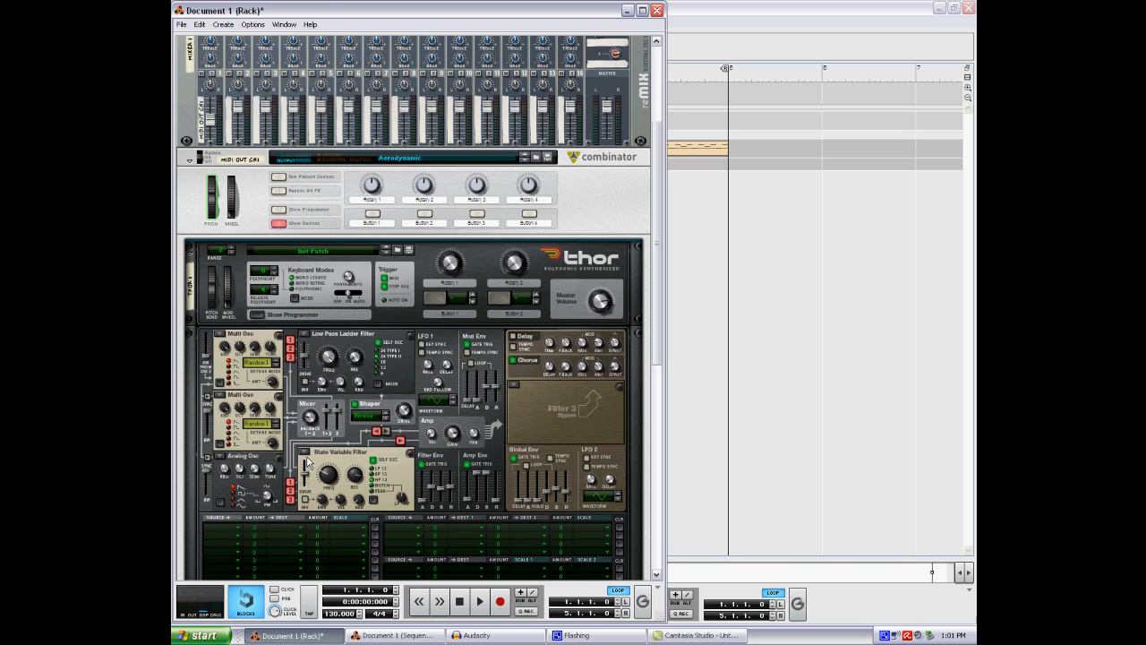
mouse_move(376, 435)
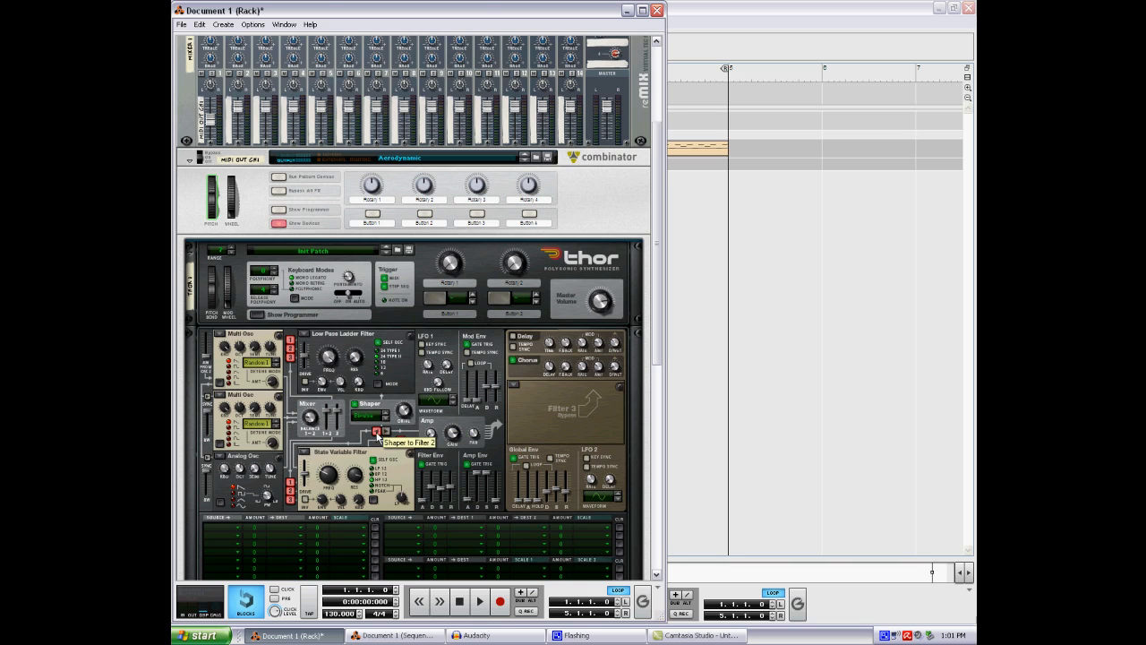
mouse_move(339, 481)
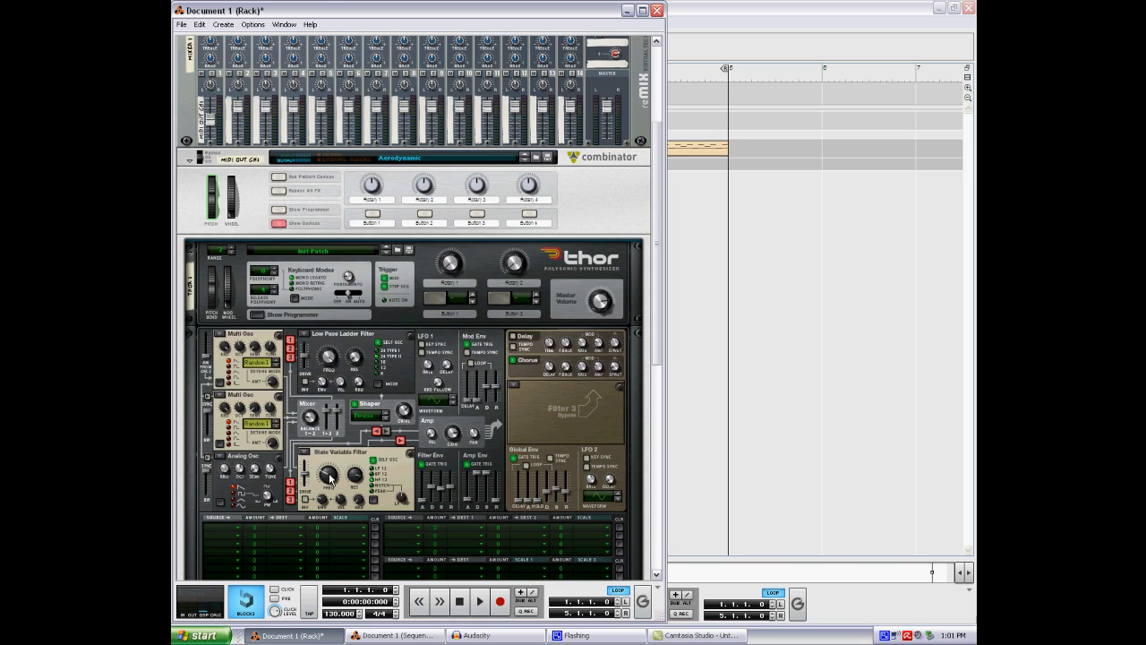
mouse_move(329, 475)
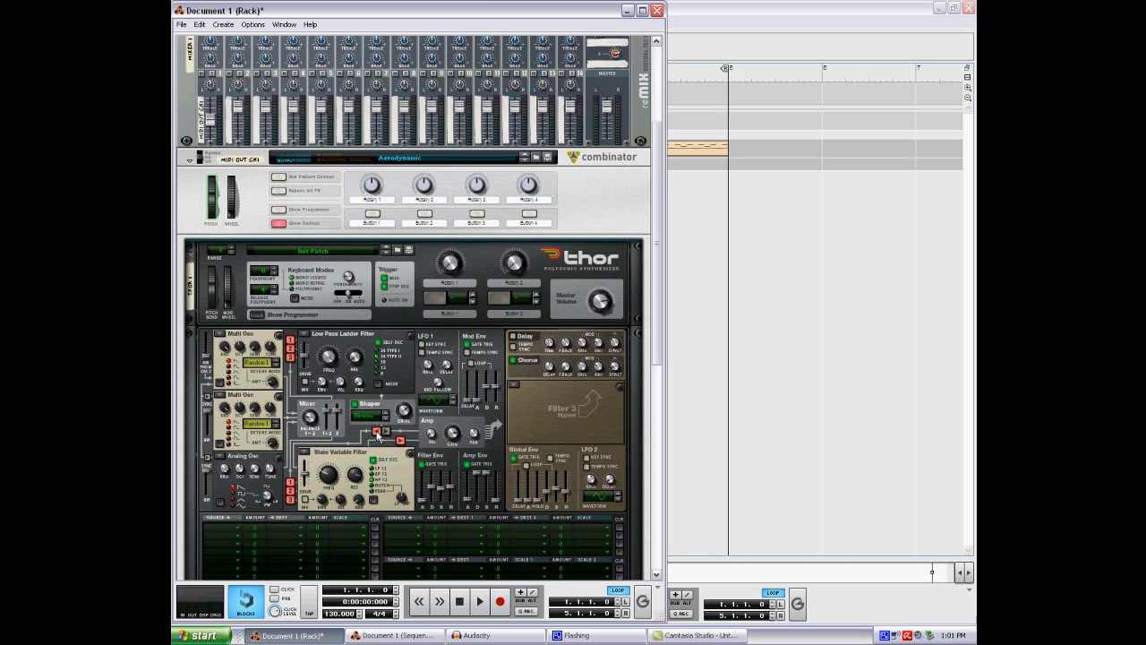
mouse_move(387, 428)
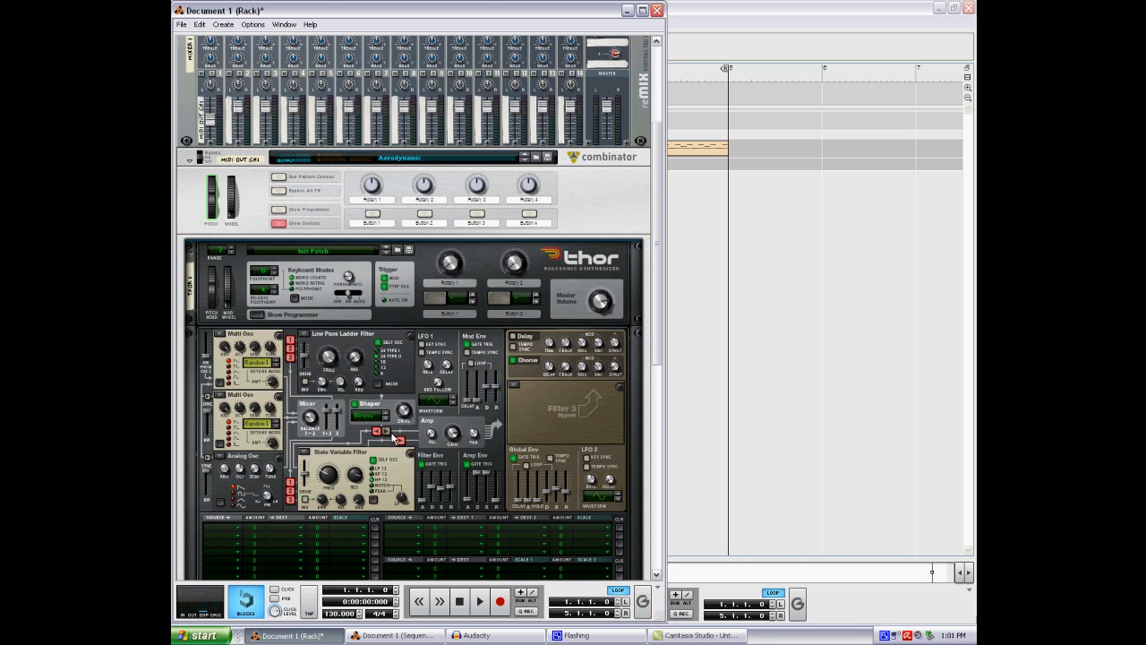
mouse_move(376, 436)
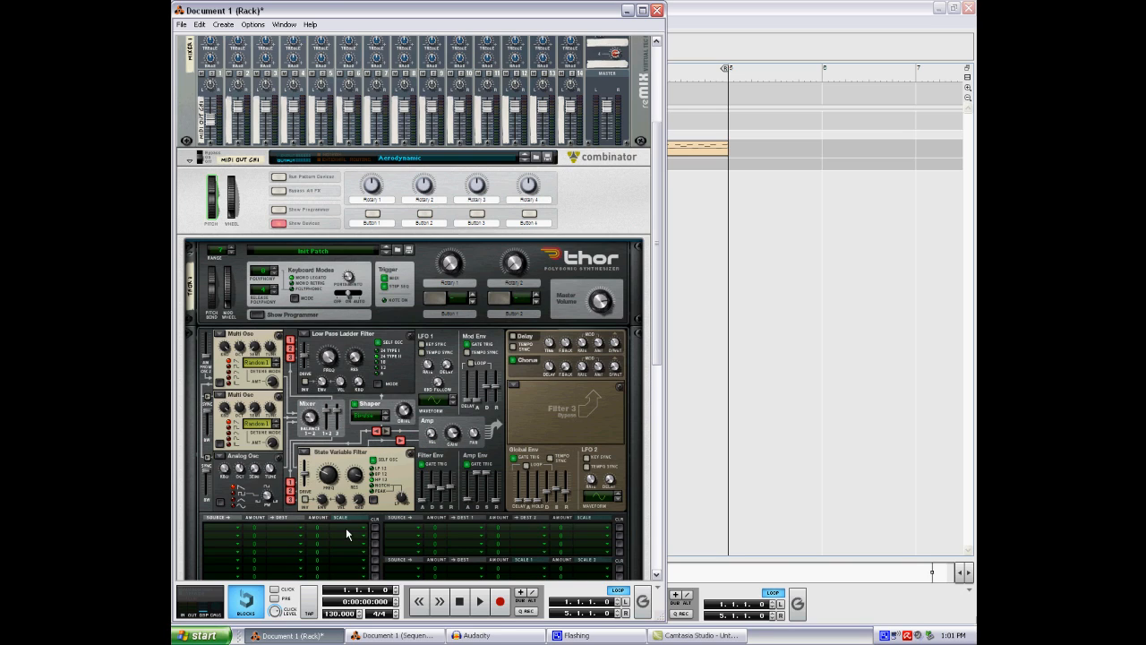
mouse_move(347, 464)
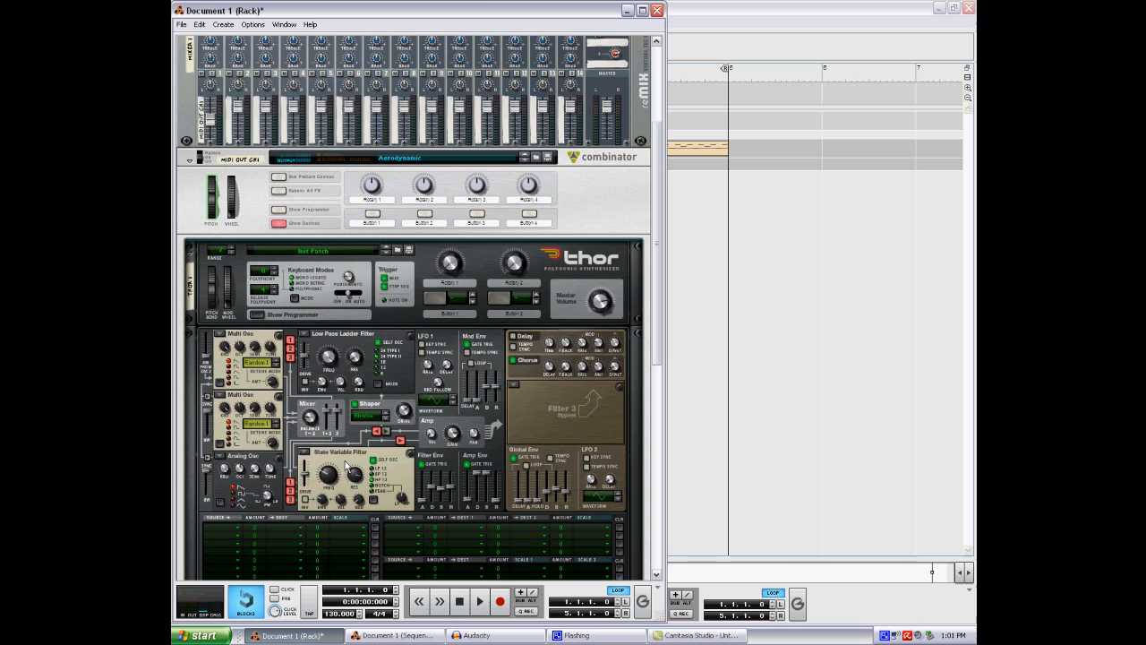
mouse_move(347, 403)
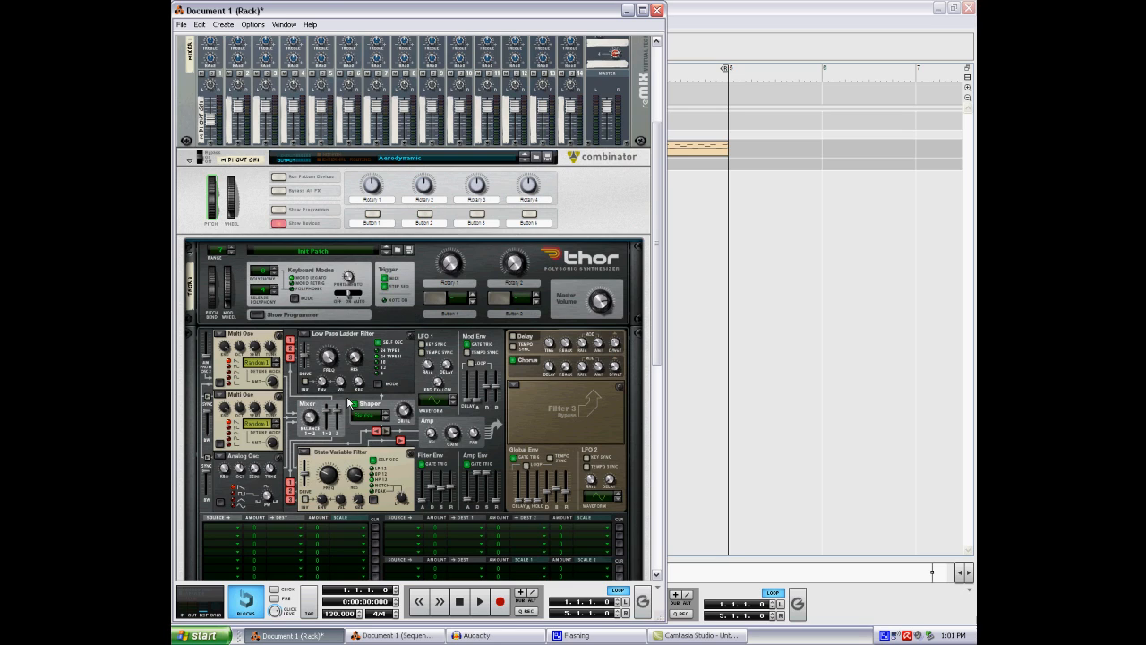
mouse_move(309, 421)
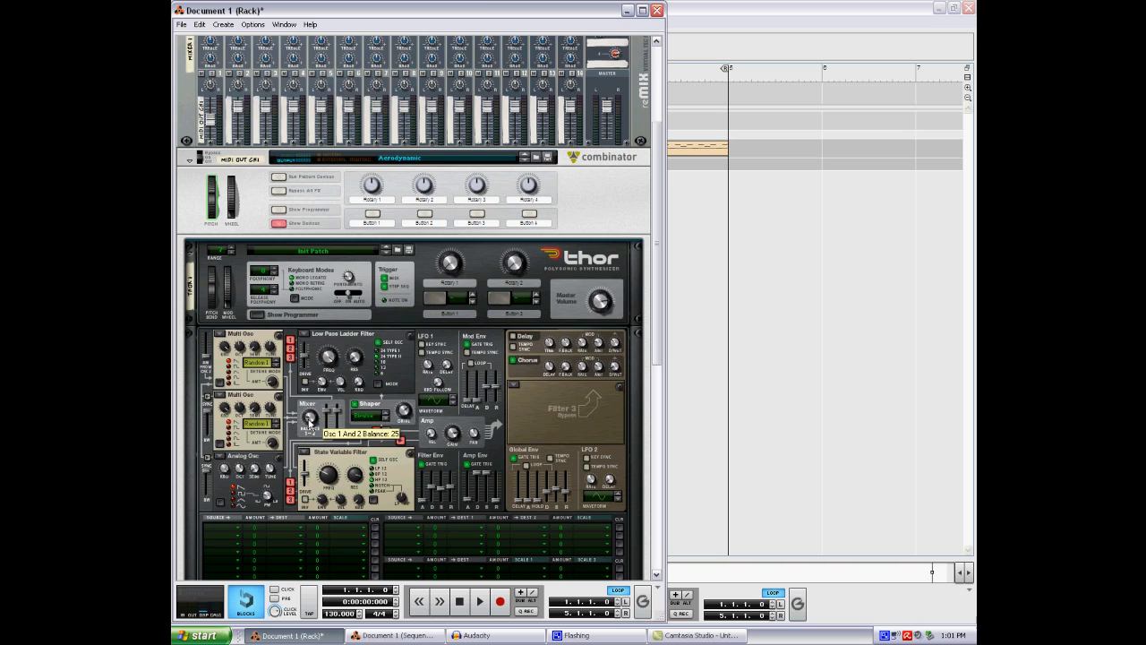
mouse_move(190, 352)
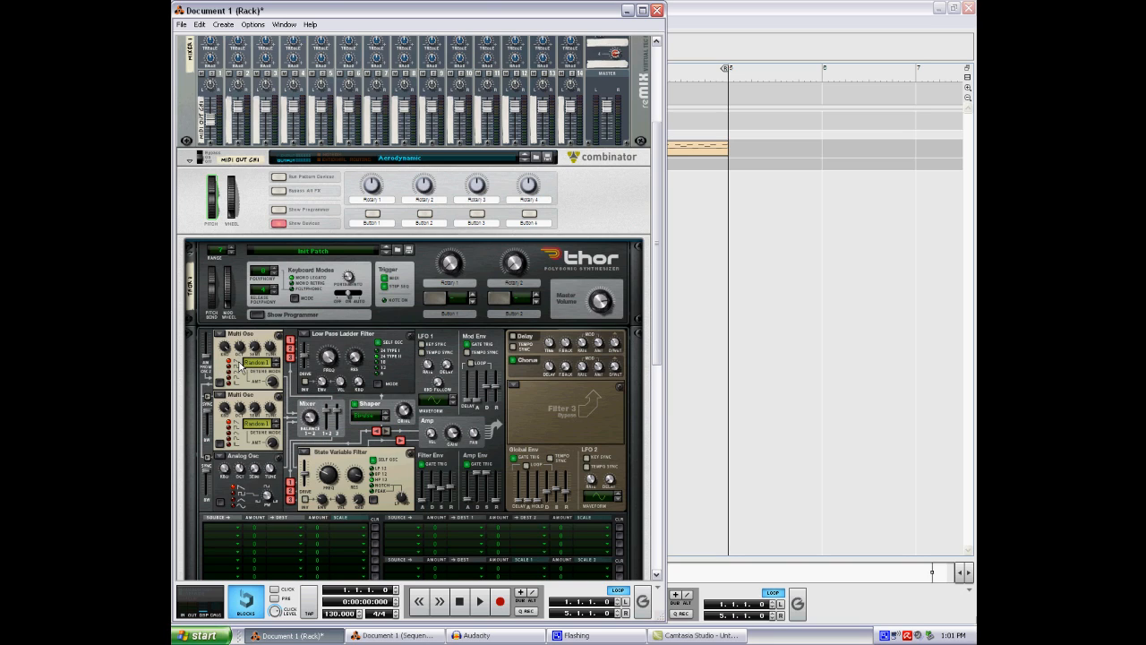
mouse_move(273, 387)
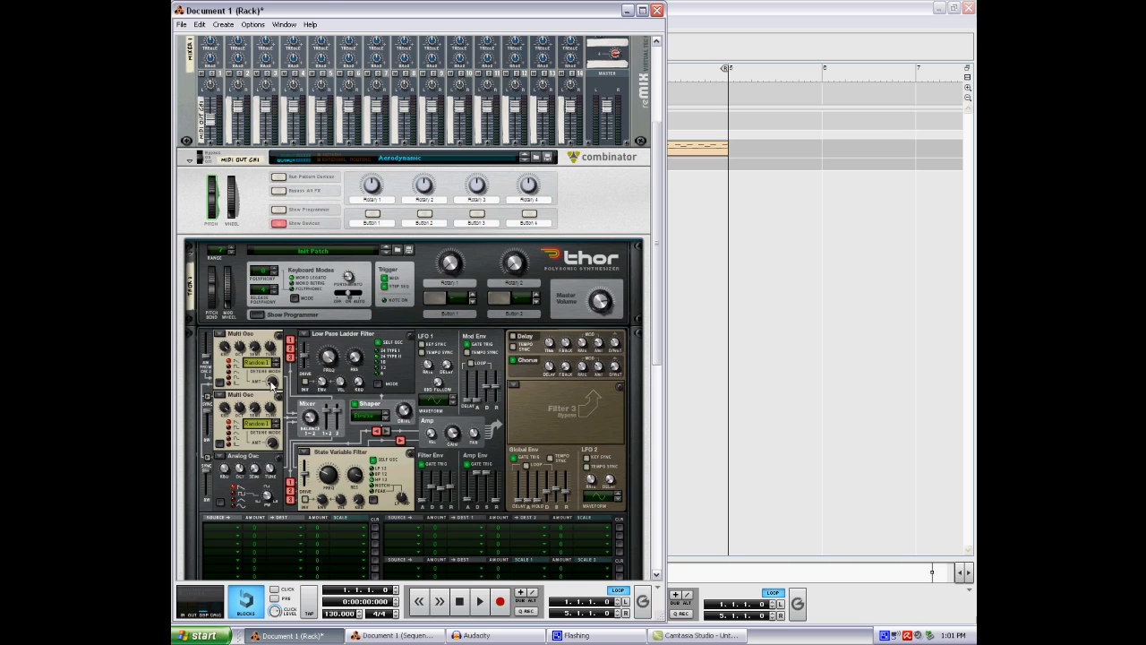
mouse_move(273, 381)
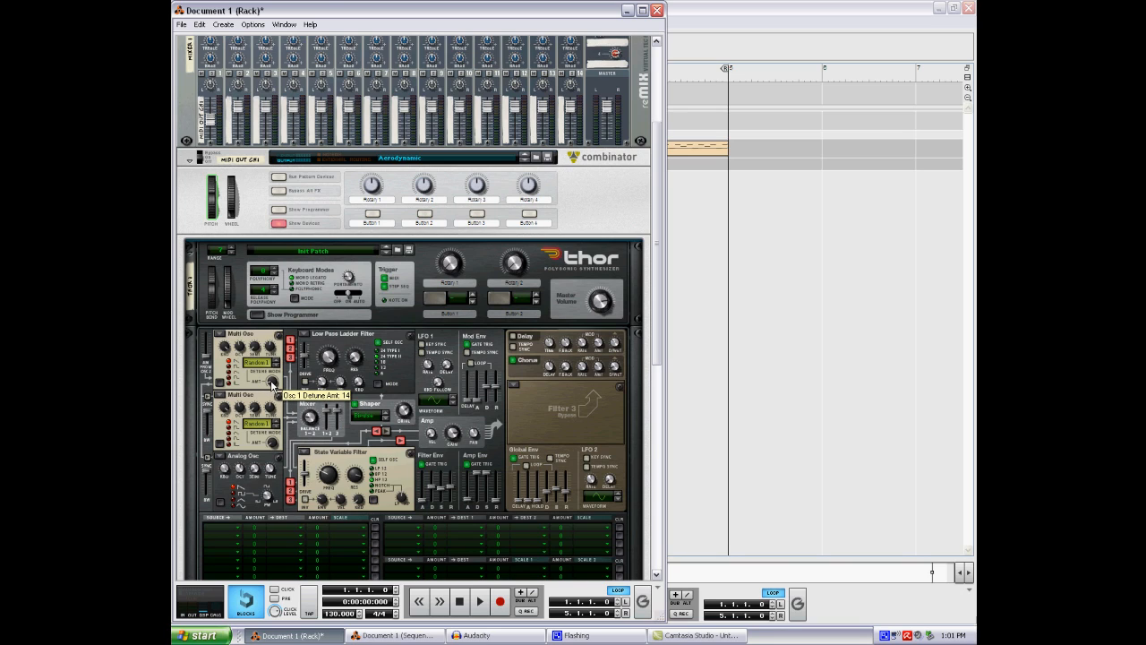
mouse_move(487, 479)
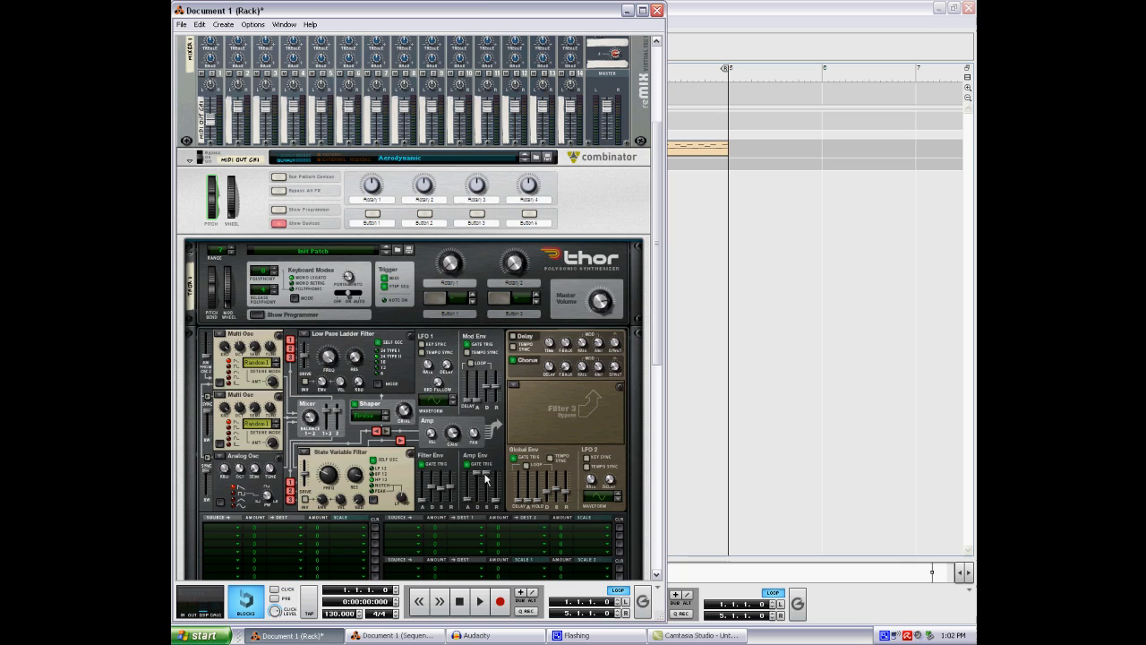
mouse_move(472, 508)
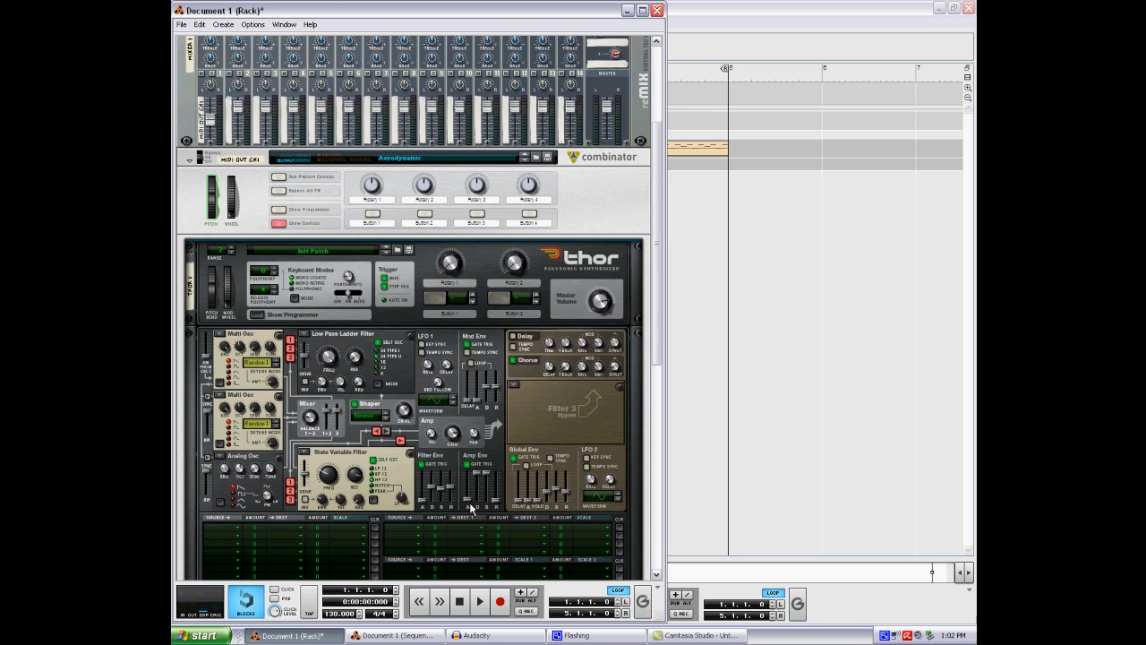
mouse_move(493, 509)
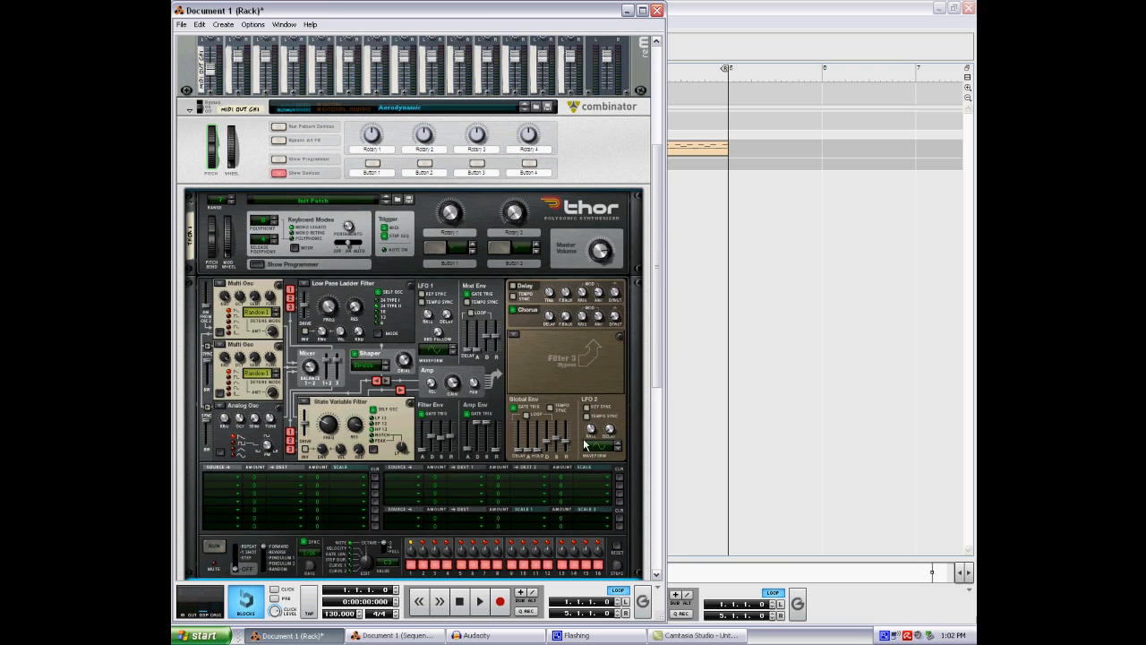
Step: Scroll below Thor to inspect Scream 4's damage and body sections, then back up
scroll(down, 3)
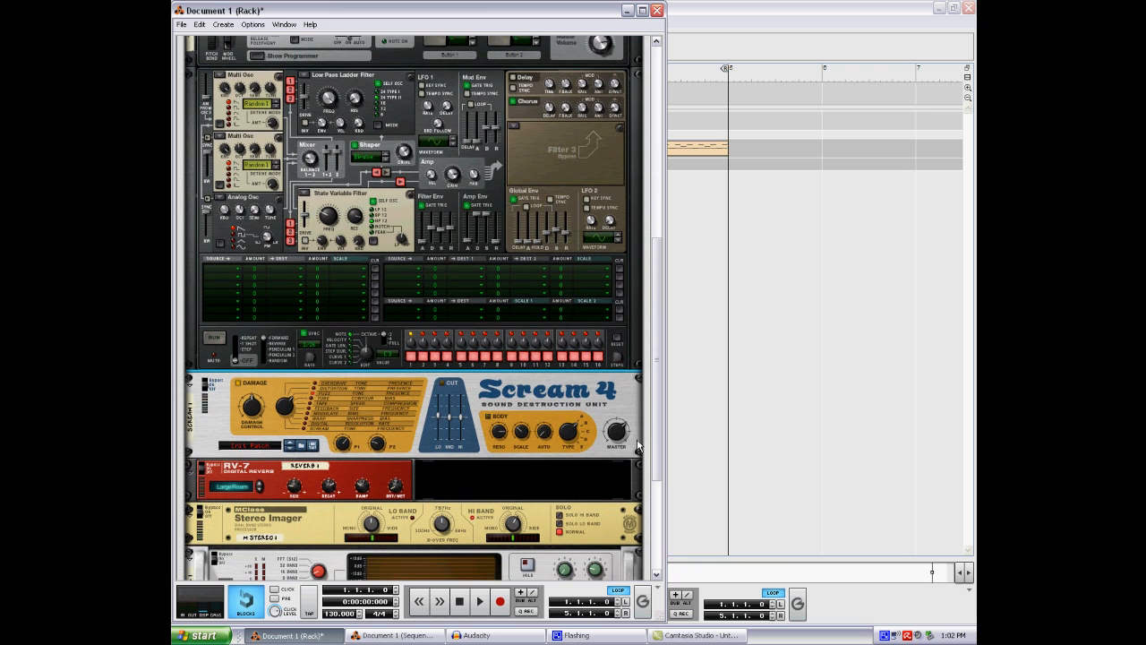
mouse_move(268, 397)
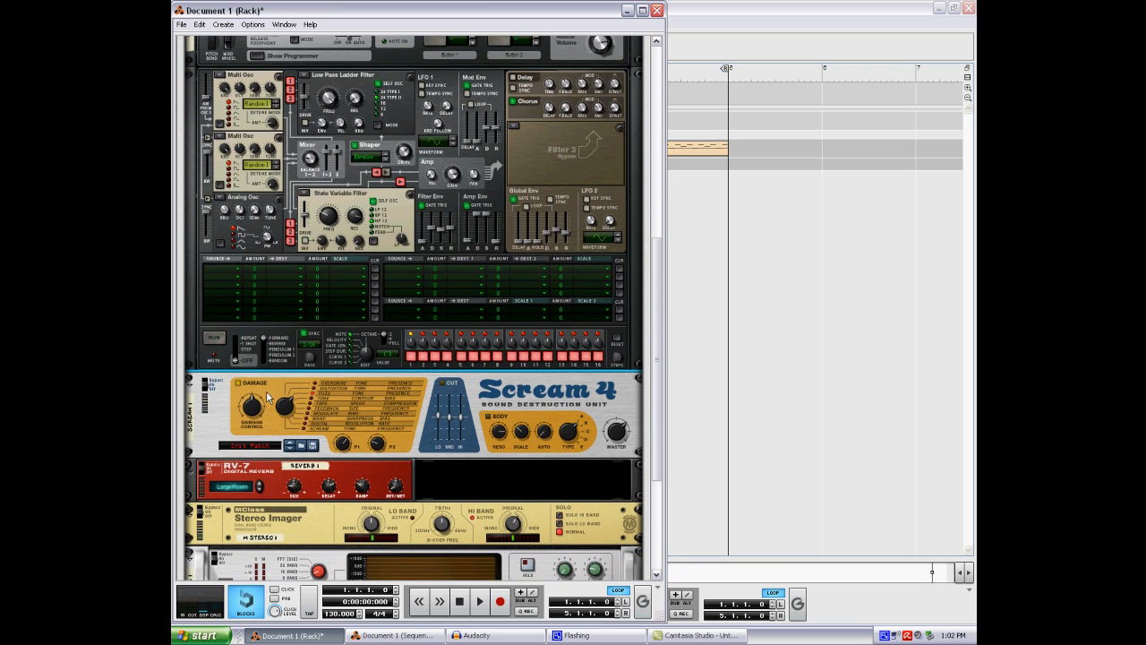
mouse_move(447, 422)
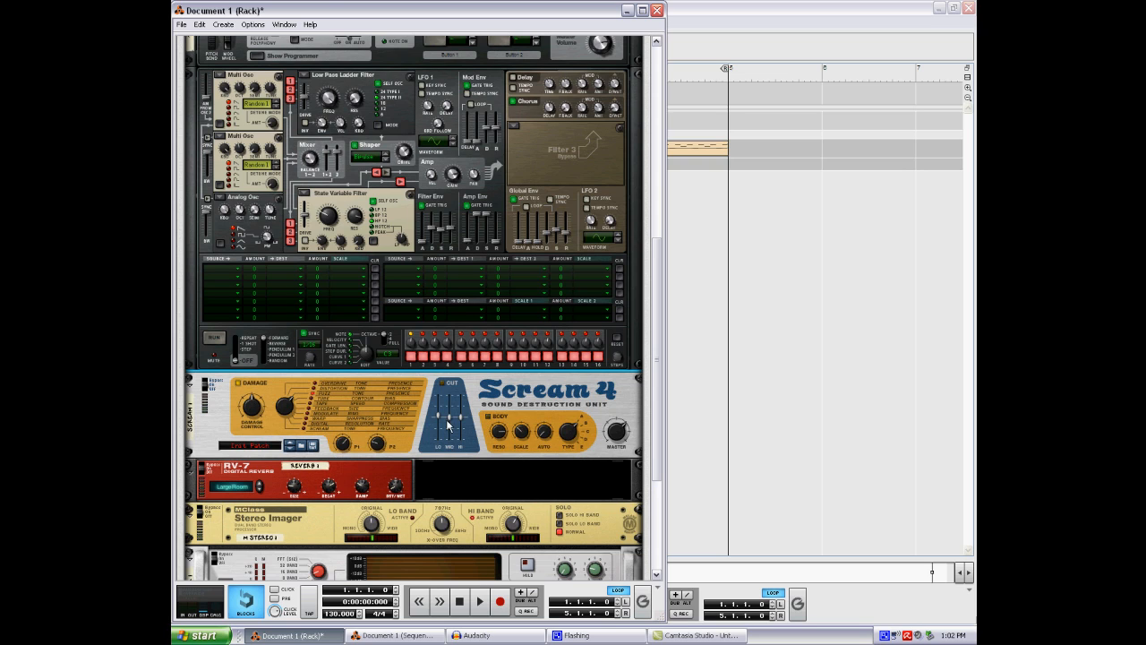
mouse_move(520, 408)
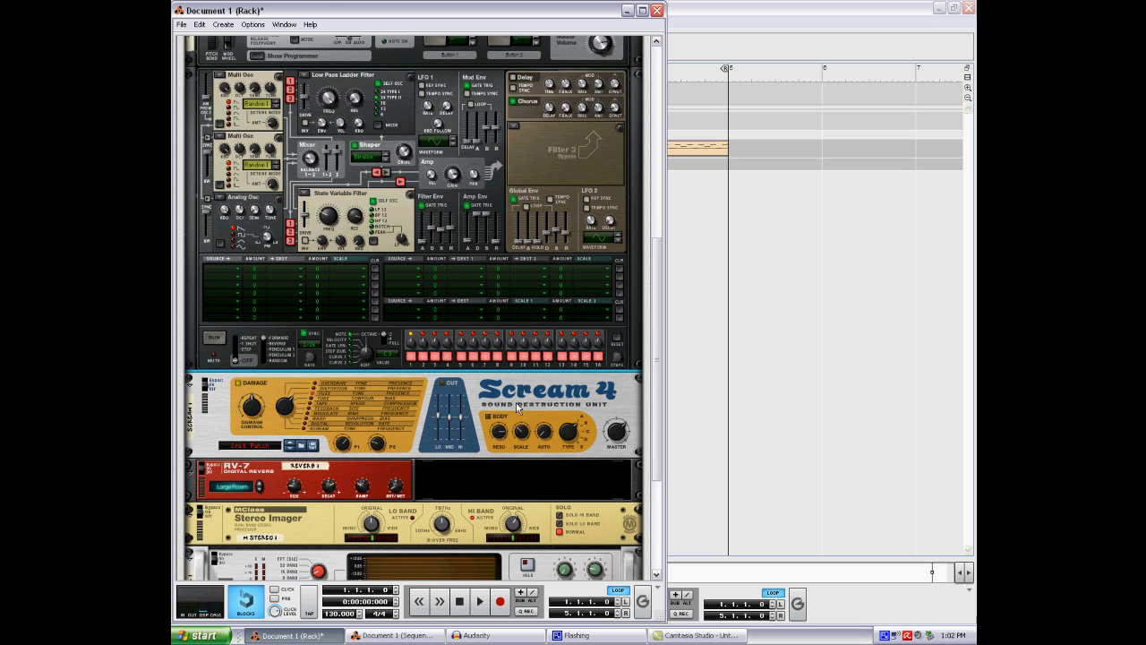
scroll(up, 3)
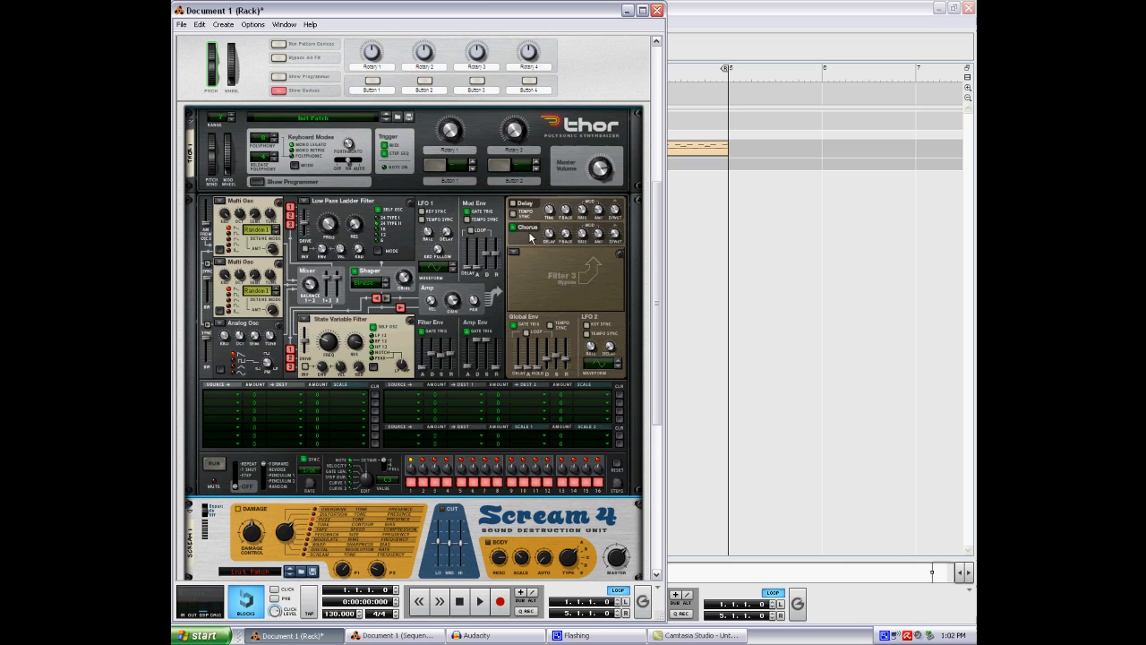
mouse_move(616, 237)
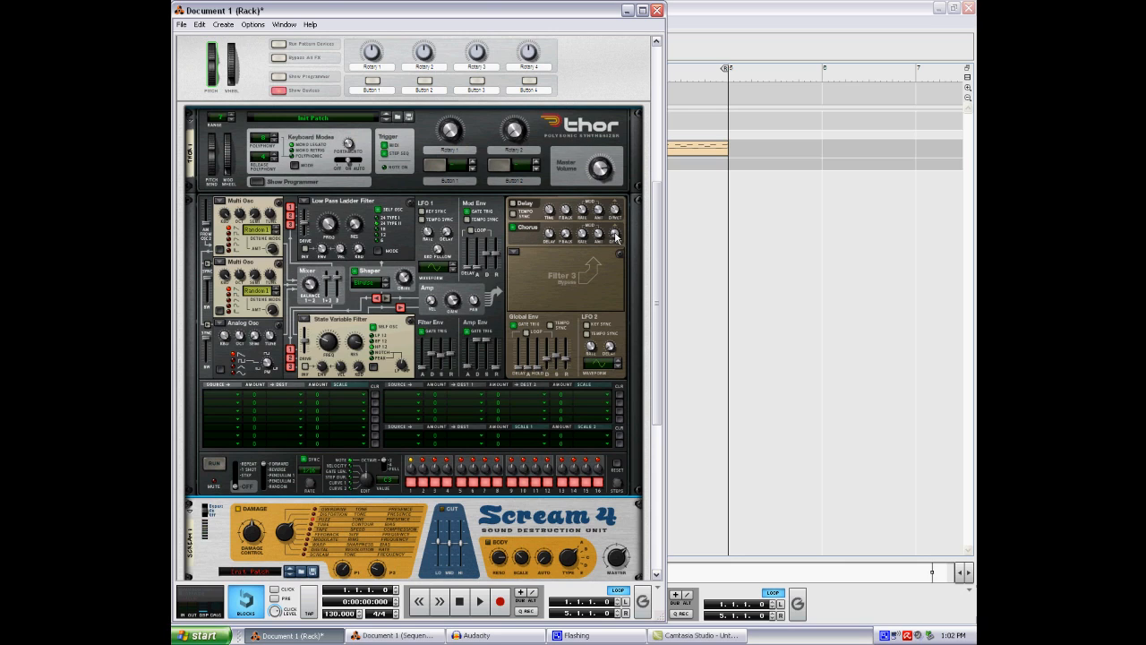
mouse_move(616, 235)
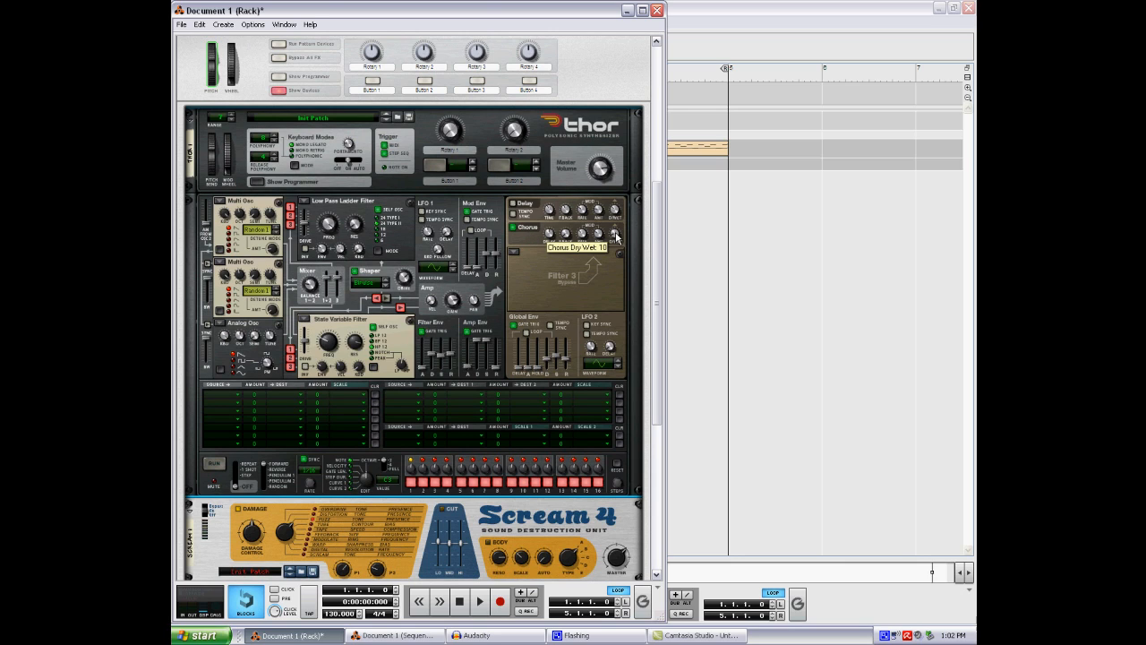
mouse_move(576, 293)
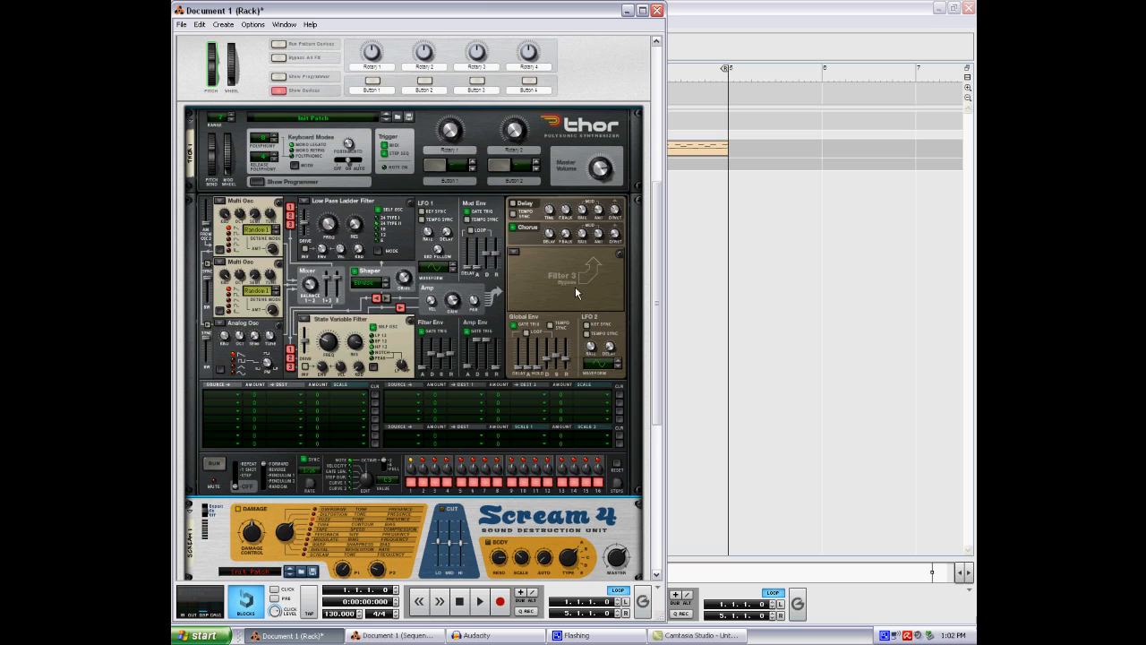
mouse_move(689, 168)
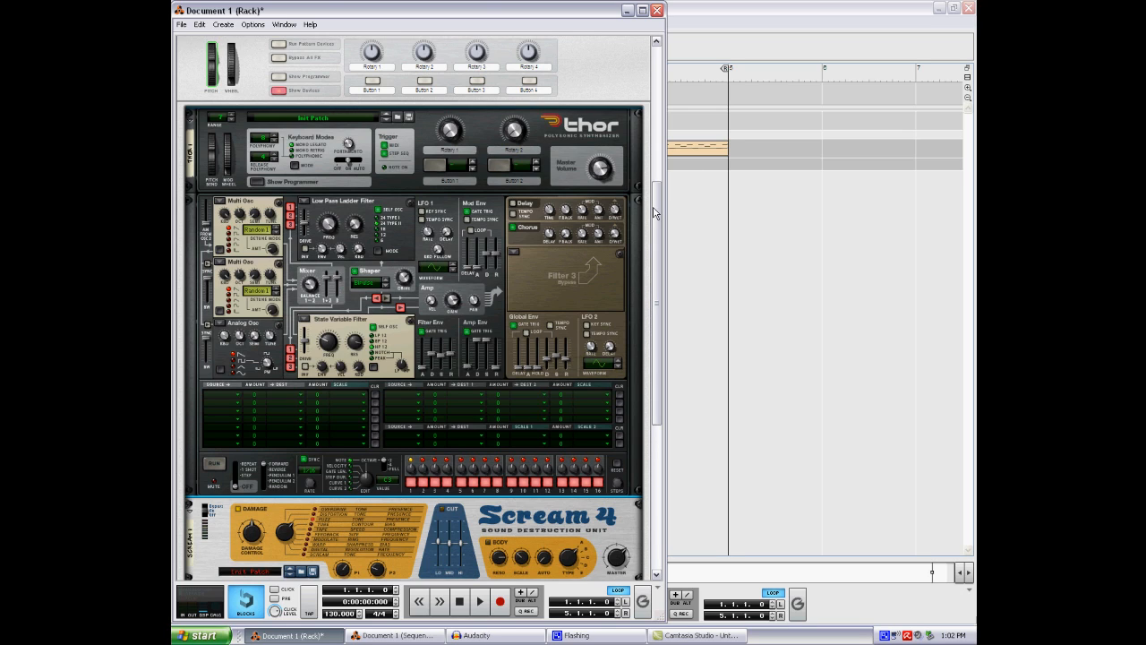
scroll(down, 3)
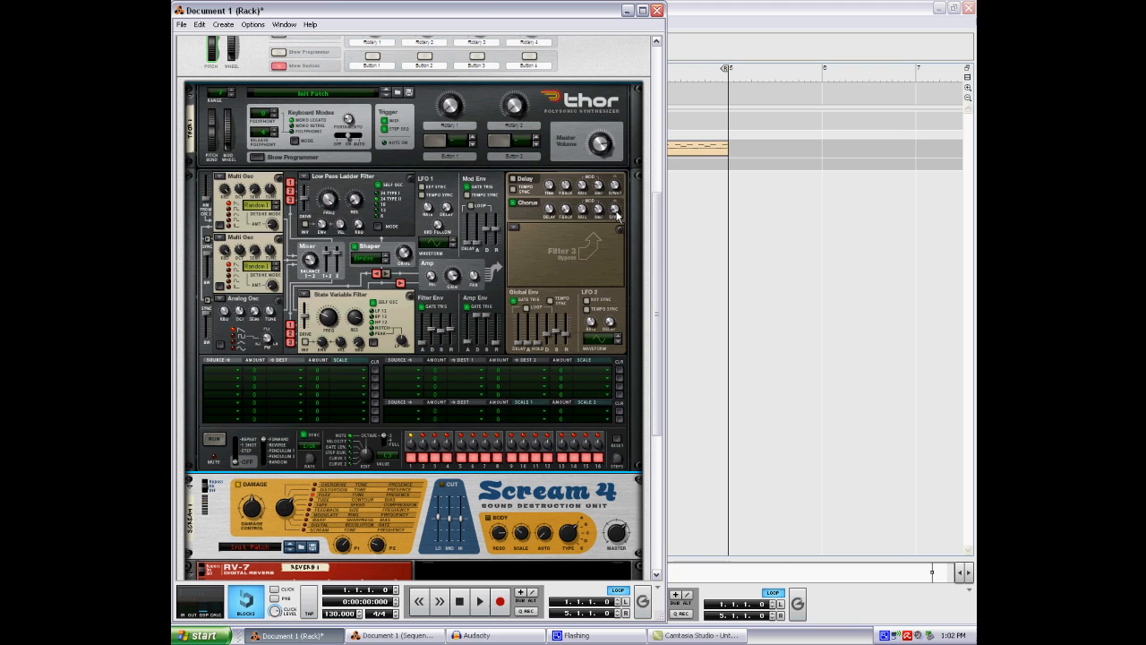
mouse_move(616, 211)
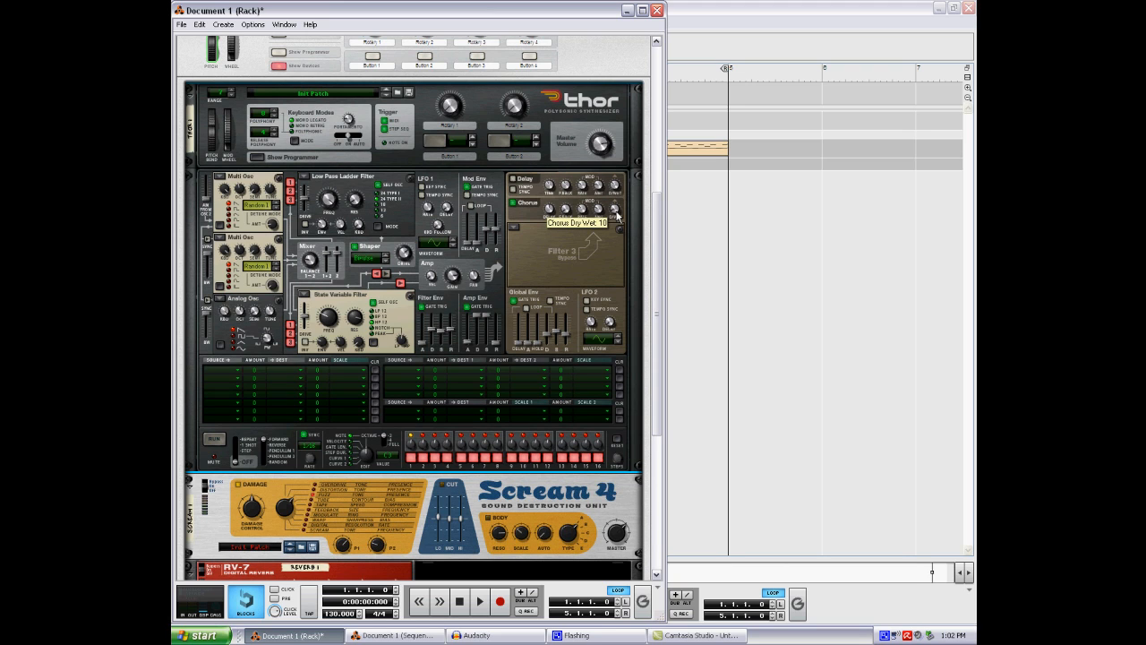
scroll(down, 3)
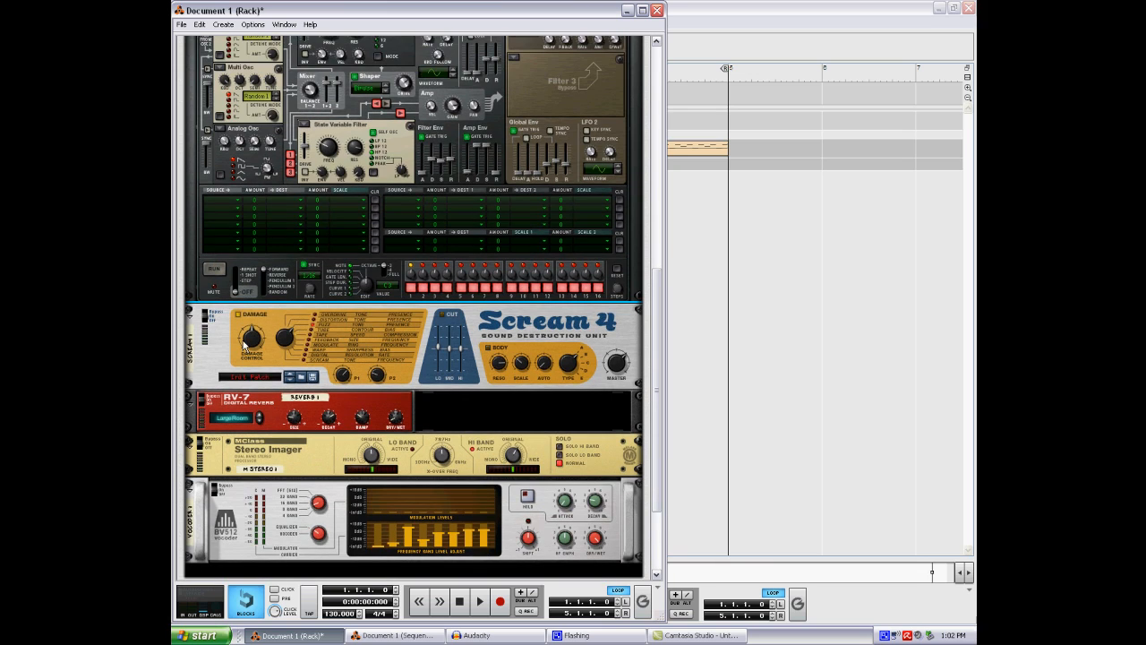
mouse_move(533, 337)
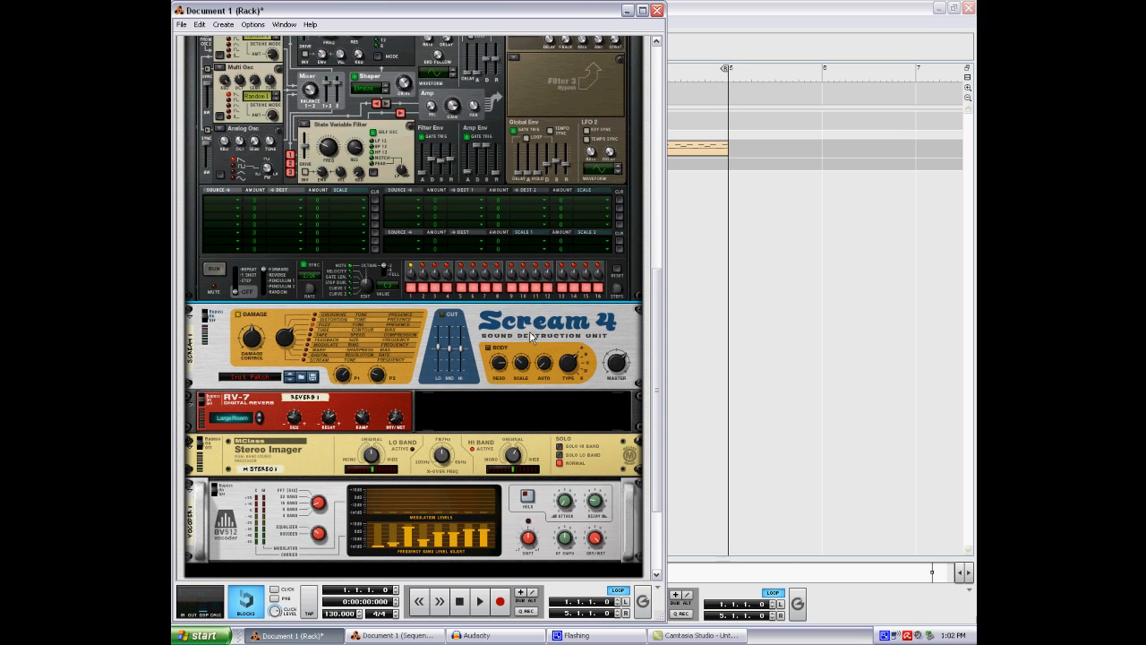
mouse_move(272, 350)
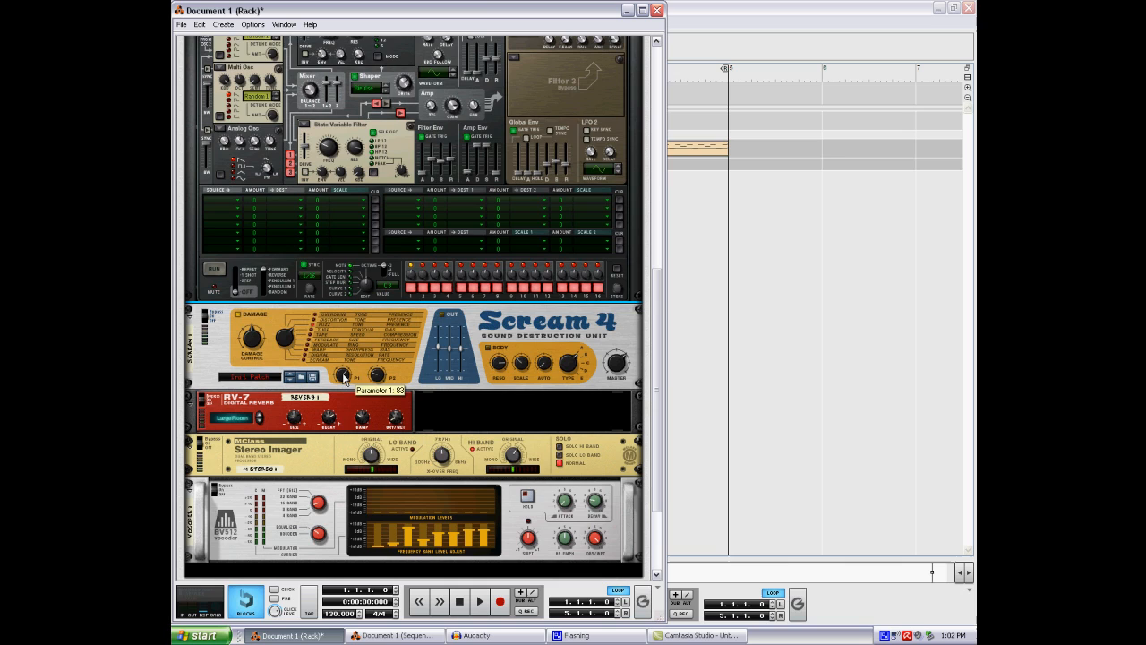
mouse_move(376, 376)
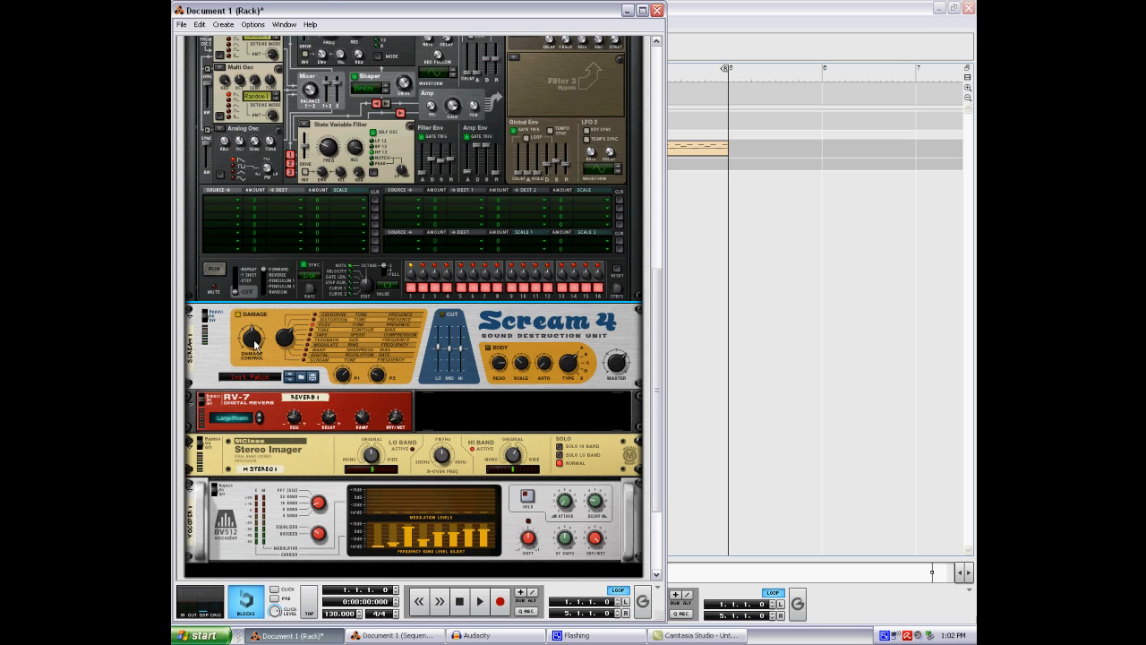
mouse_move(253, 348)
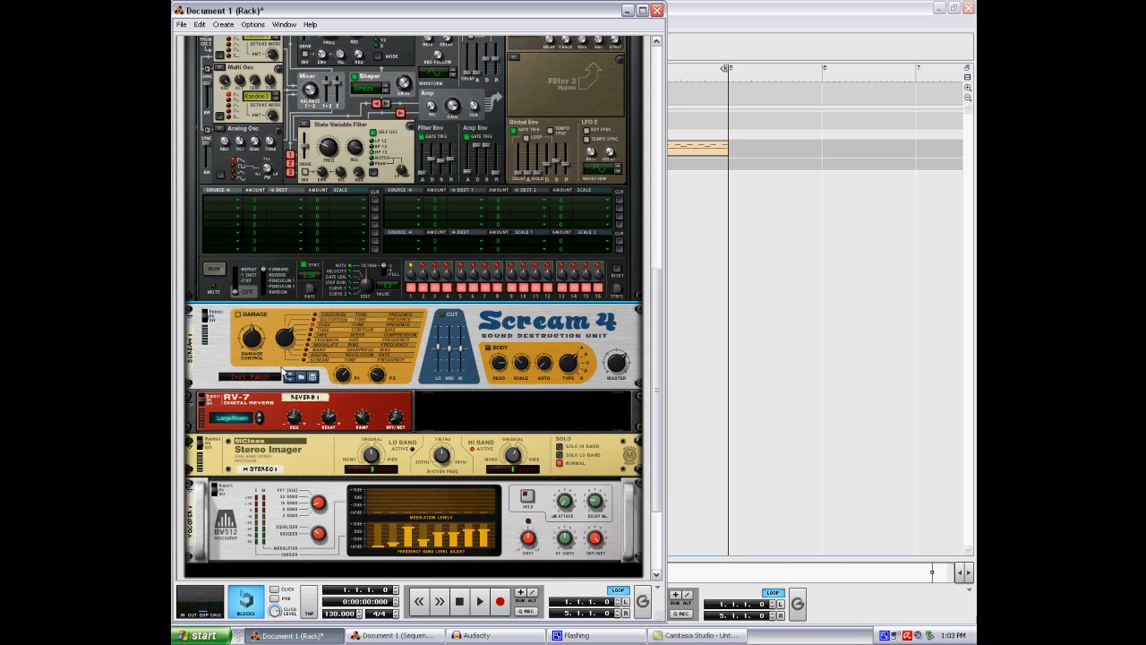
mouse_move(269, 315)
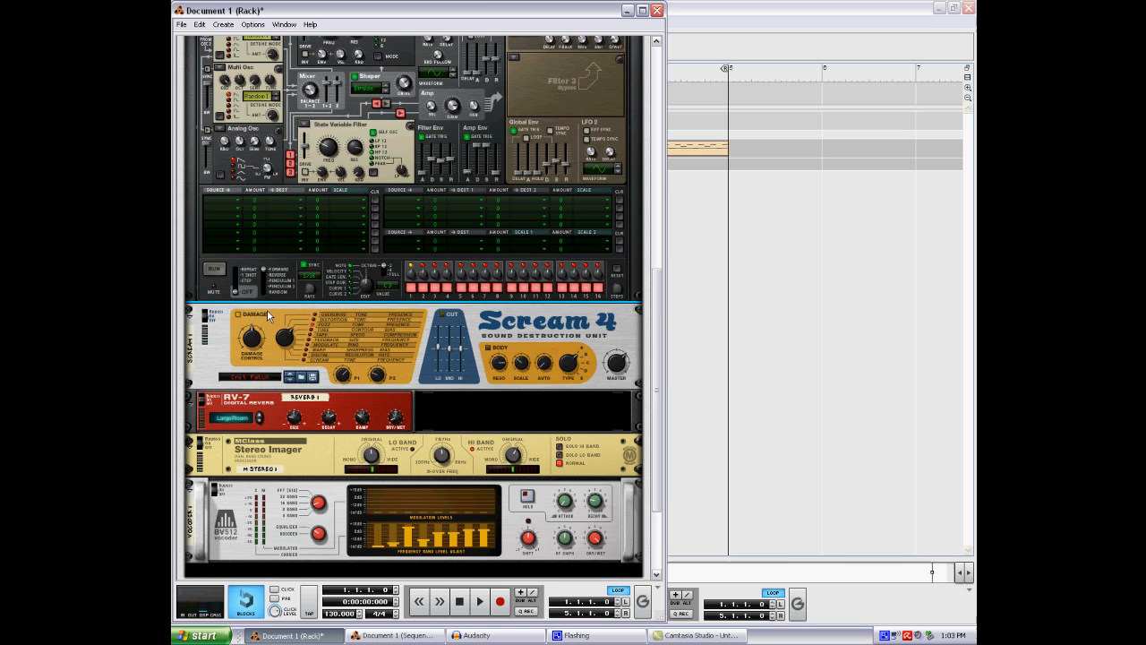
mouse_move(255, 352)
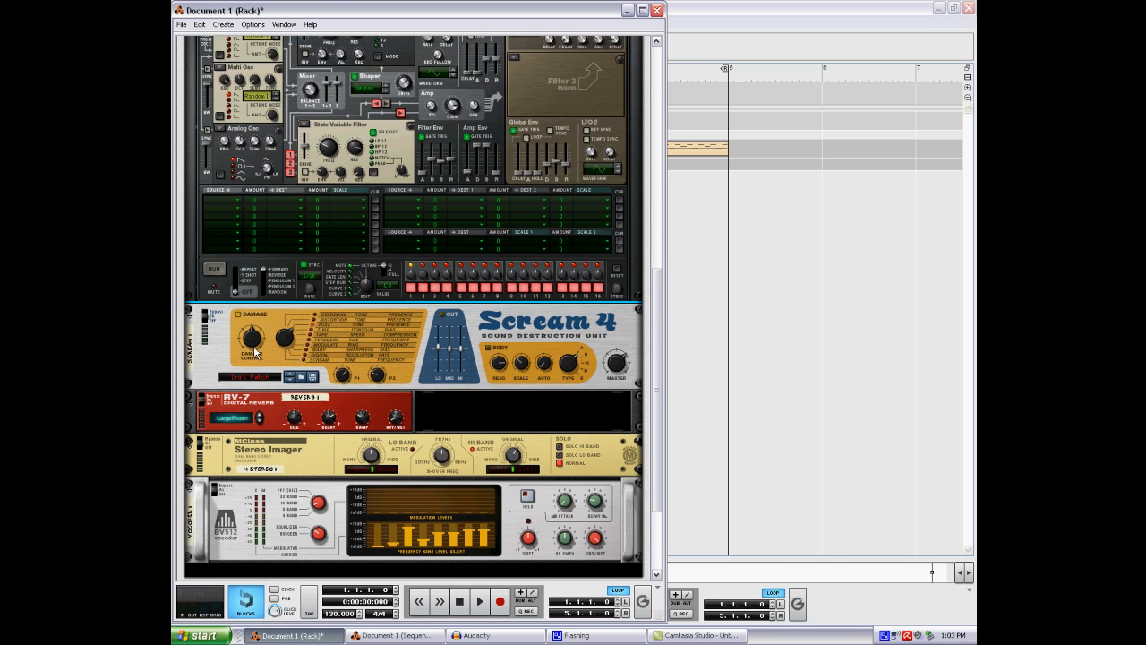
mouse_move(254, 345)
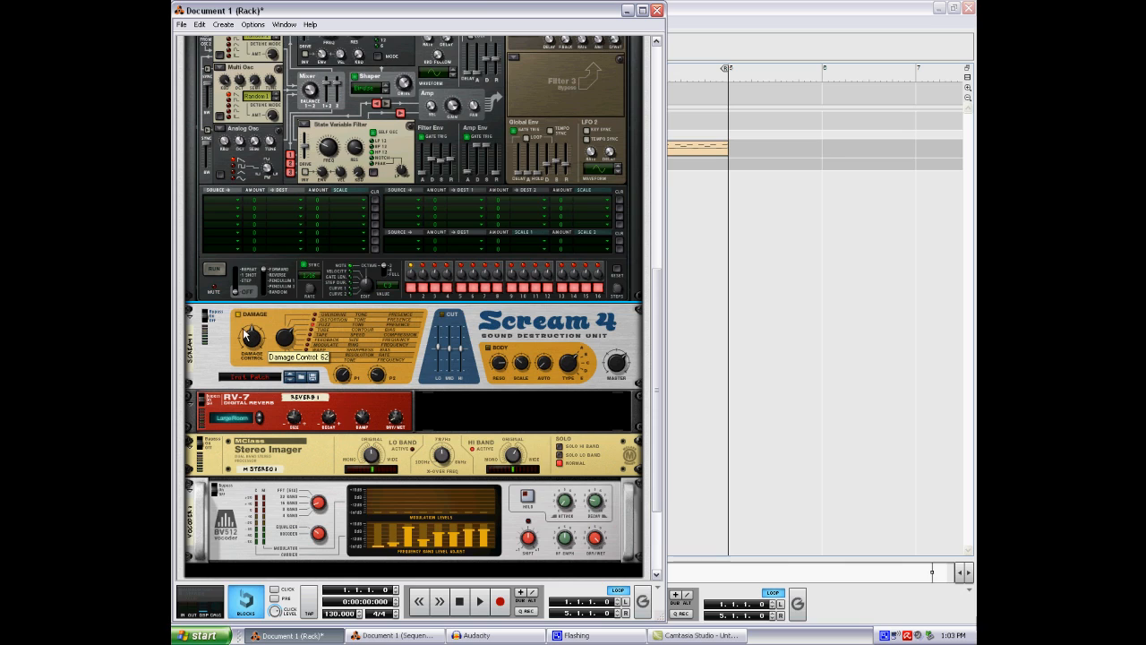
mouse_move(321, 354)
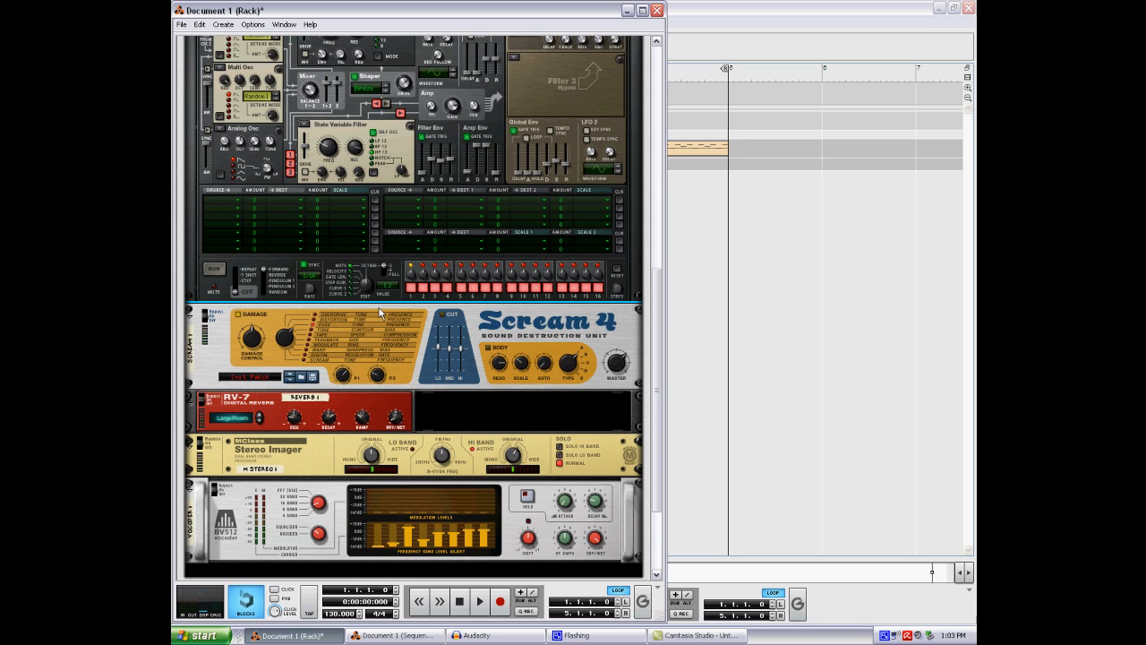
mouse_move(394, 271)
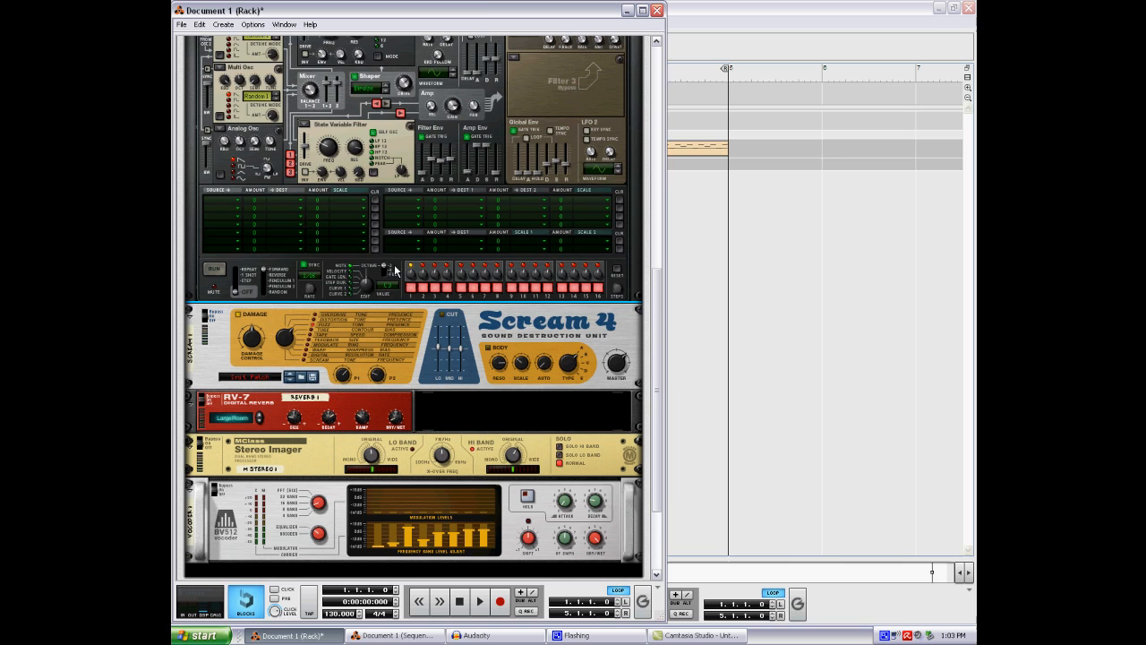
mouse_move(265, 355)
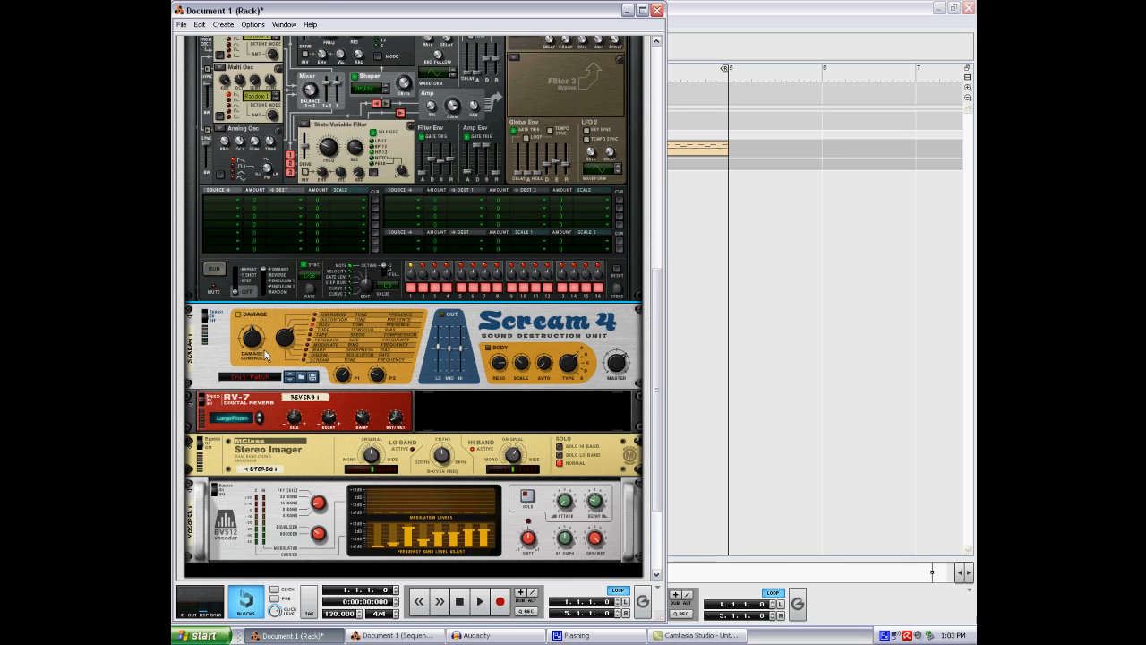
mouse_move(288, 428)
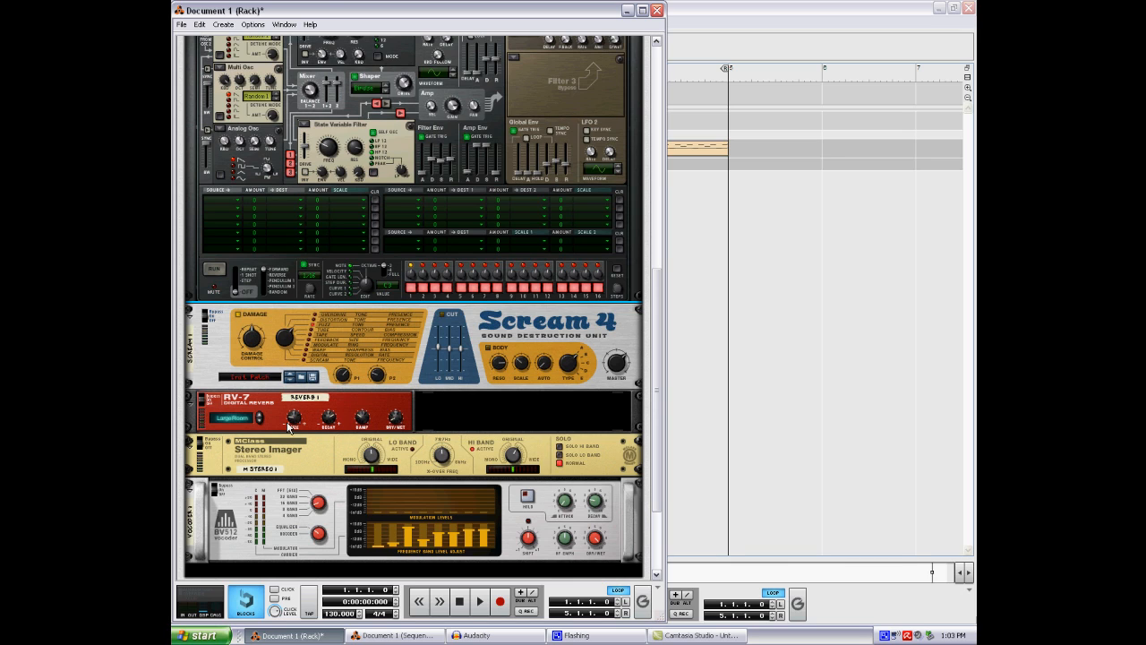
mouse_move(242, 412)
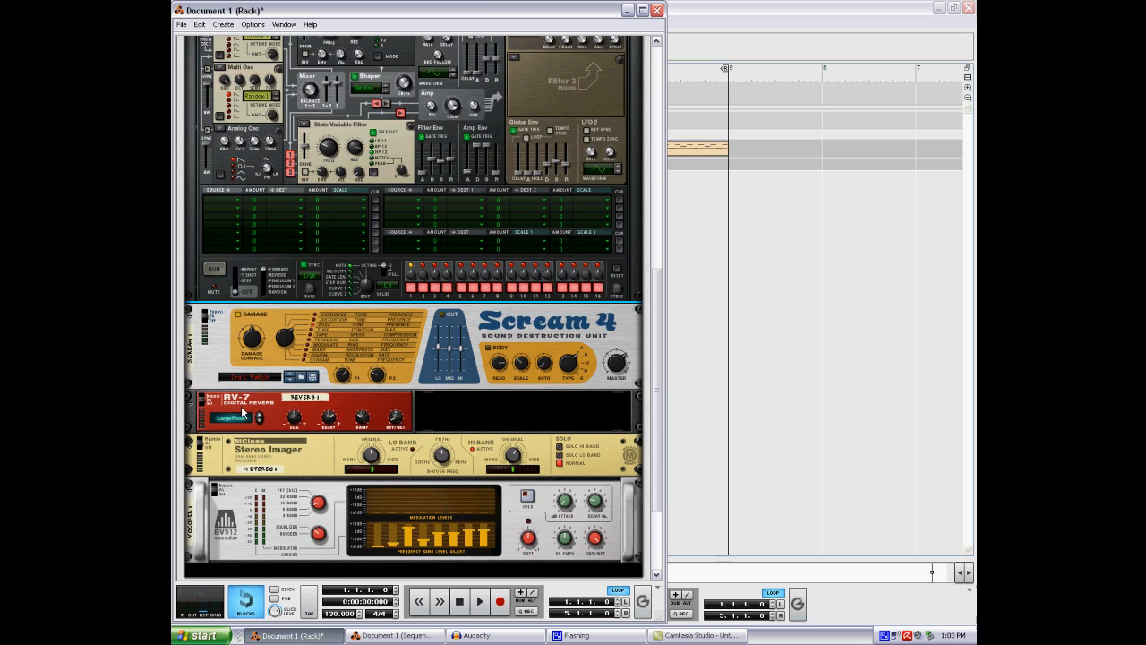
mouse_move(253, 414)
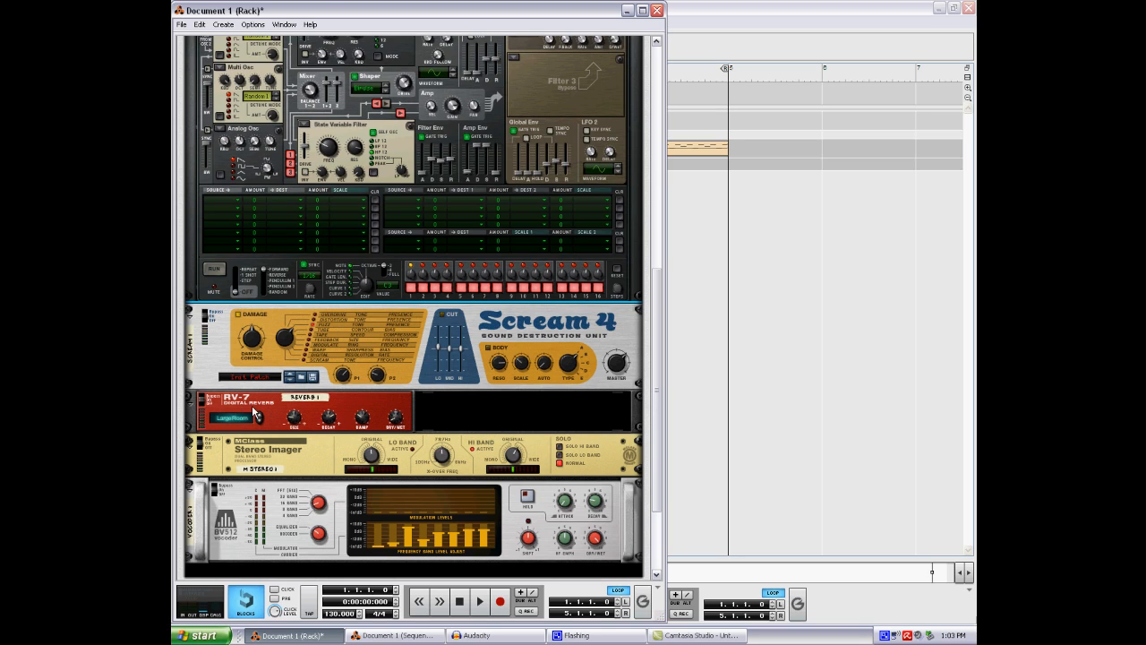
mouse_move(394, 419)
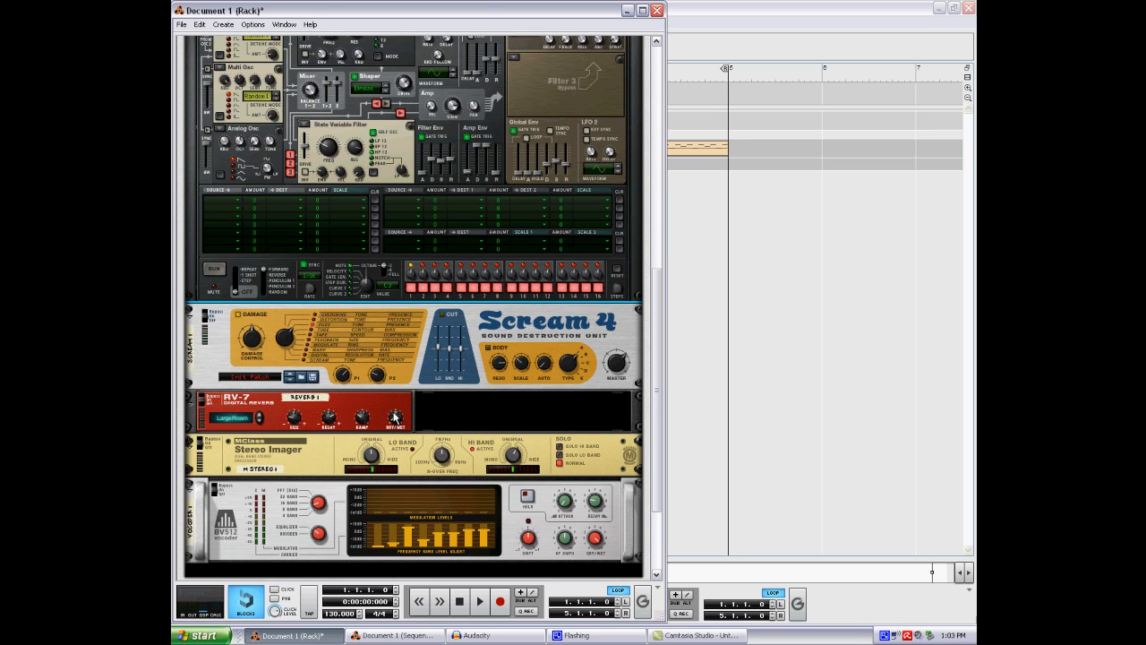
mouse_move(394, 416)
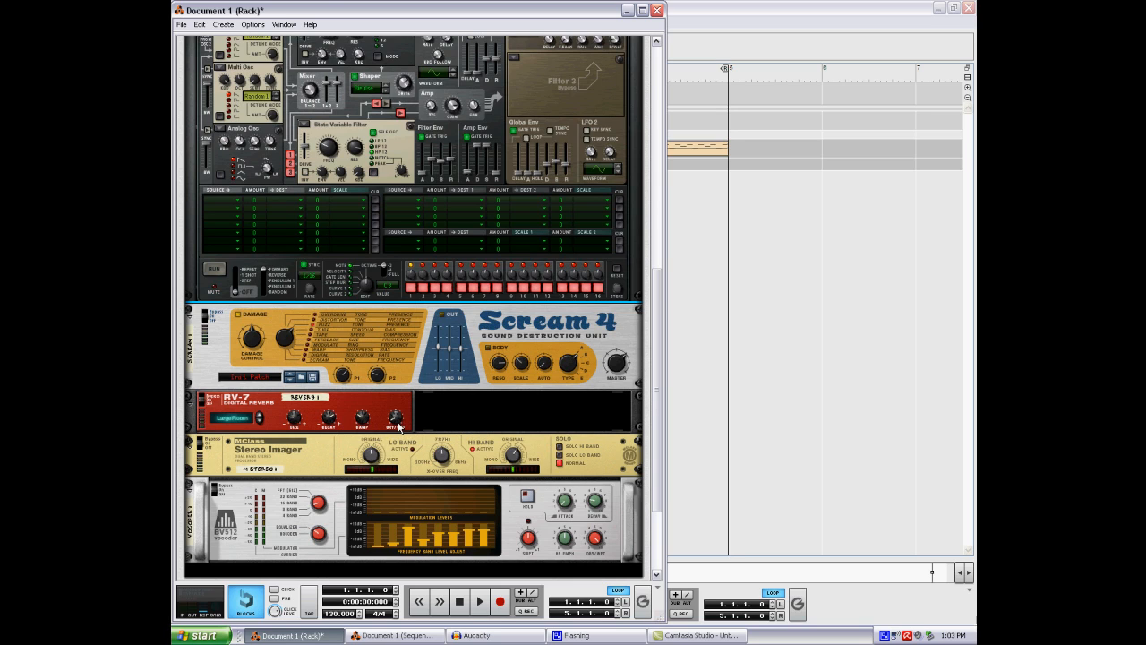
mouse_move(396, 427)
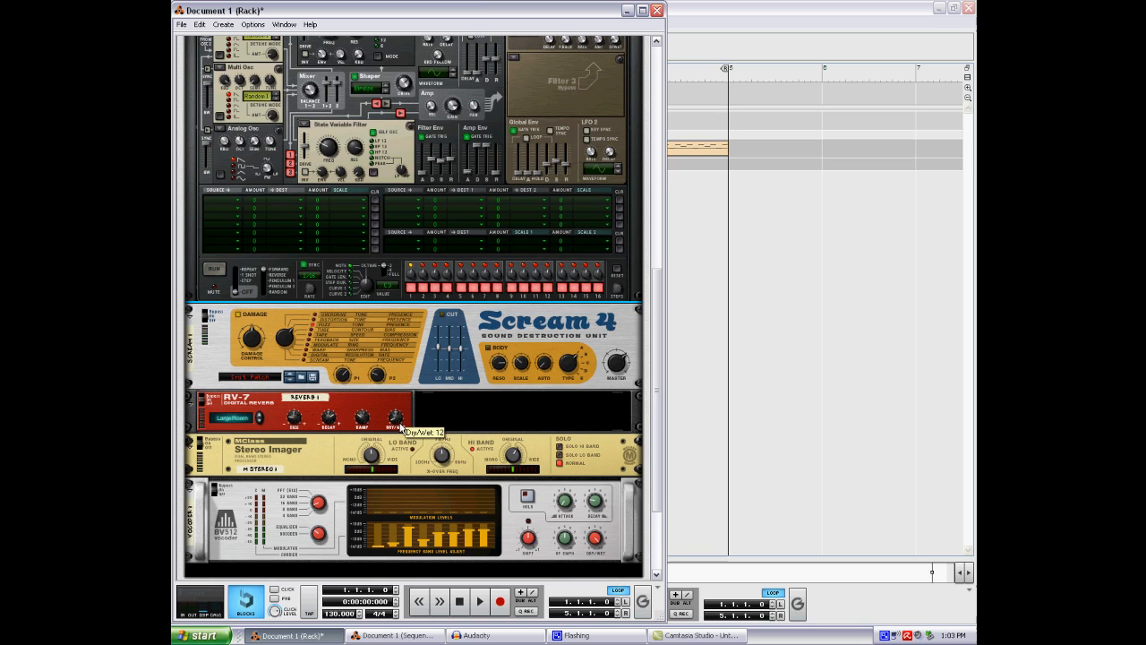
mouse_move(389, 415)
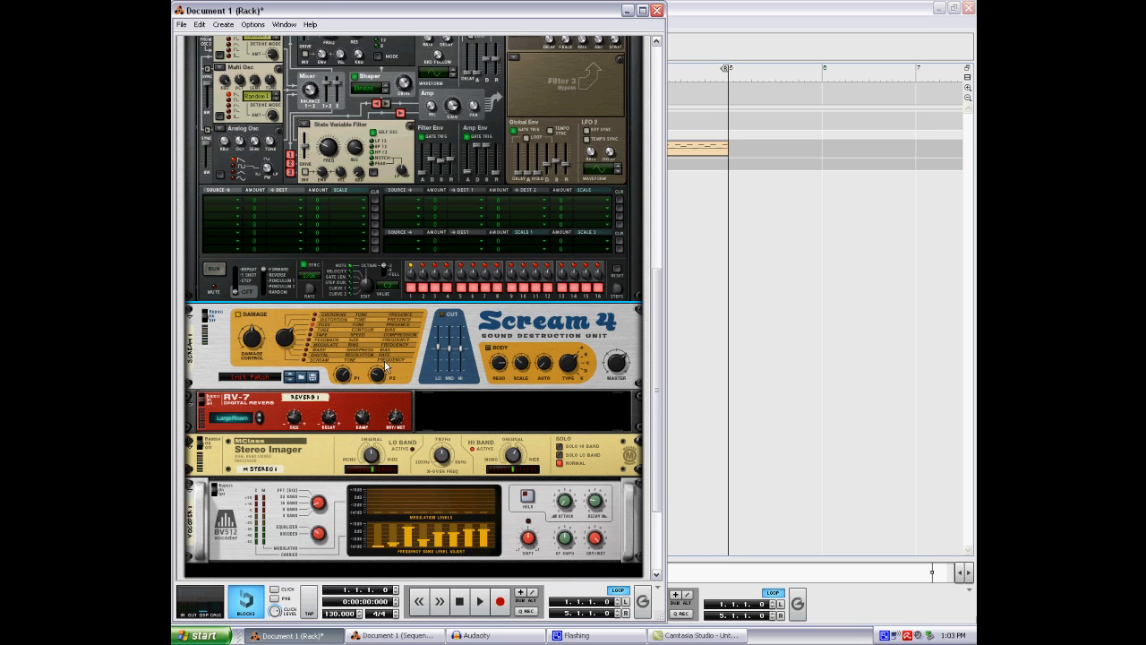
mouse_move(385, 366)
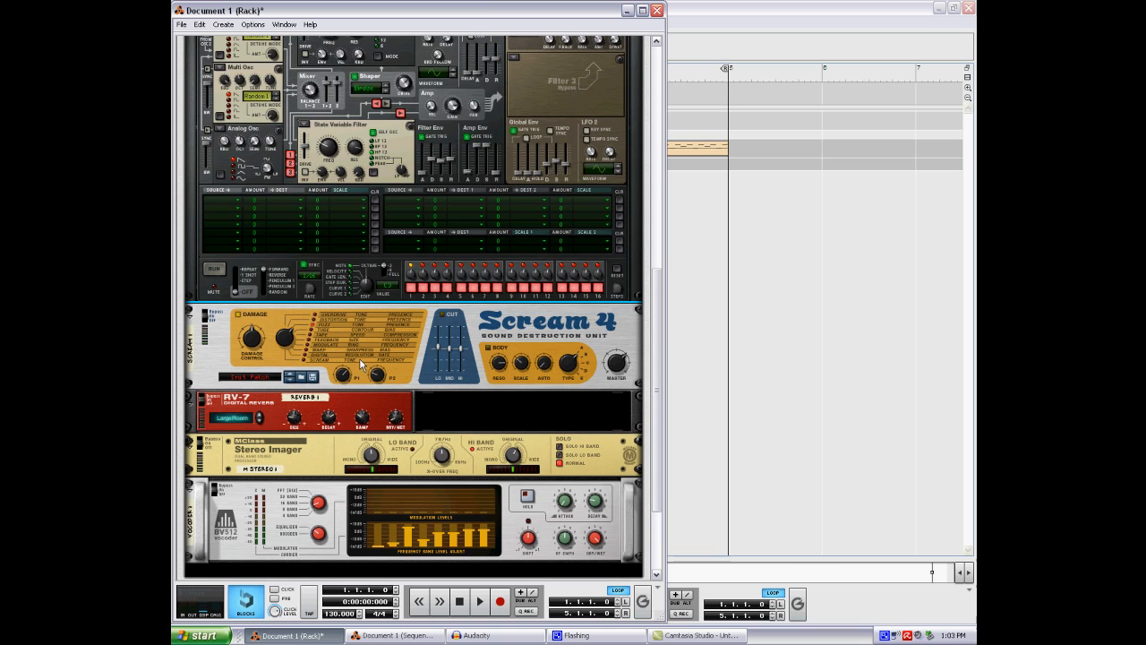
mouse_move(358, 483)
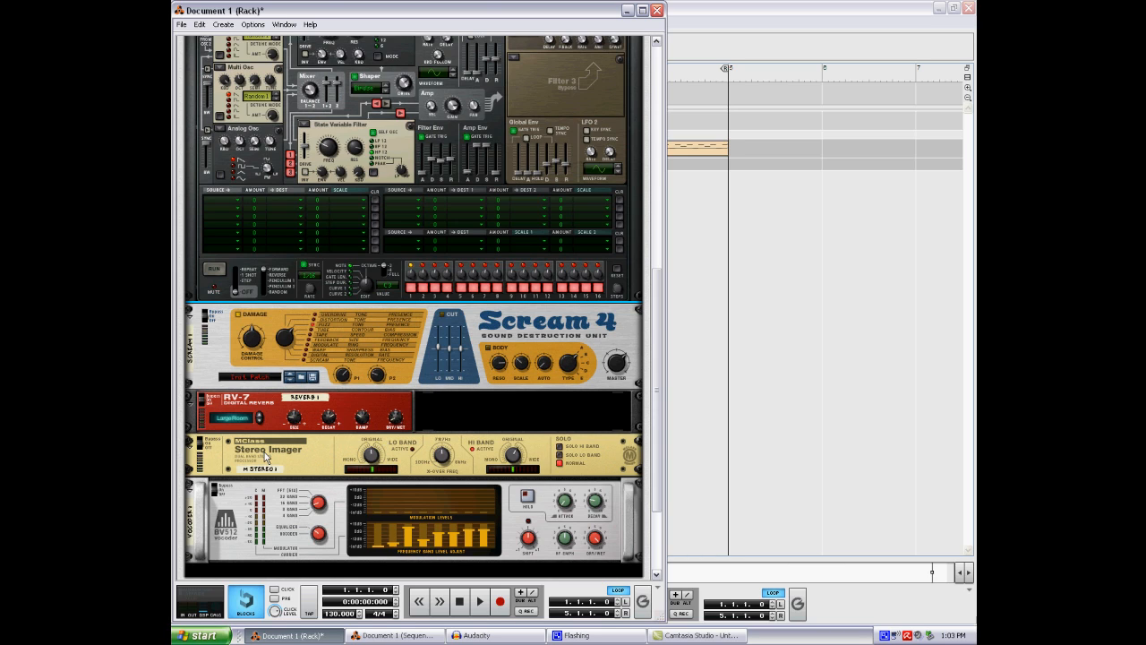
mouse_move(566, 452)
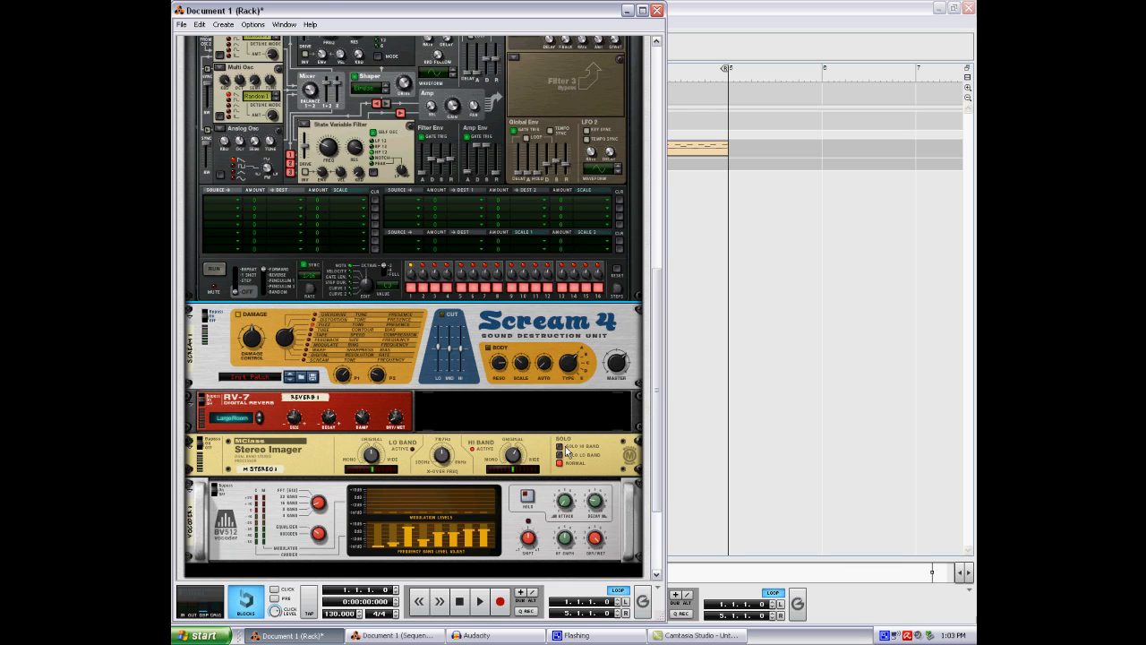
mouse_move(591, 455)
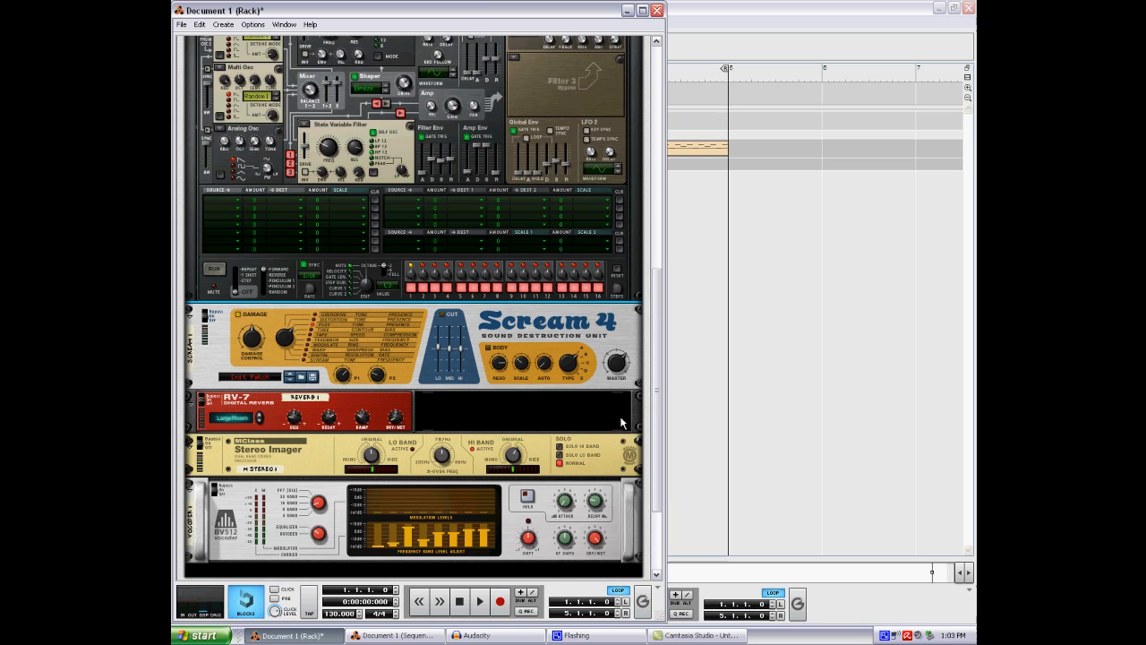
mouse_move(524, 461)
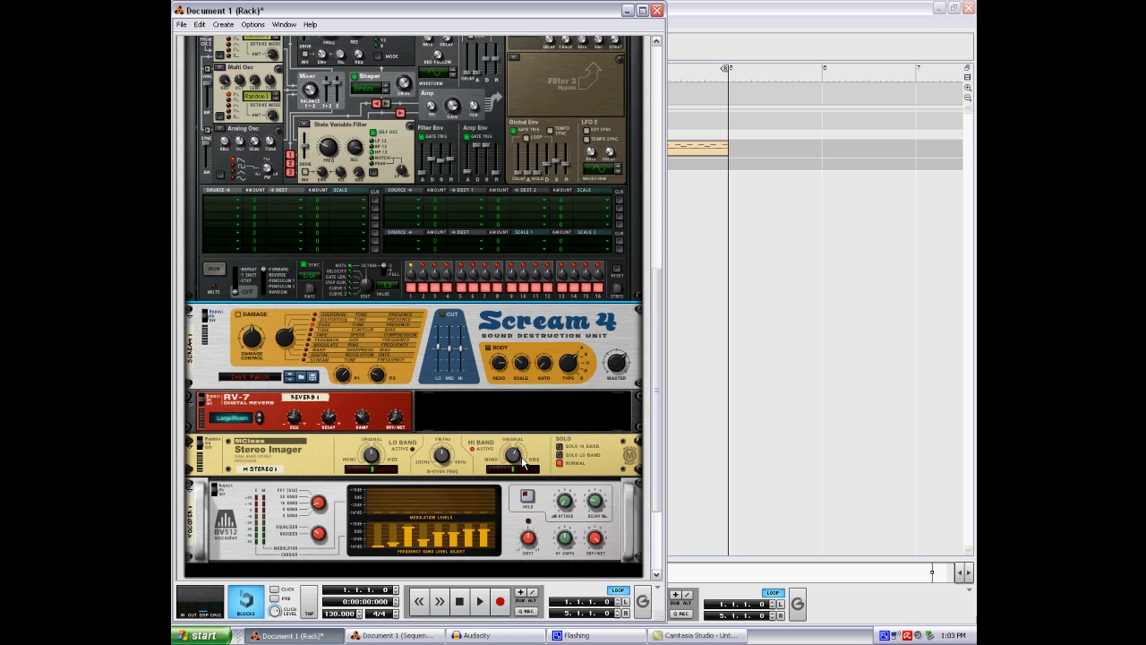
mouse_move(612, 455)
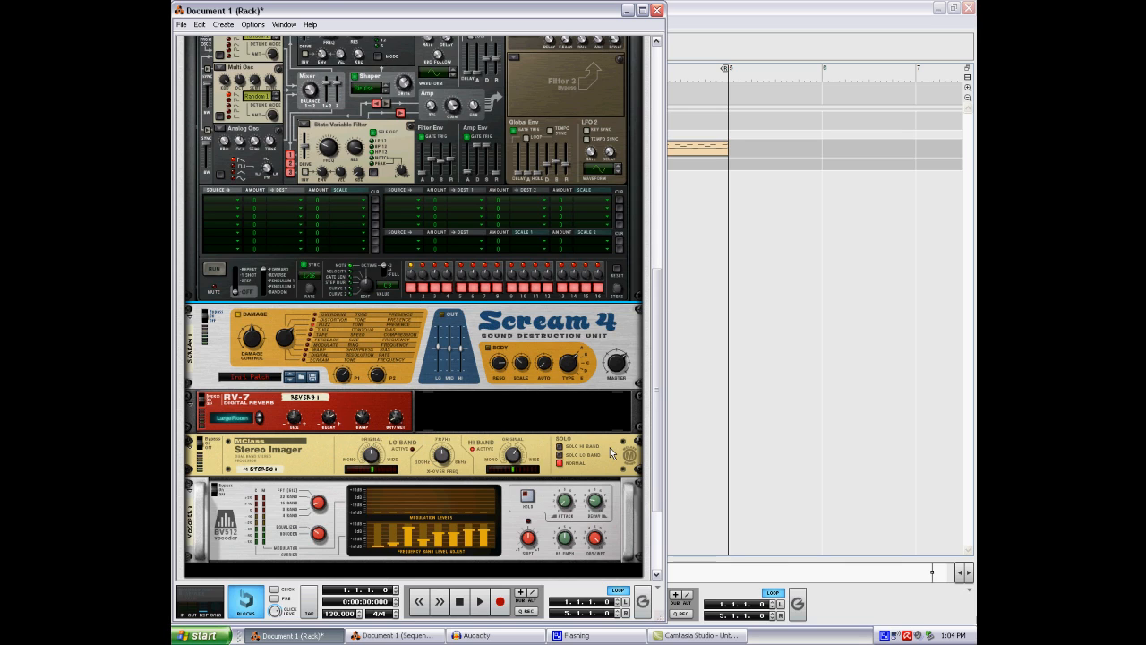
mouse_move(499, 452)
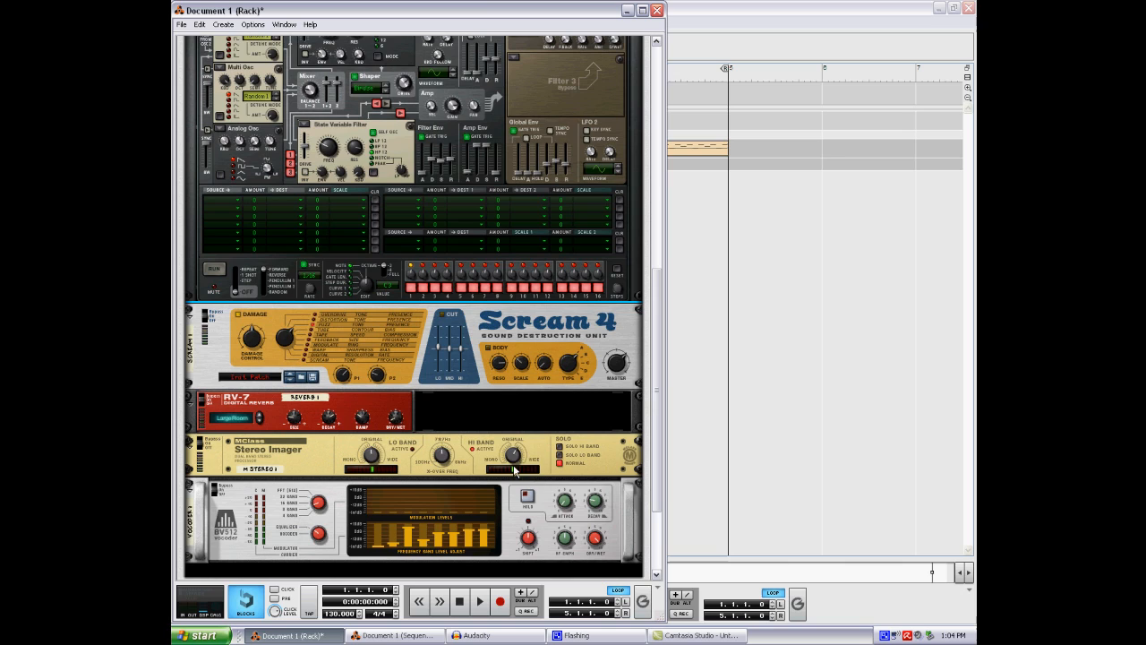
mouse_move(612, 421)
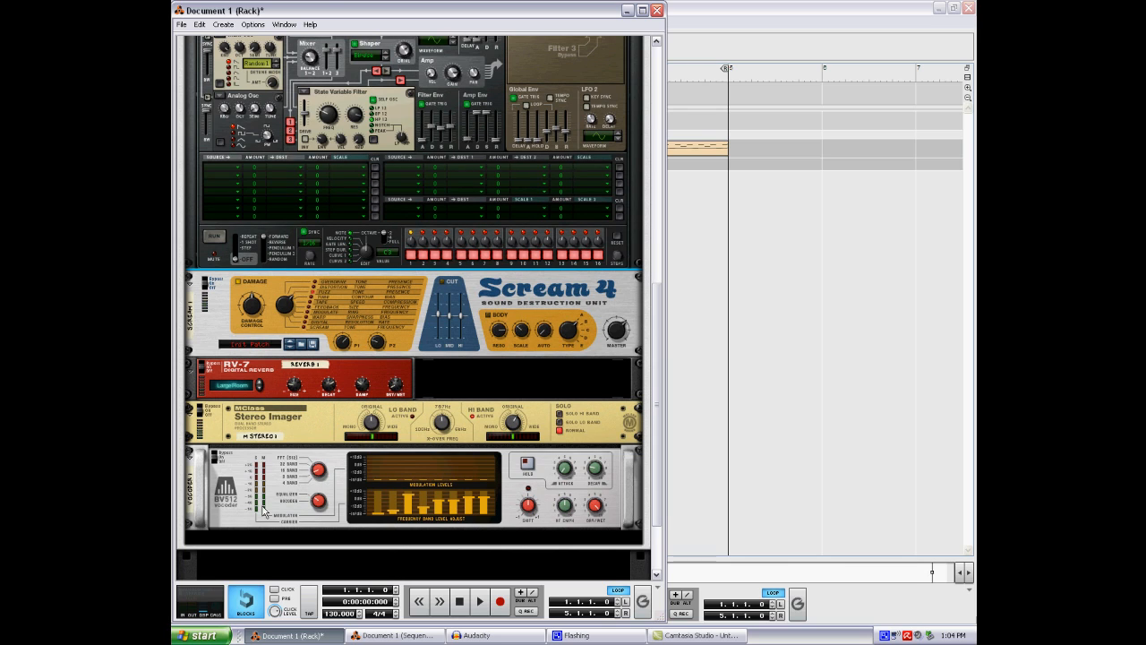
mouse_move(309, 497)
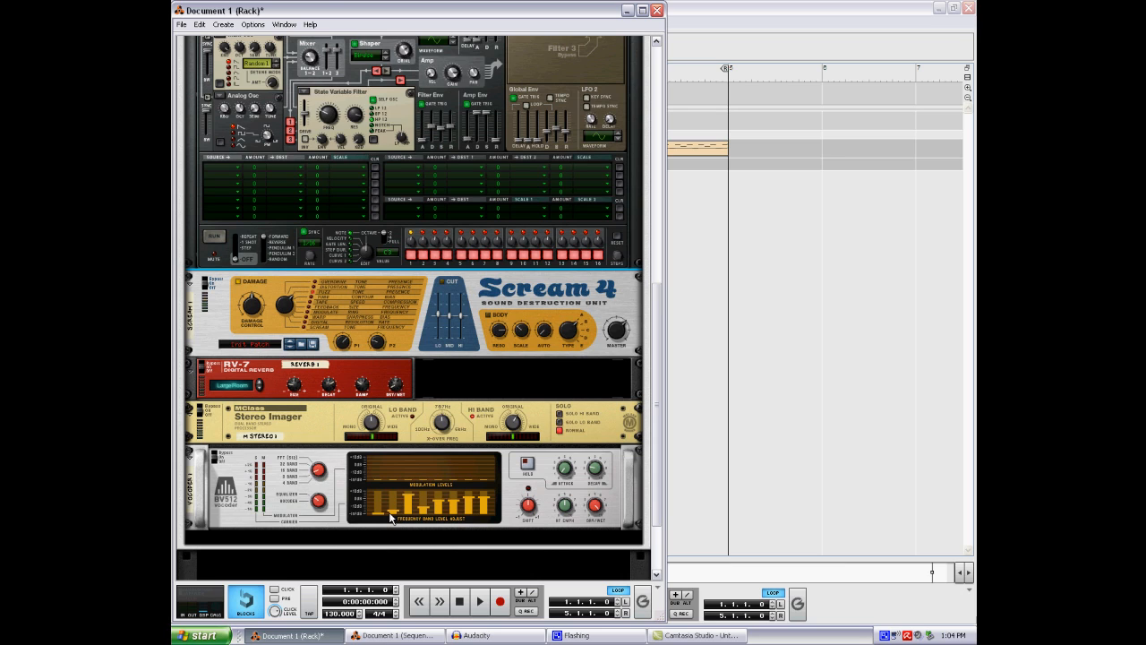
mouse_move(394, 520)
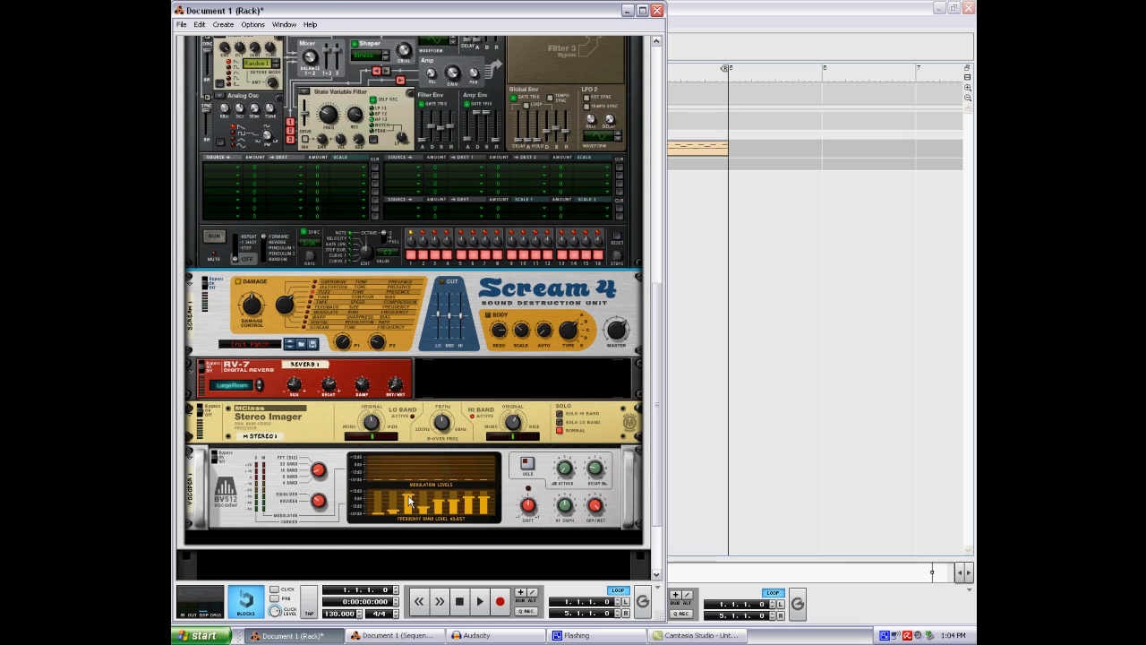
mouse_move(409, 503)
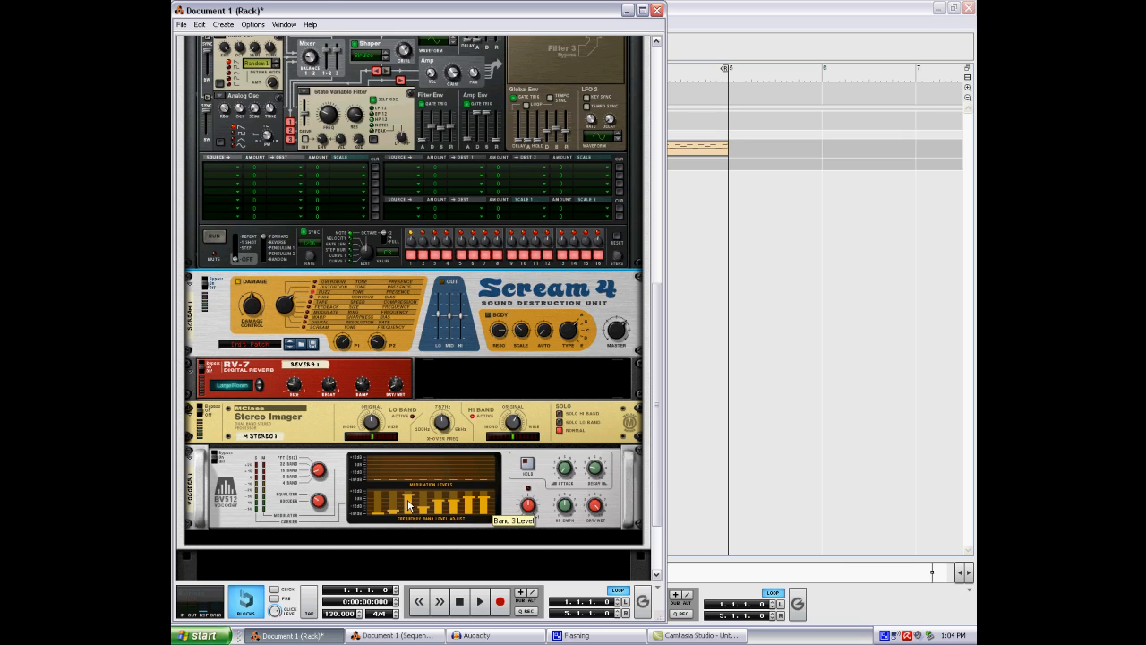
mouse_move(461, 508)
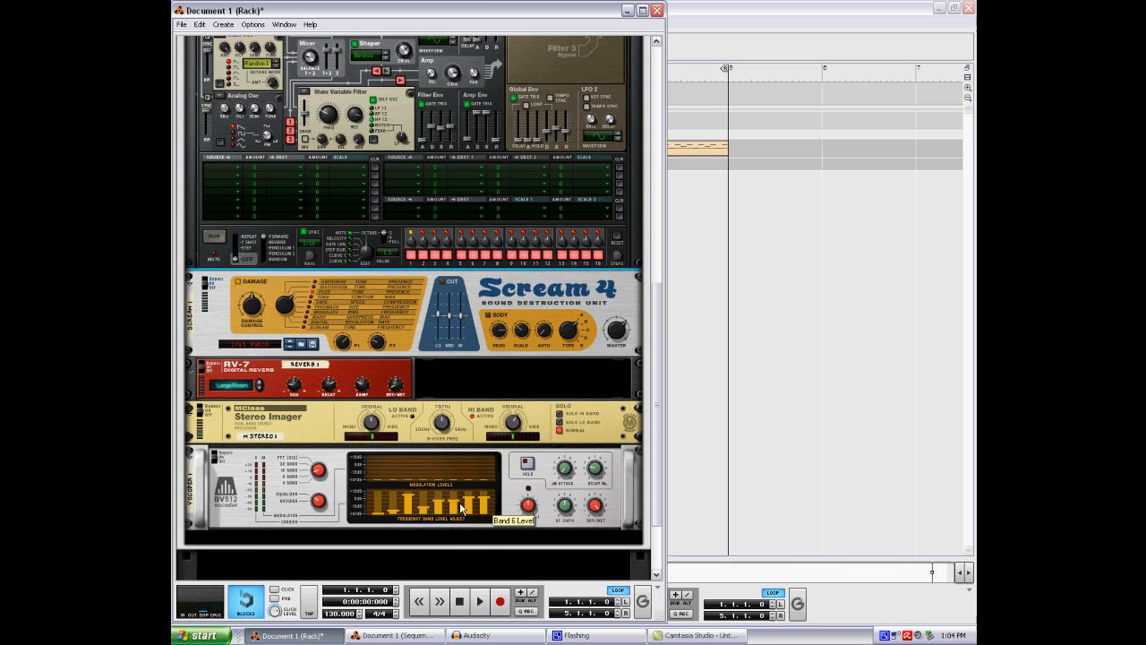
mouse_move(439, 511)
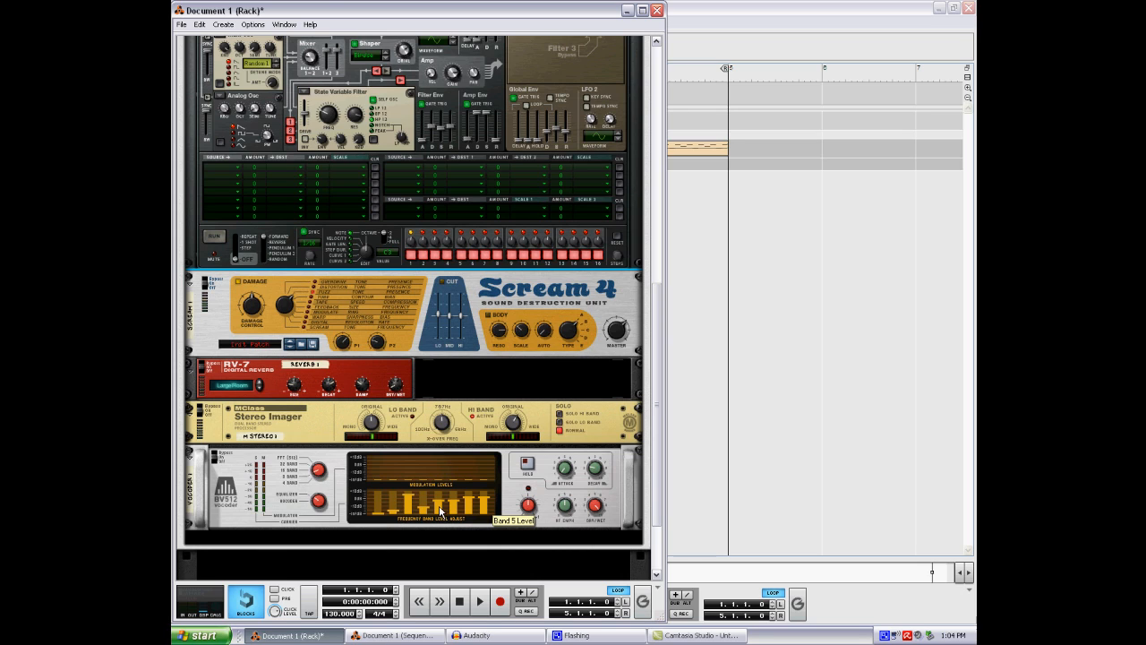
mouse_move(482, 507)
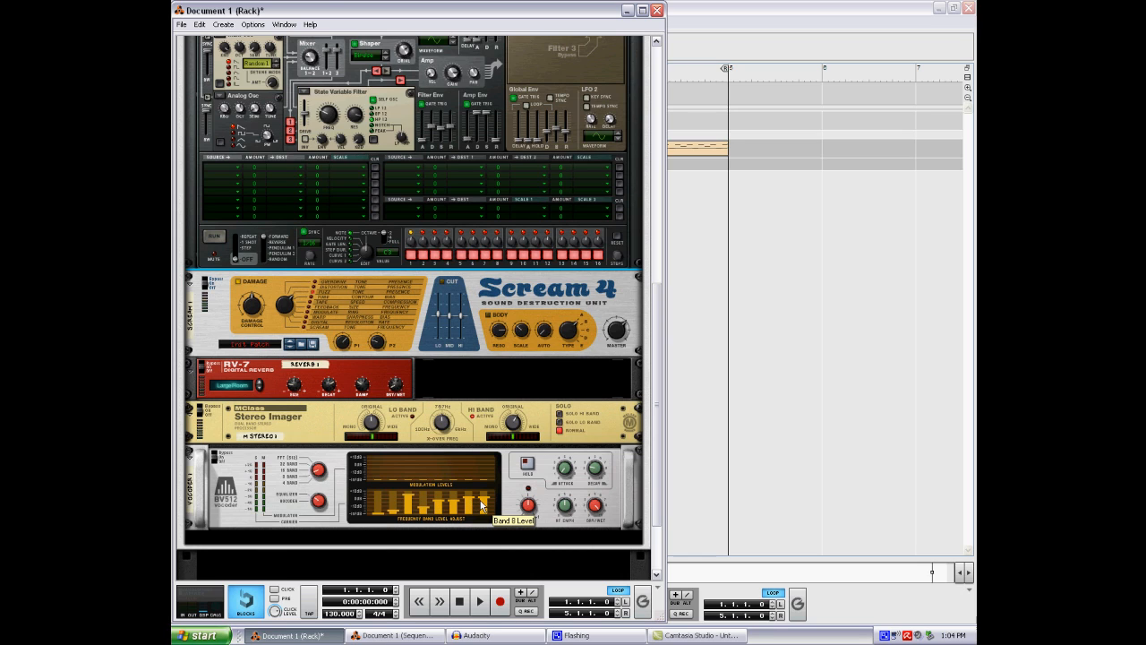
mouse_move(405, 506)
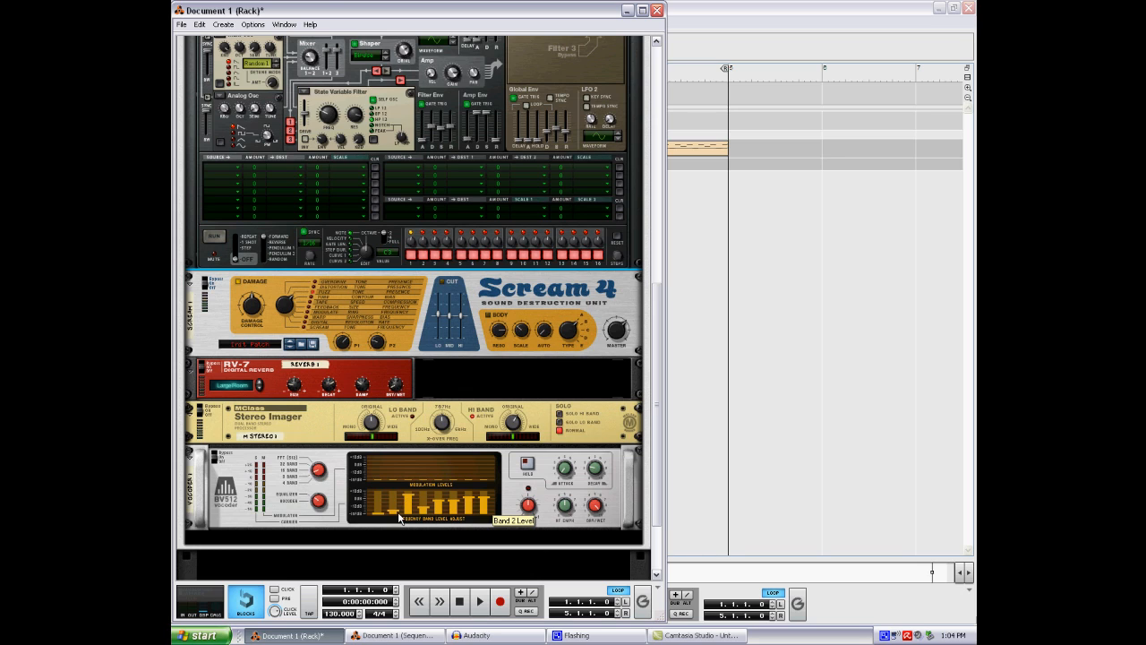
mouse_move(442, 530)
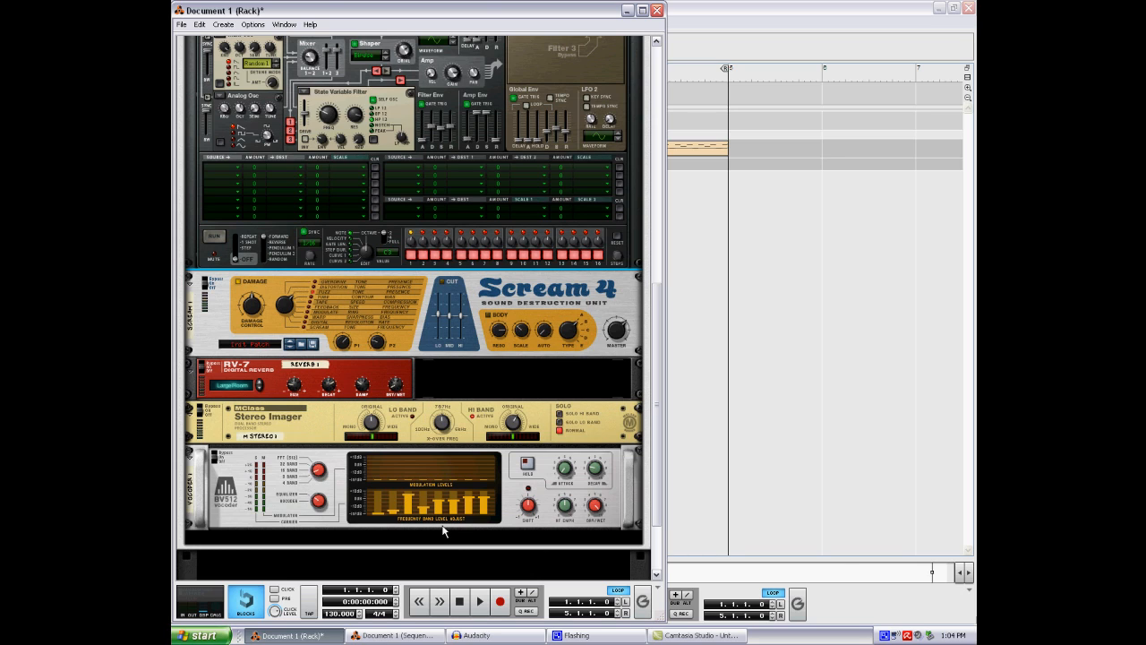
mouse_move(455, 524)
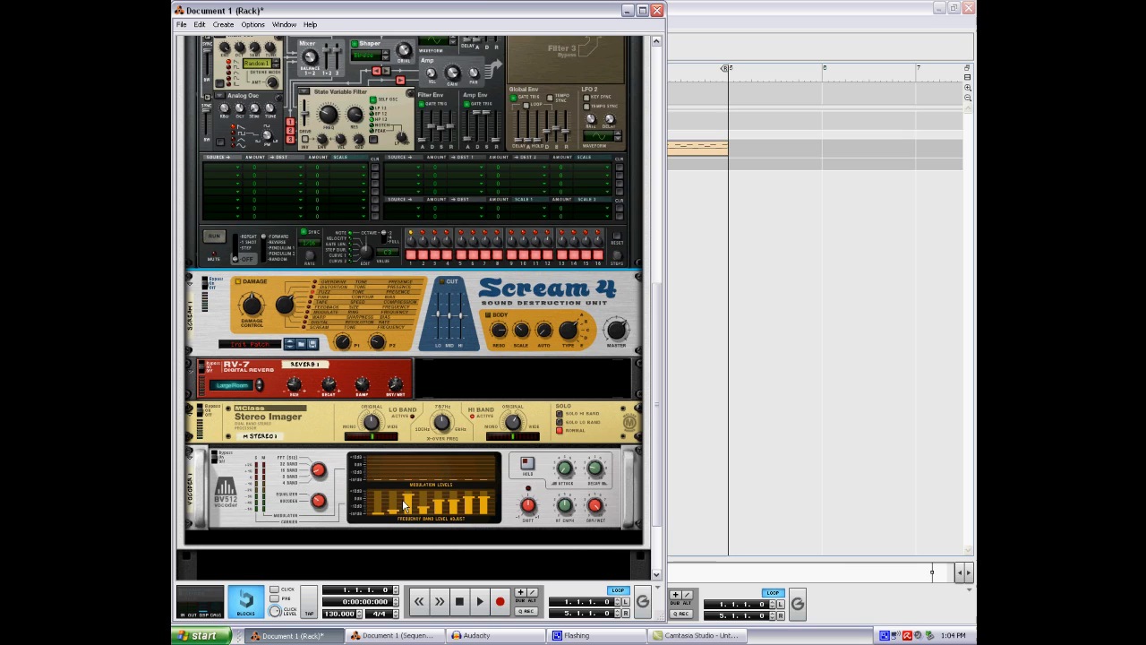
mouse_move(380, 520)
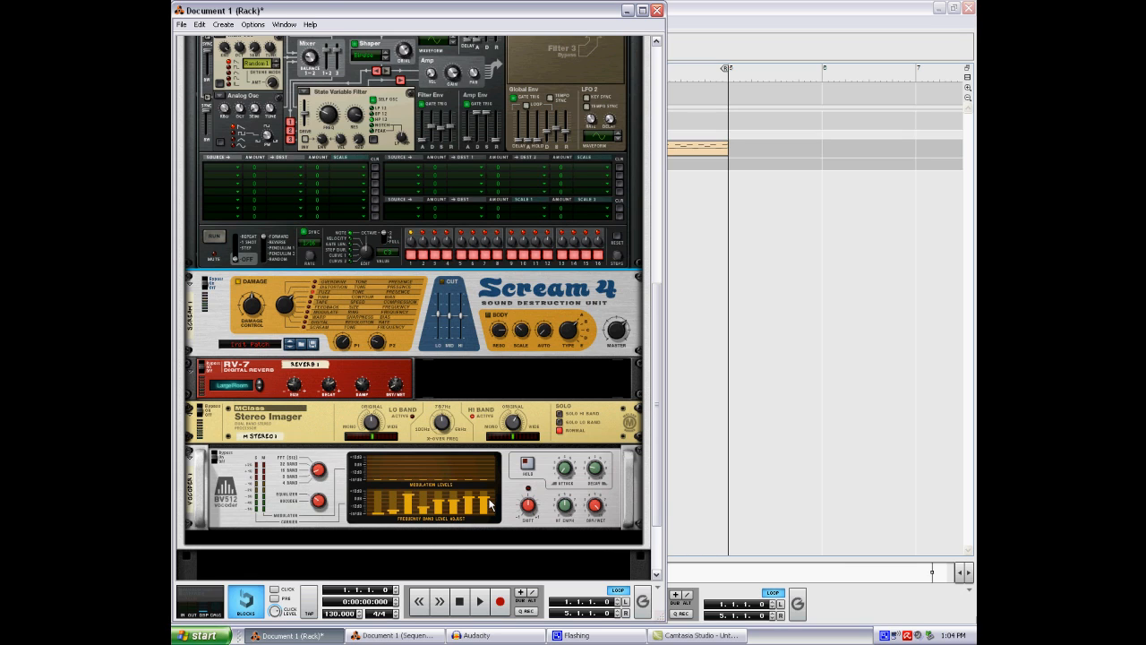
mouse_move(441, 507)
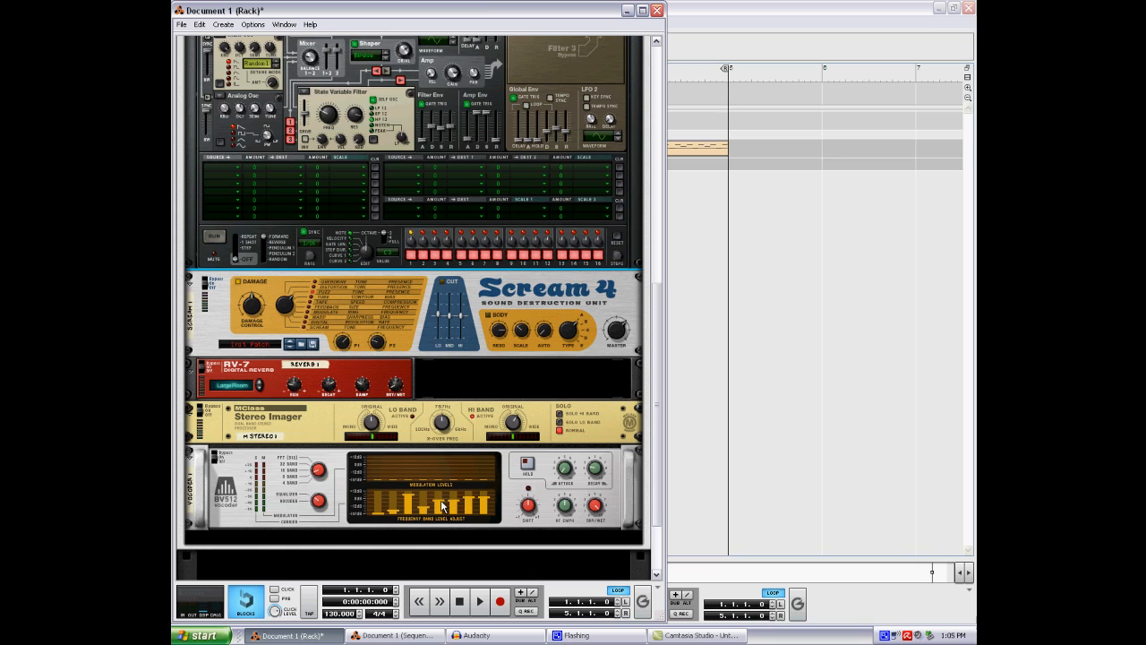
mouse_move(408, 511)
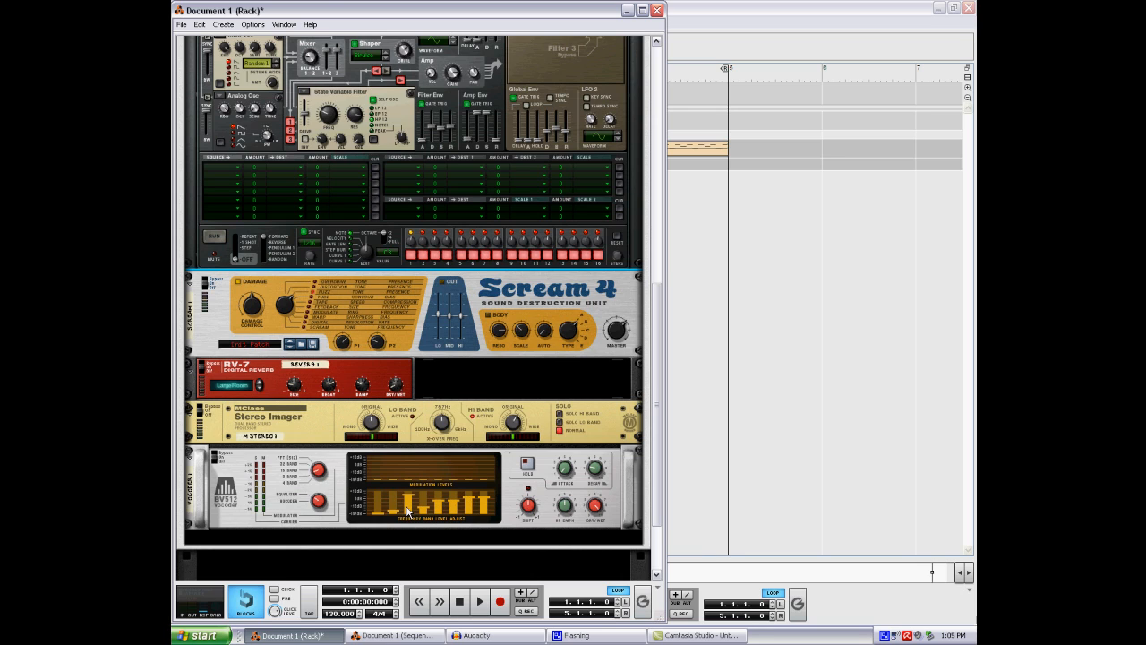
mouse_move(439, 526)
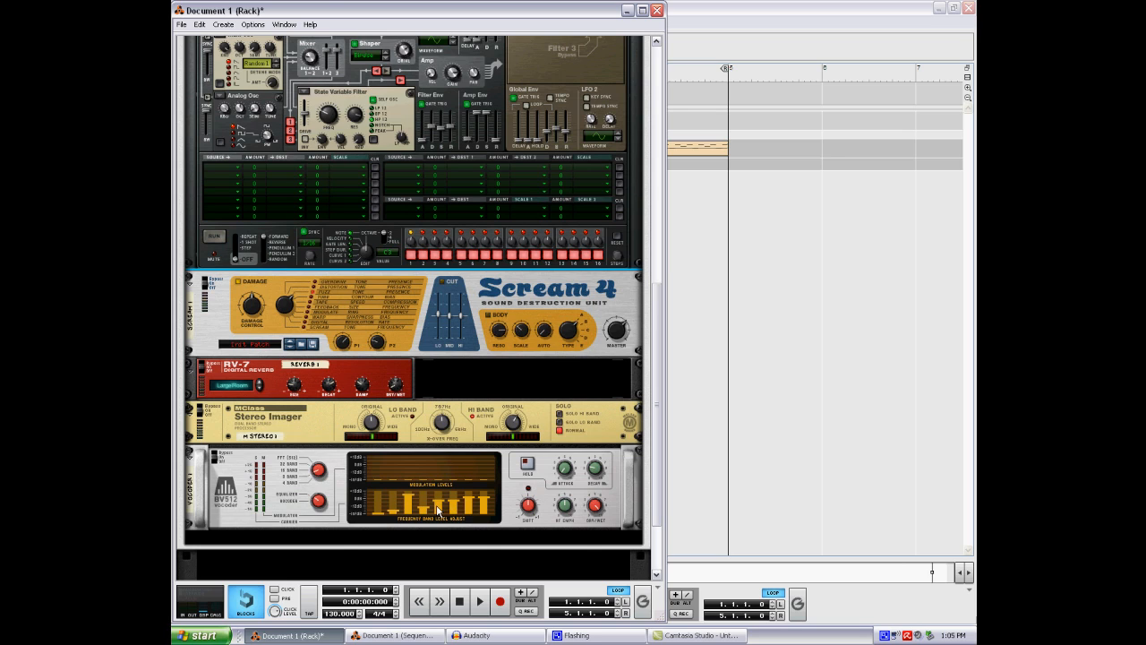
mouse_move(466, 515)
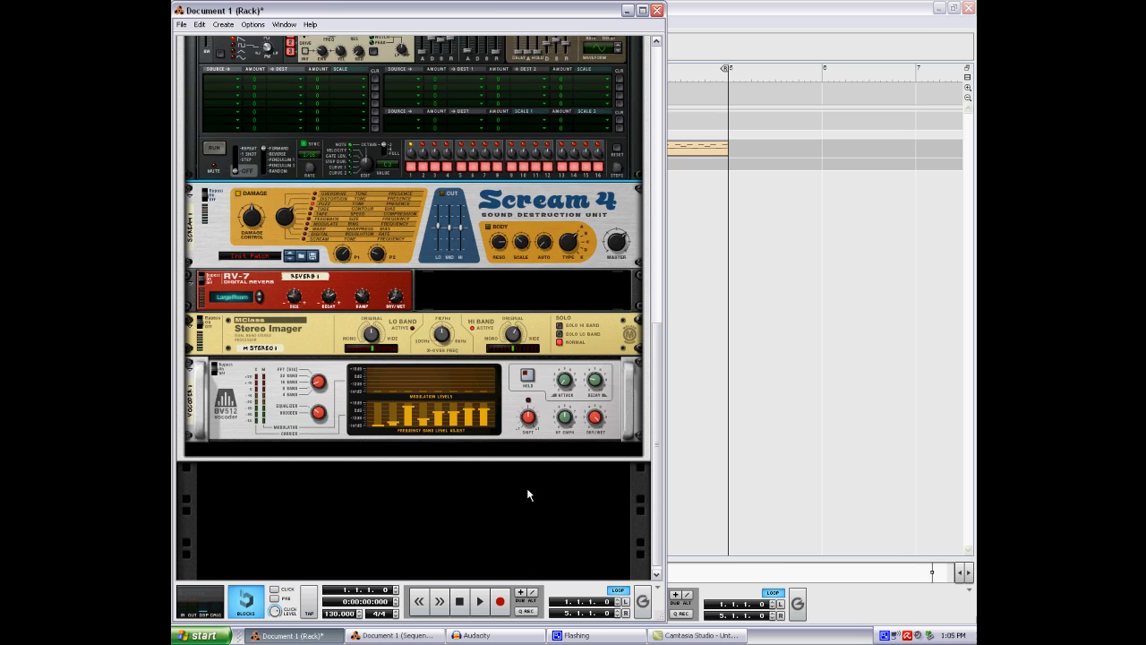
scroll(up, 3)
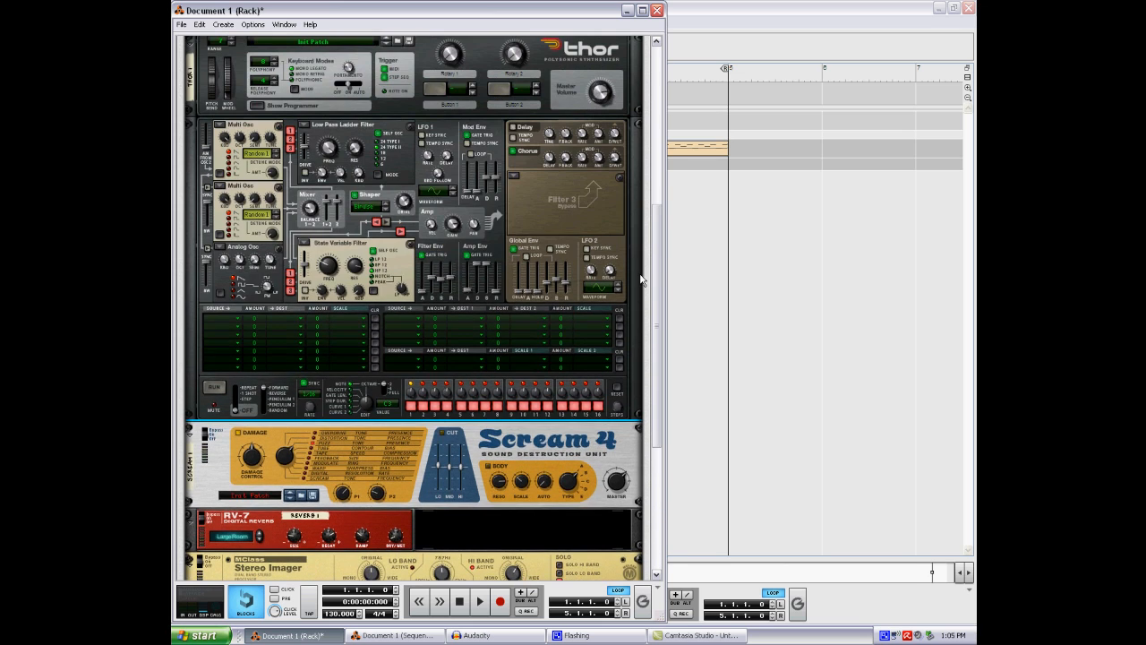
scroll(up, 3)
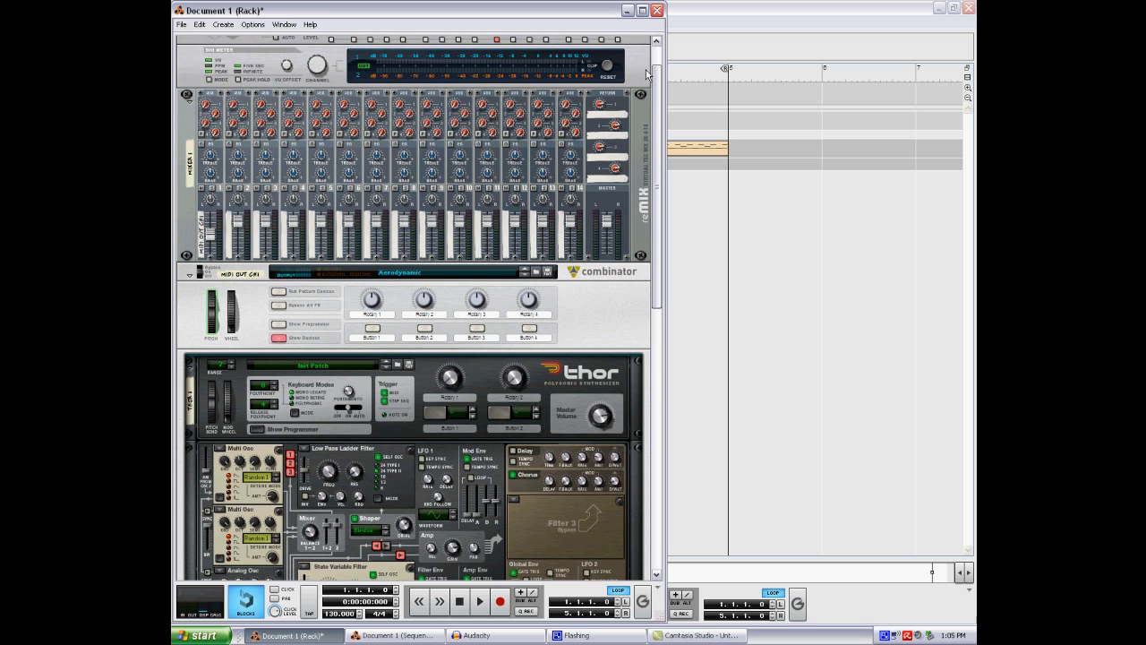
scroll(up, 3)
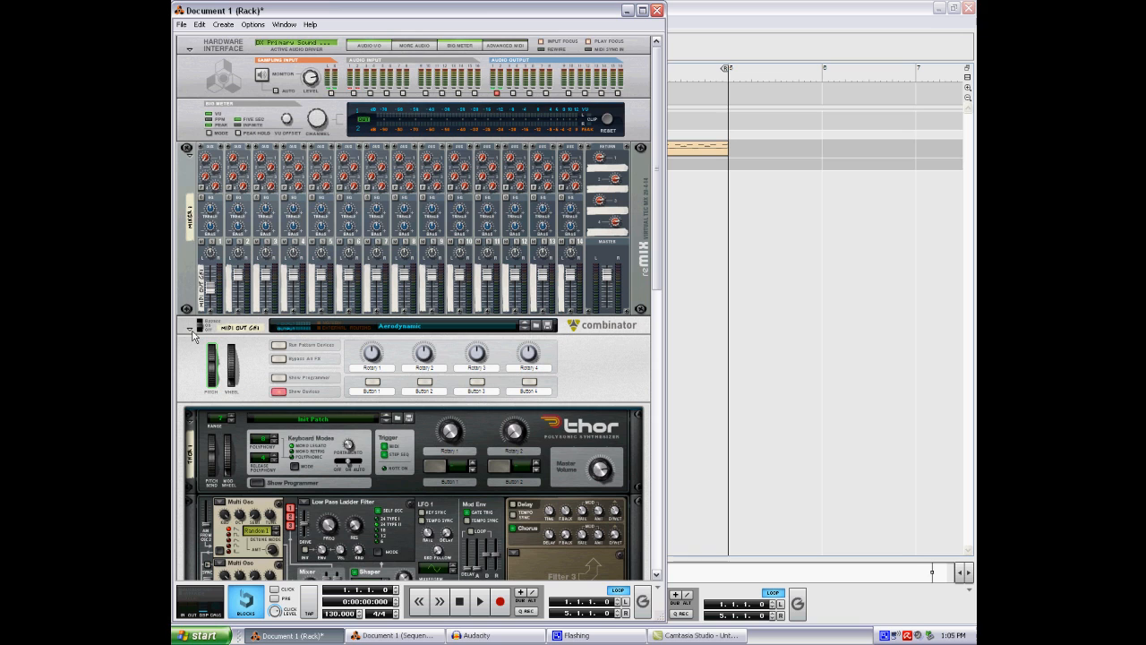
scroll(down, 3)
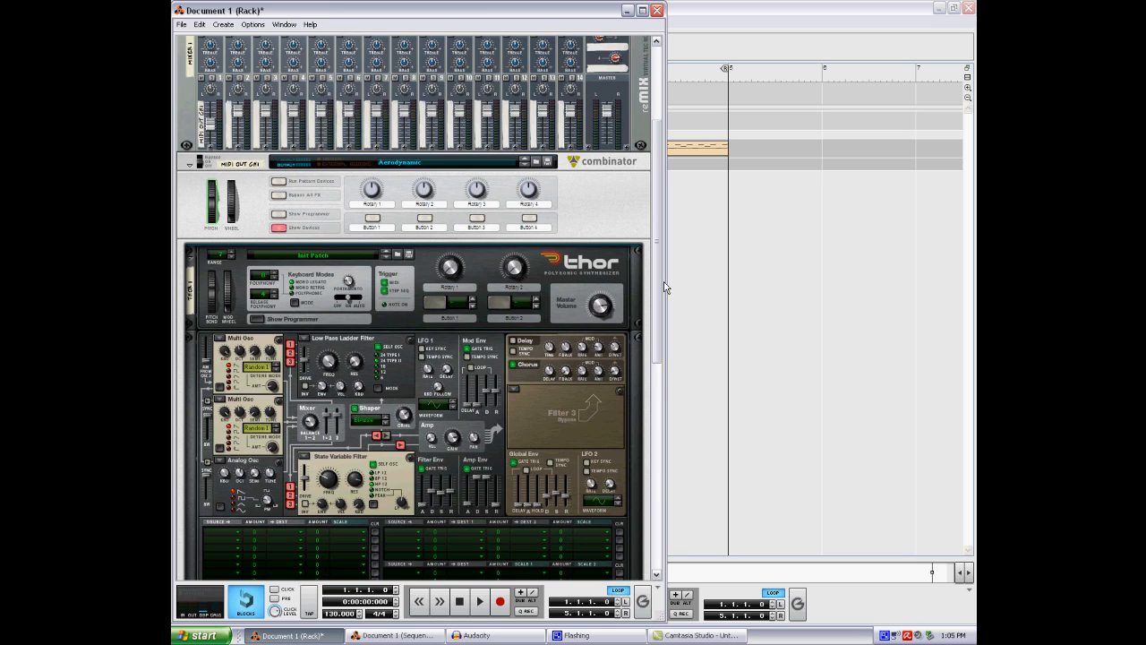
scroll(down, 3)
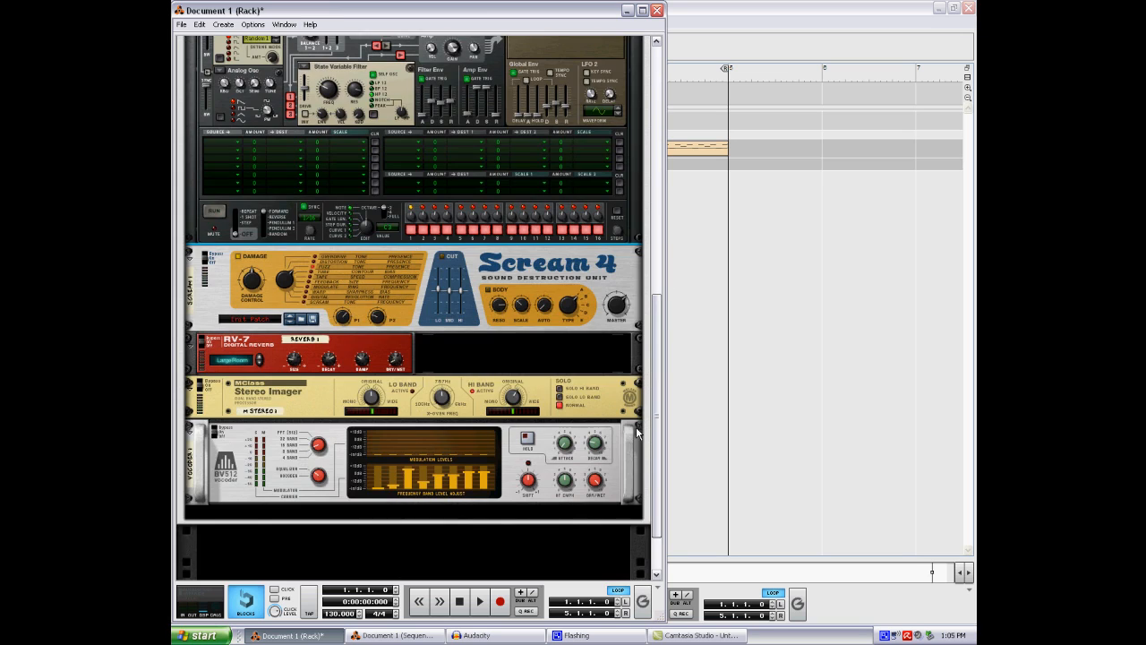